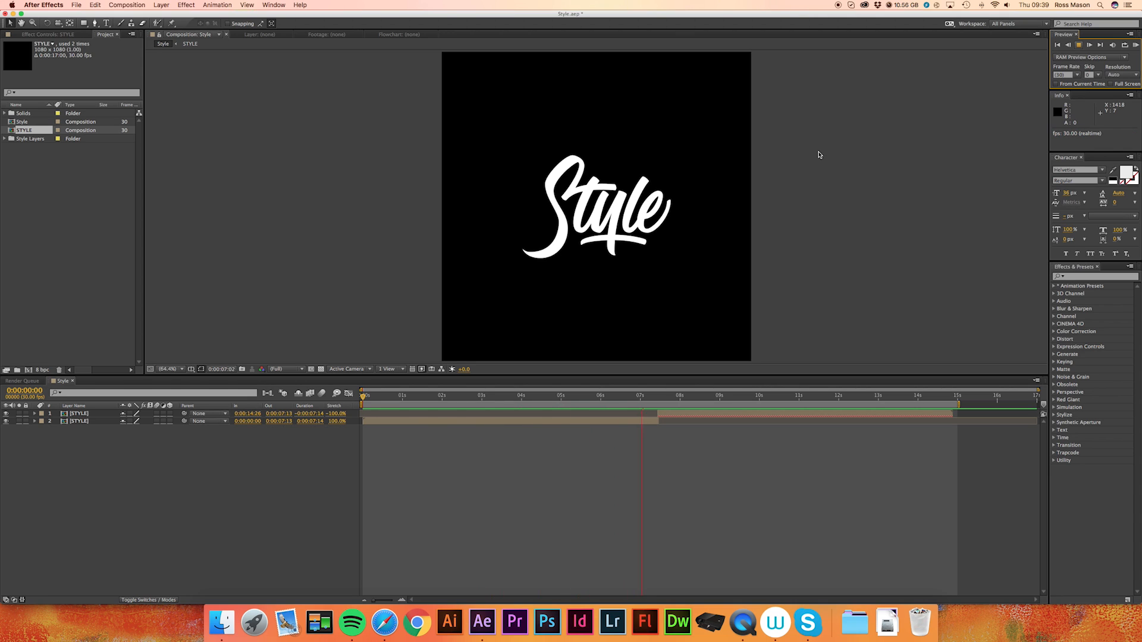
Preview the finished Style animation, then open the recent StyleTutorial.aep project with its letter outline layers.
click(720, 396)
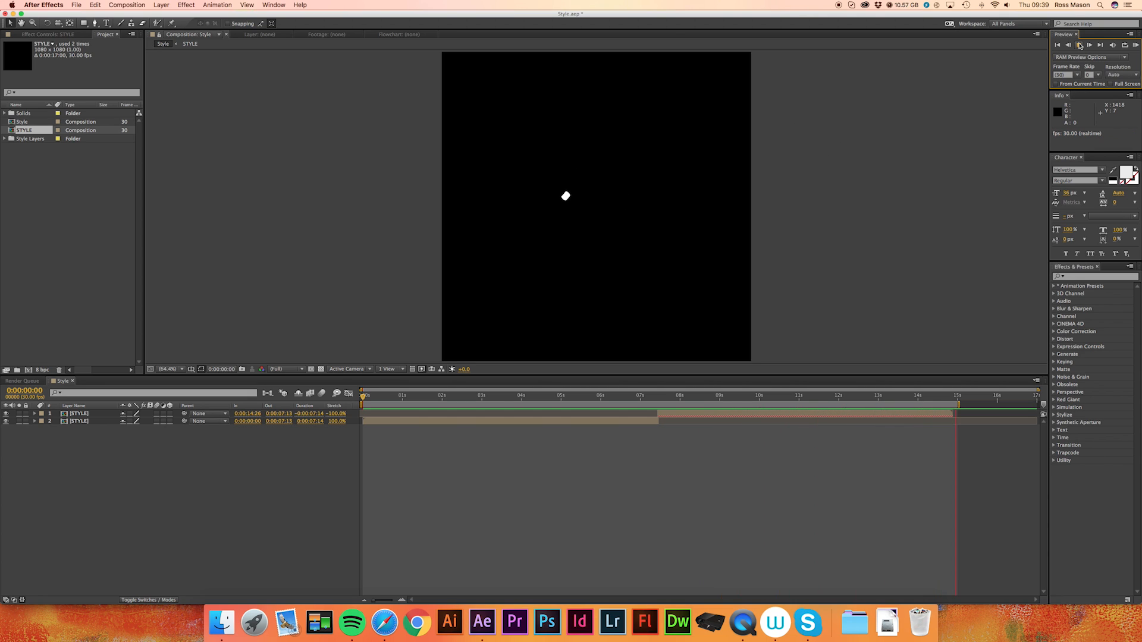
click(75, 5)
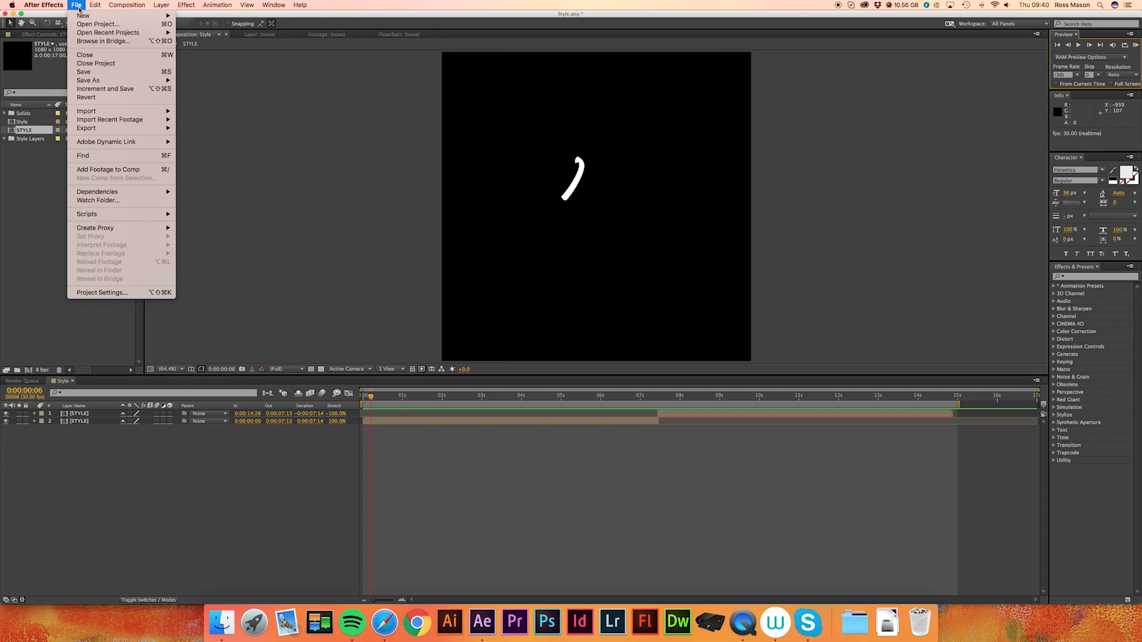
click(96, 63)
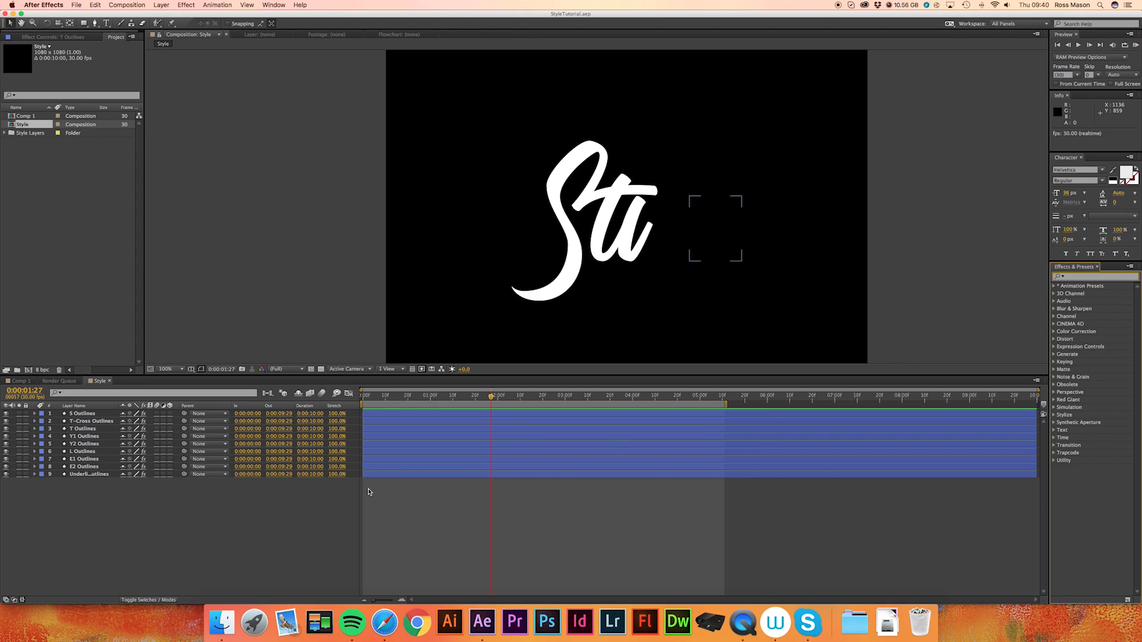
Create a new black full-frame solid and apply the 3D Stroke effect found by searching '3d s'.
click(162, 6)
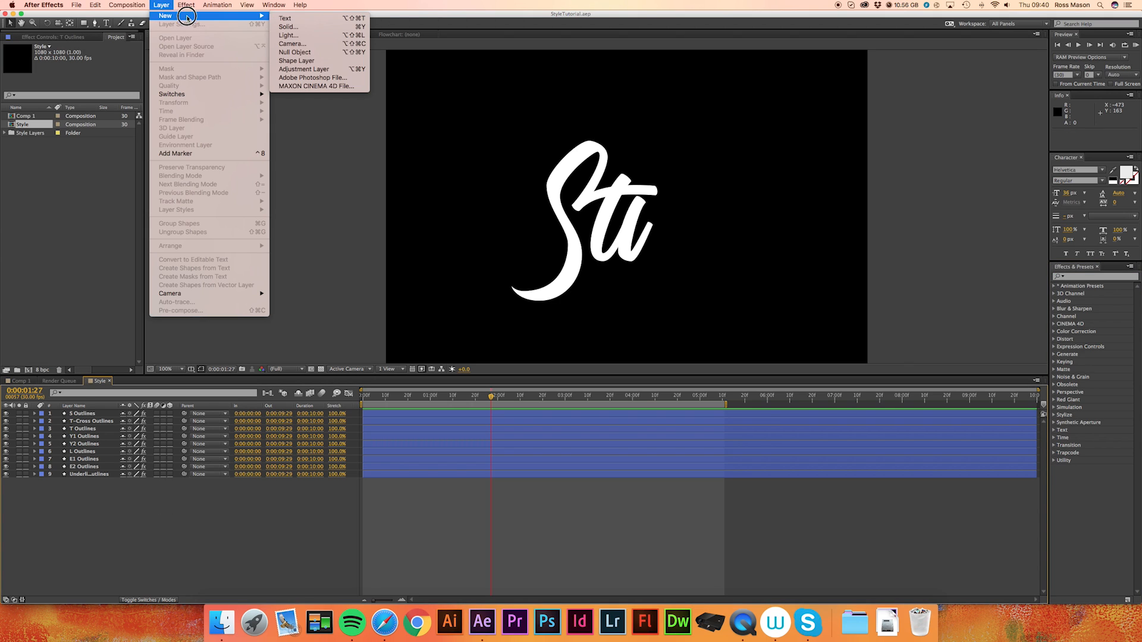
click(288, 27)
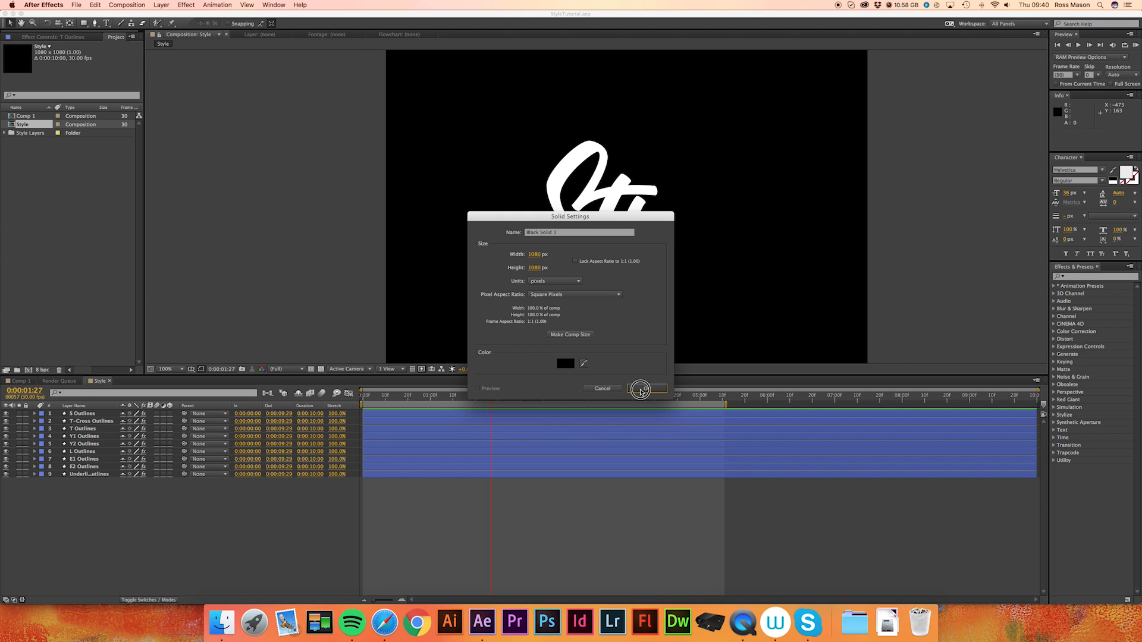
click(644, 389)
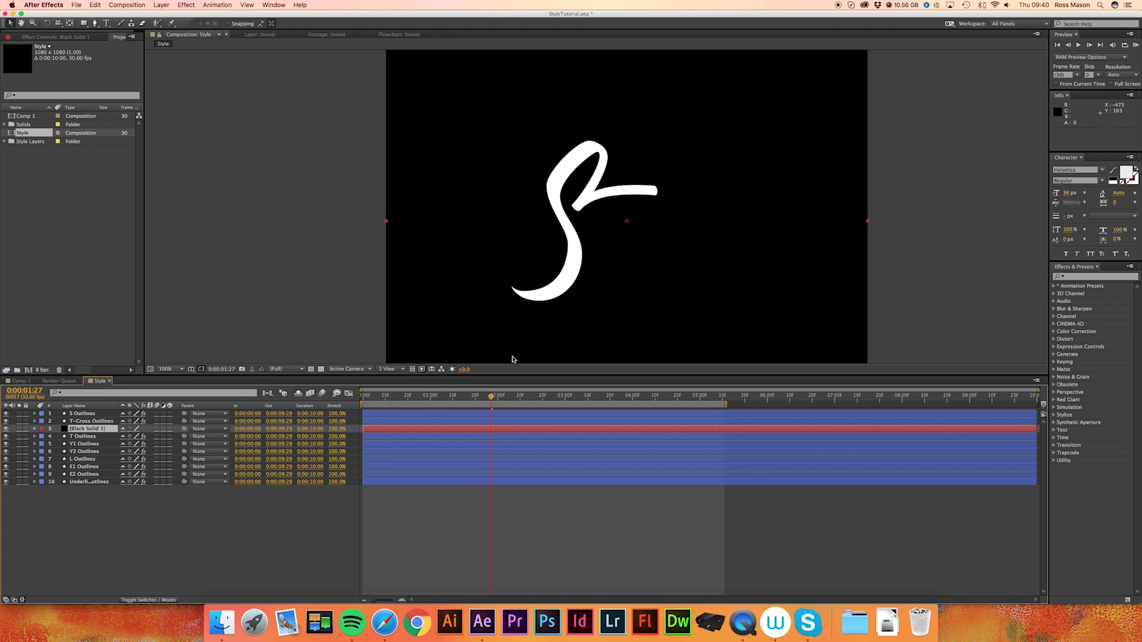
mouse_move(521, 297)
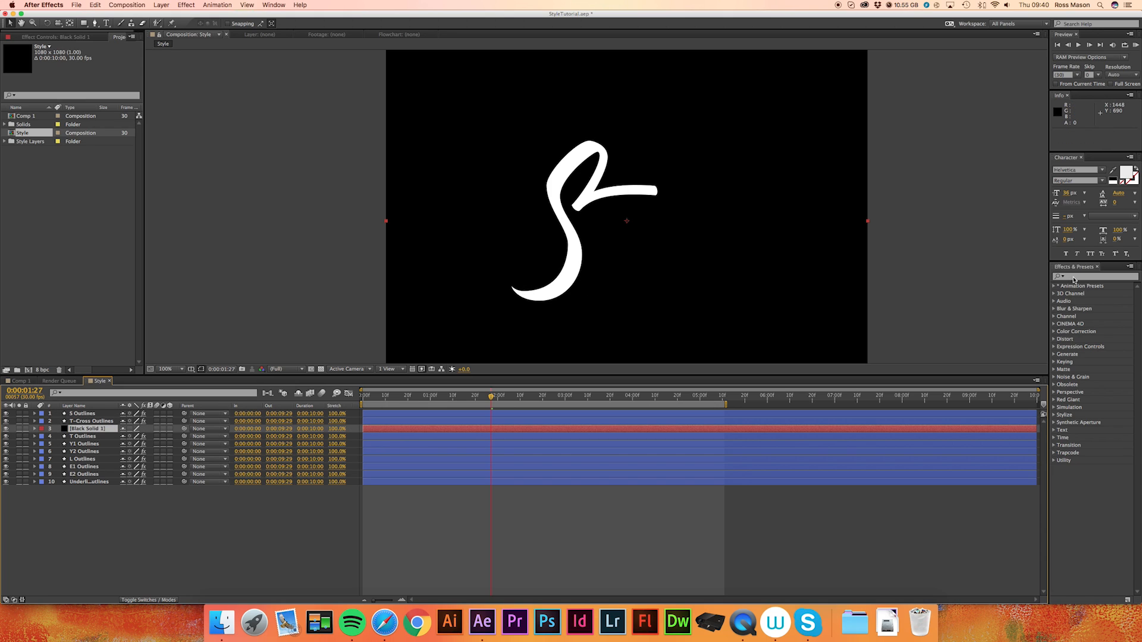
text(3d stroke)
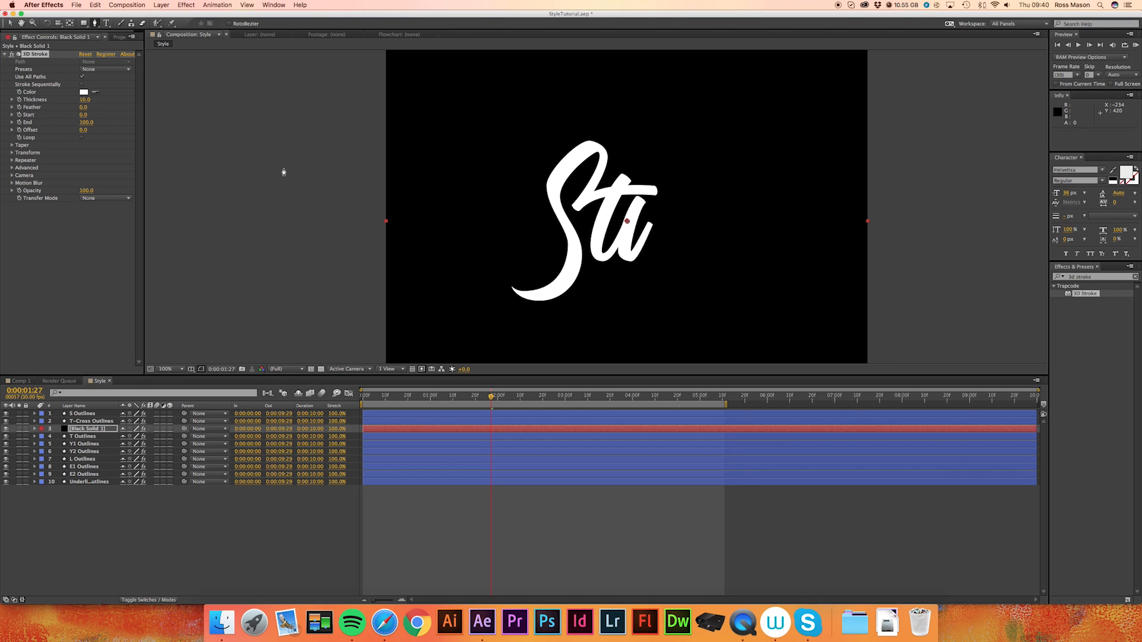
mouse_move(426, 268)
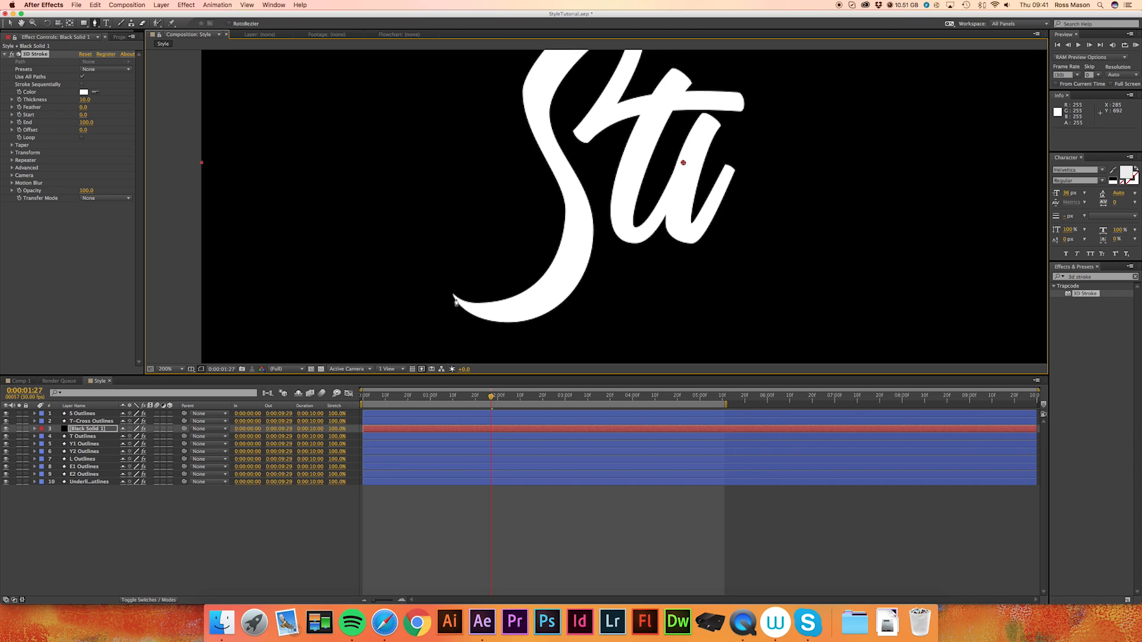
Draw a mask path from the S's bottom tail to its top and bend the handle to follow the curve.
click(451, 285)
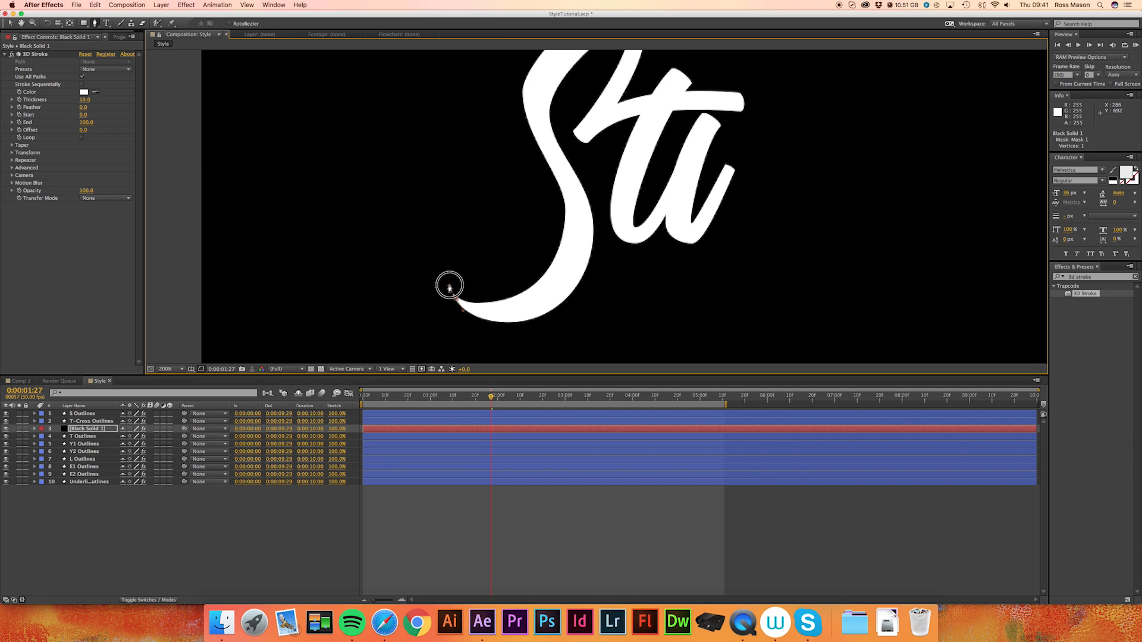
mouse_move(512, 246)
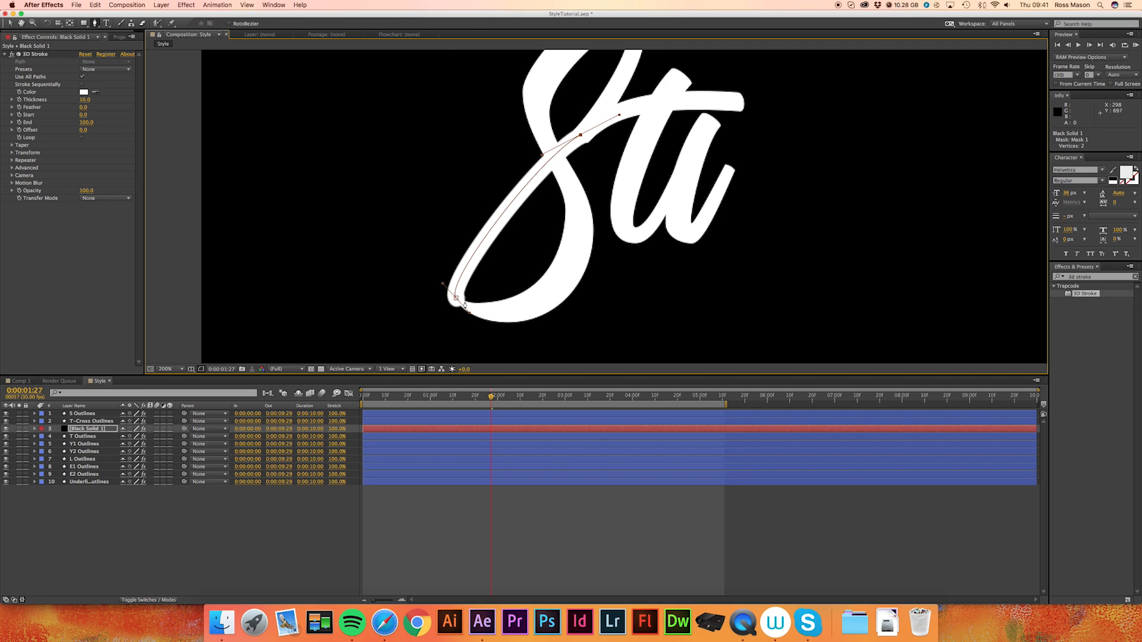
mouse_move(575, 178)
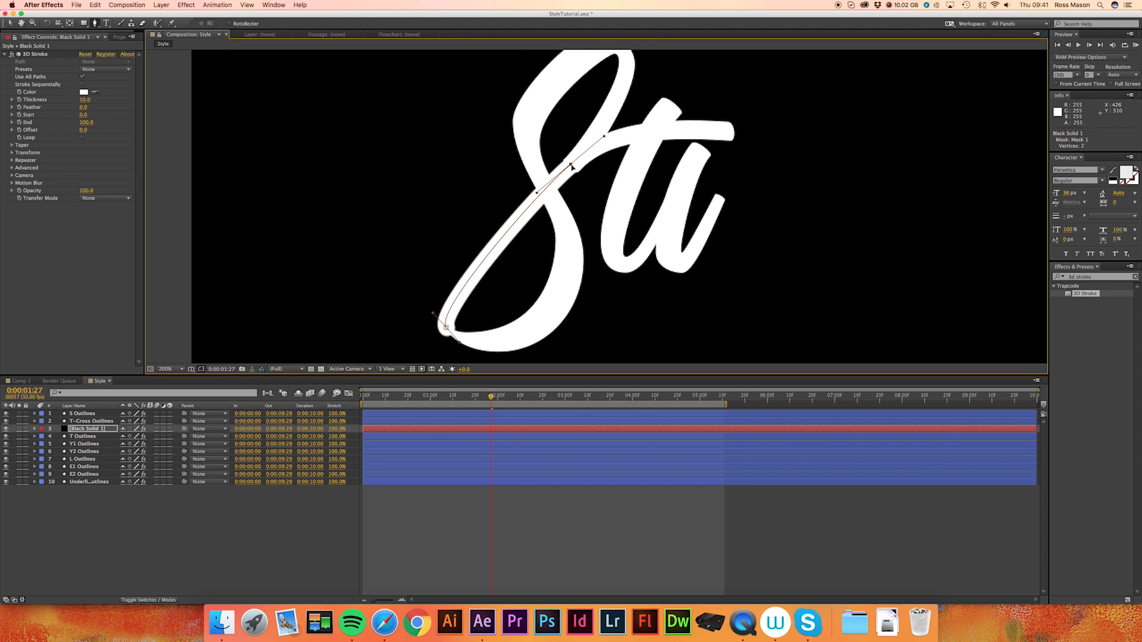
click(574, 162)
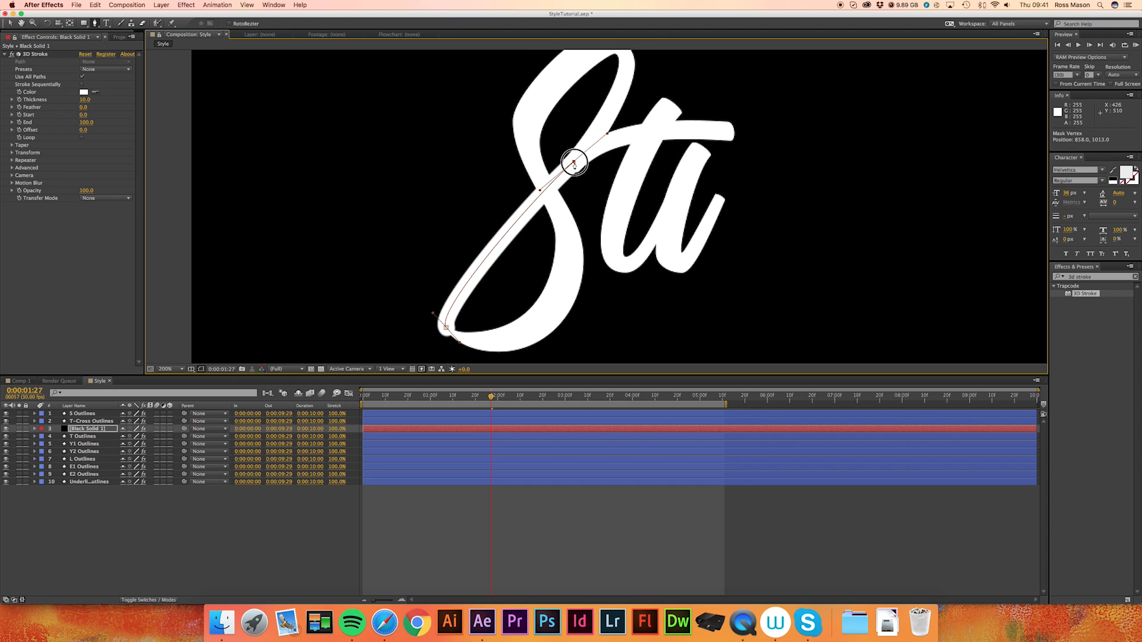
drag(575, 162, 608, 135)
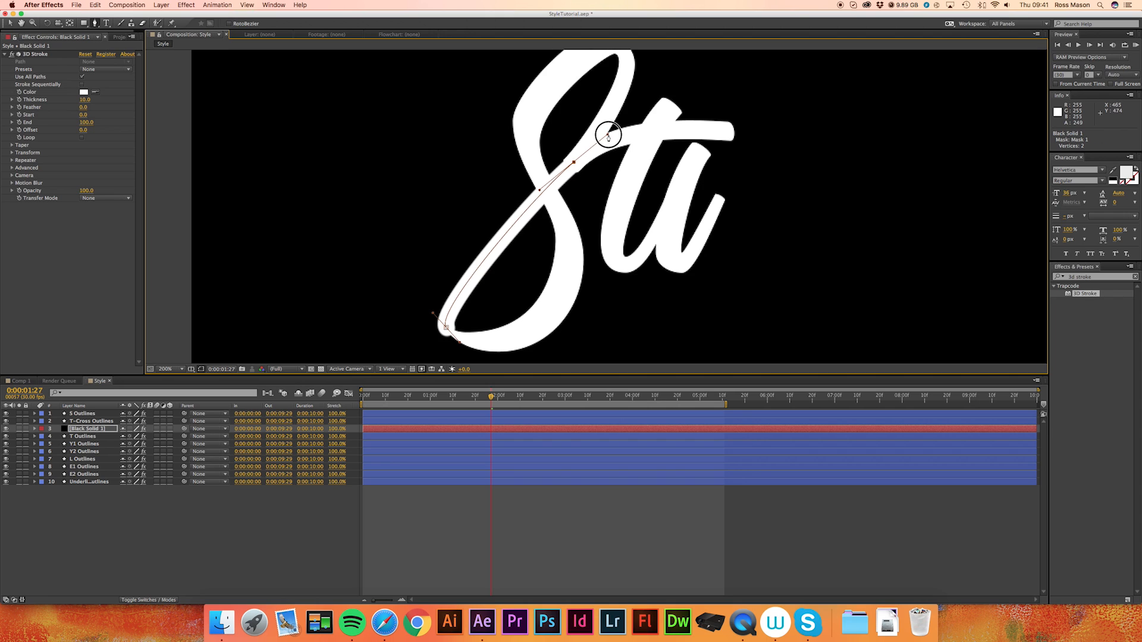
mouse_move(434, 317)
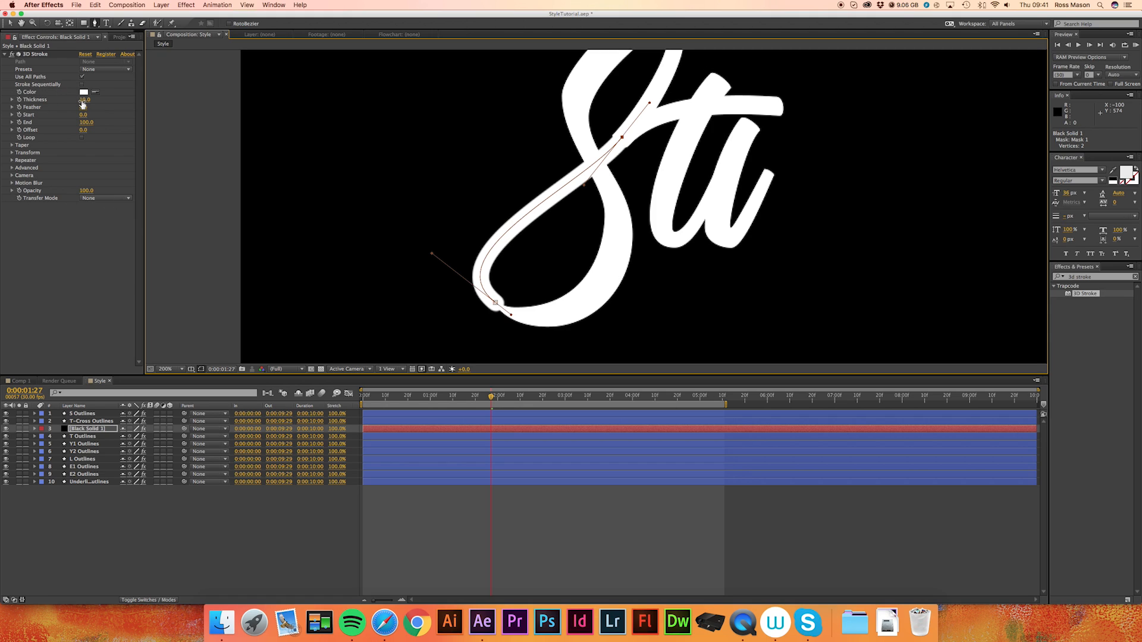
Enable 3D Stroke Taper with Taper Start at 100 and raise Thickness to match the lettering.
click(12, 144)
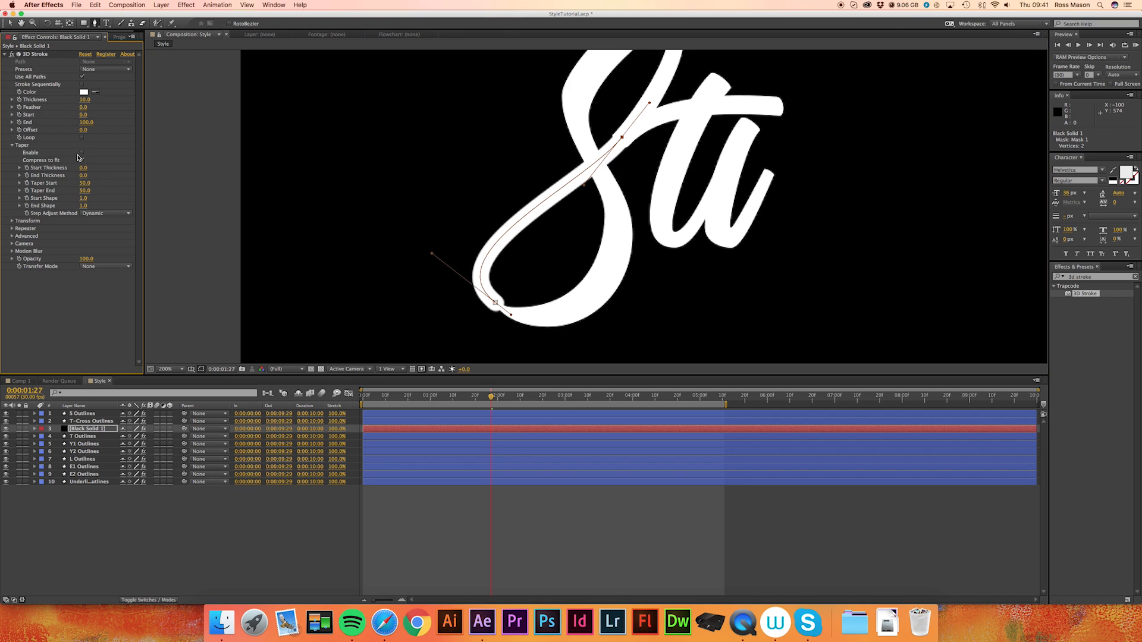
click(82, 160)
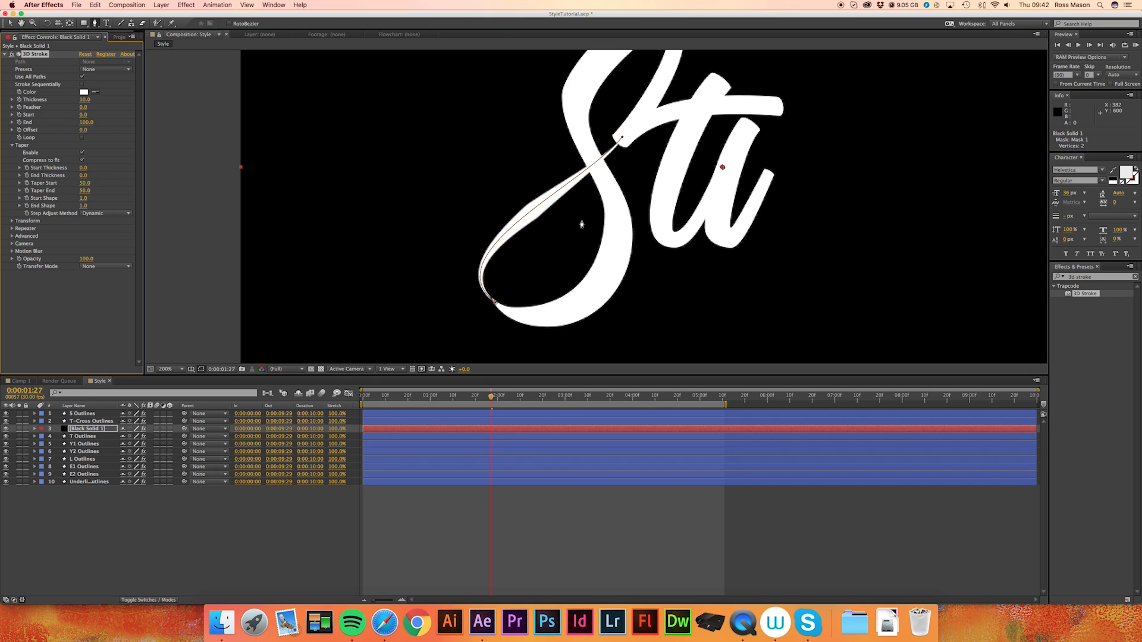
mouse_move(577, 217)
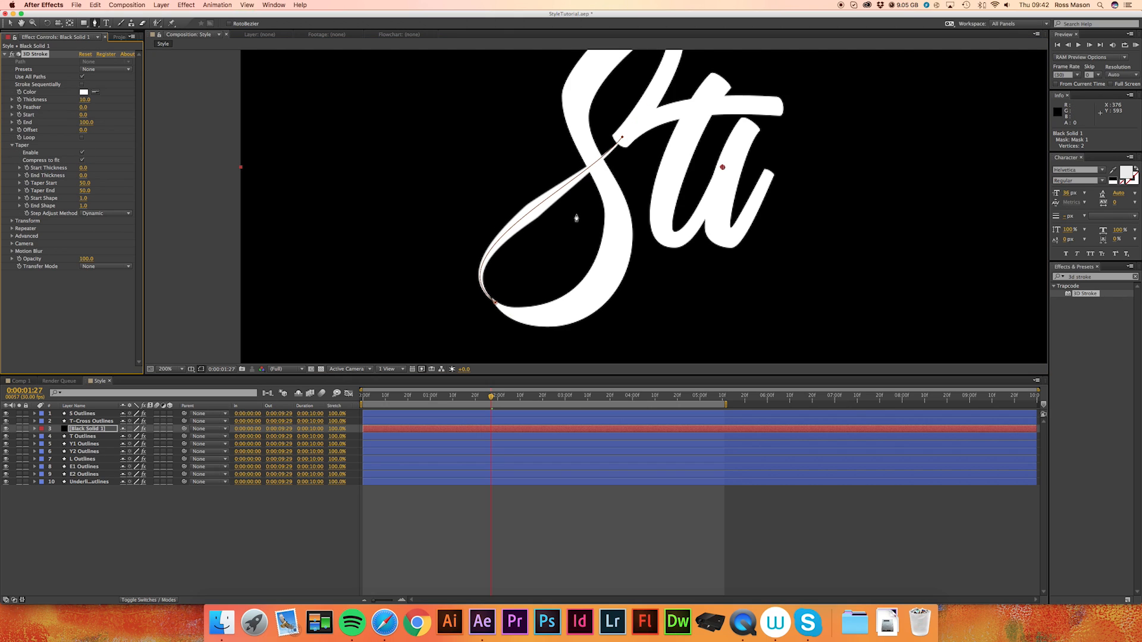
mouse_move(576, 232)
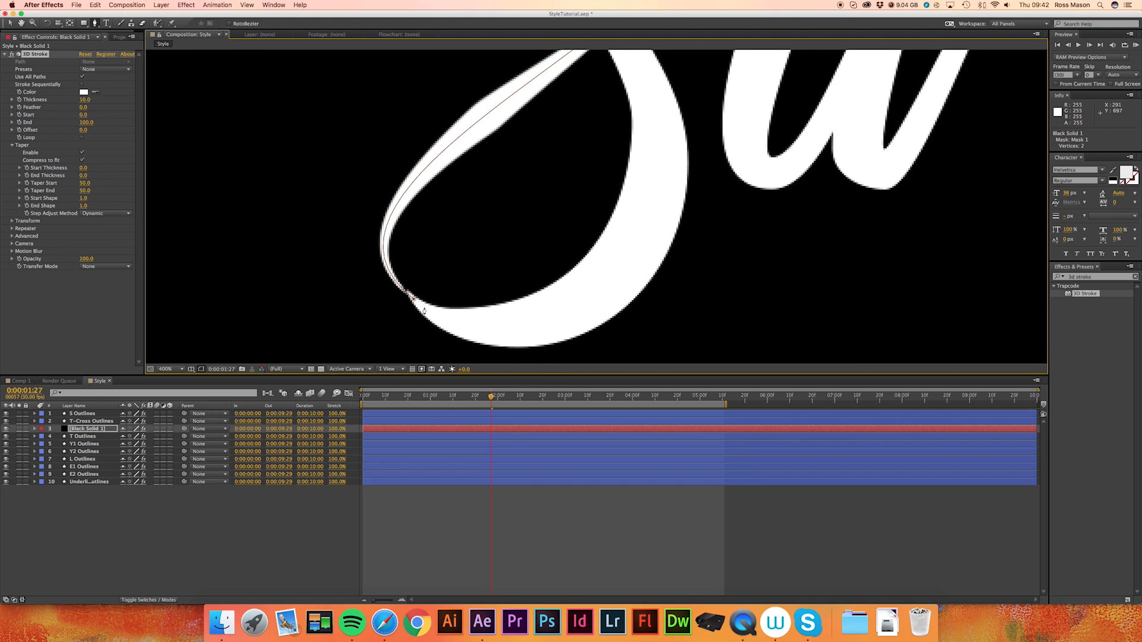
mouse_move(246, 226)
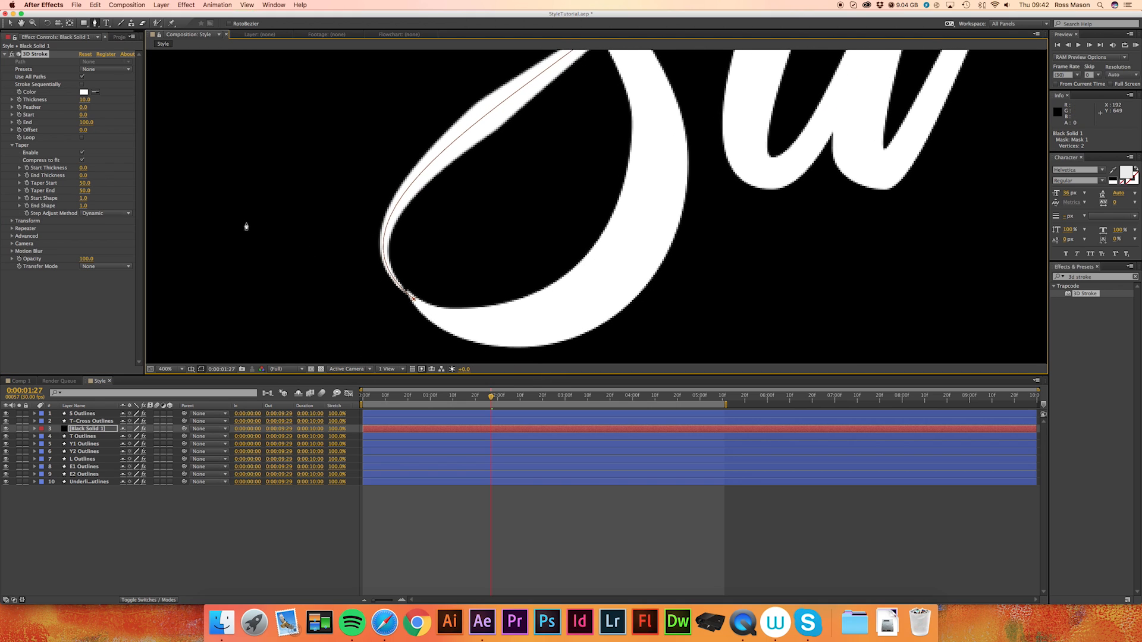
mouse_move(85, 186)
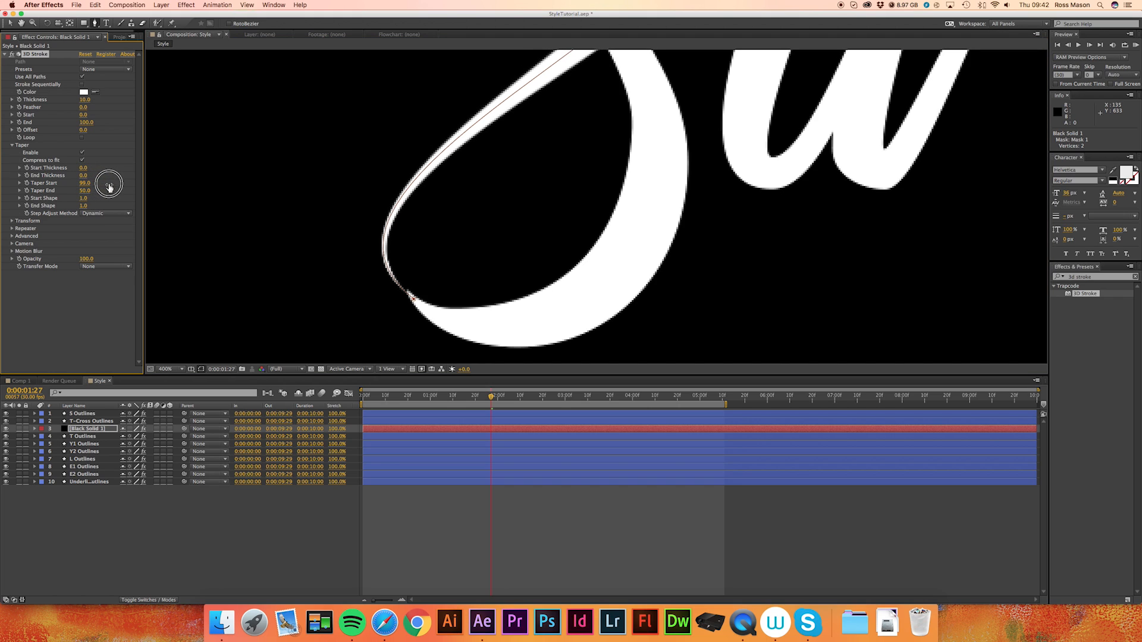
drag(84, 183, 108, 183)
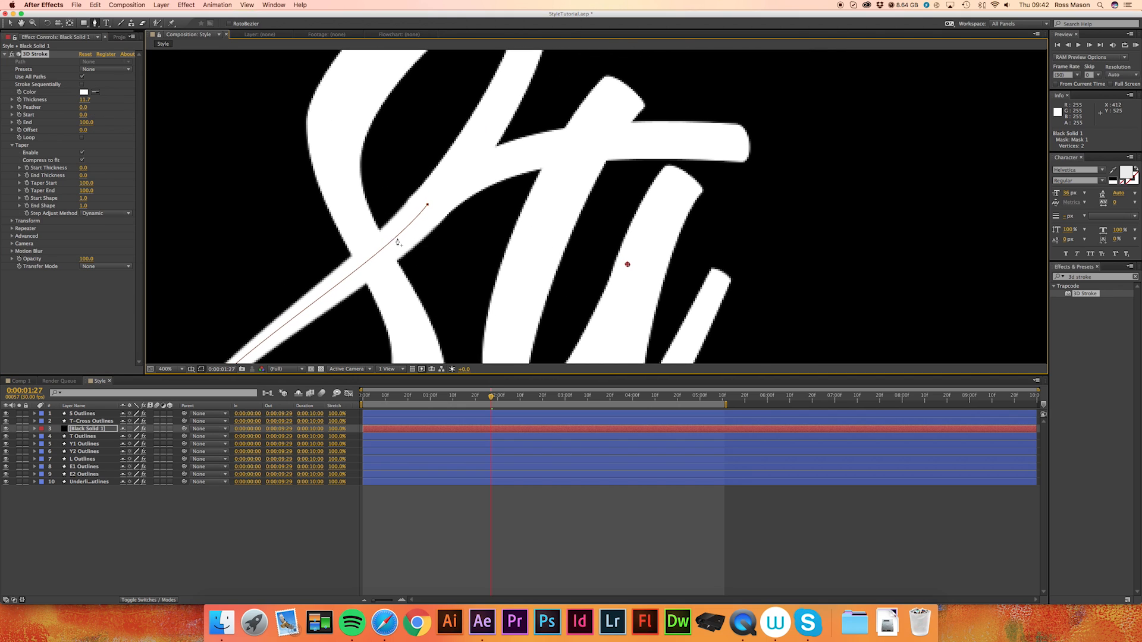
mouse_move(405, 251)
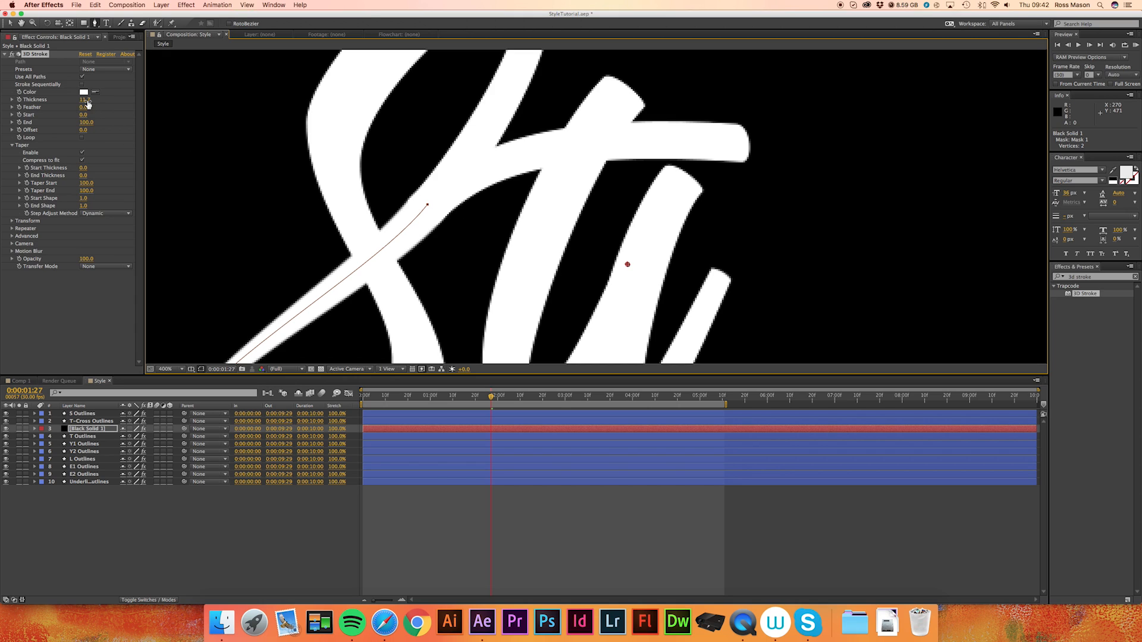
drag(85, 100, 91, 100)
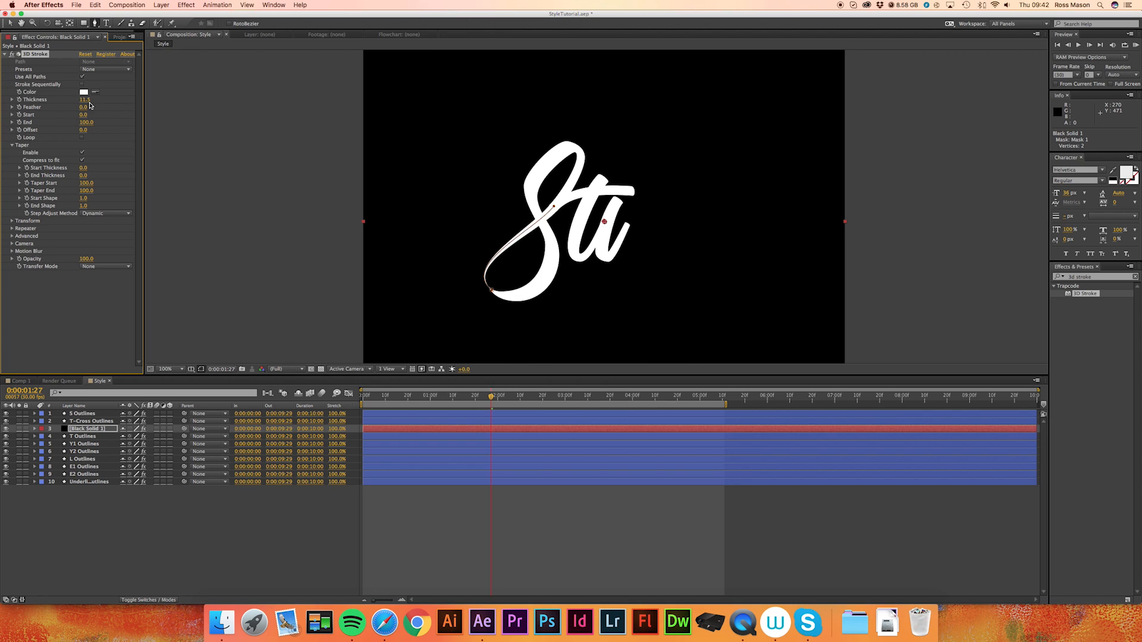
Compare the solid's stroke path against the S Outlines layer and set 3D Stroke Thickness to 11.7.
click(166, 369)
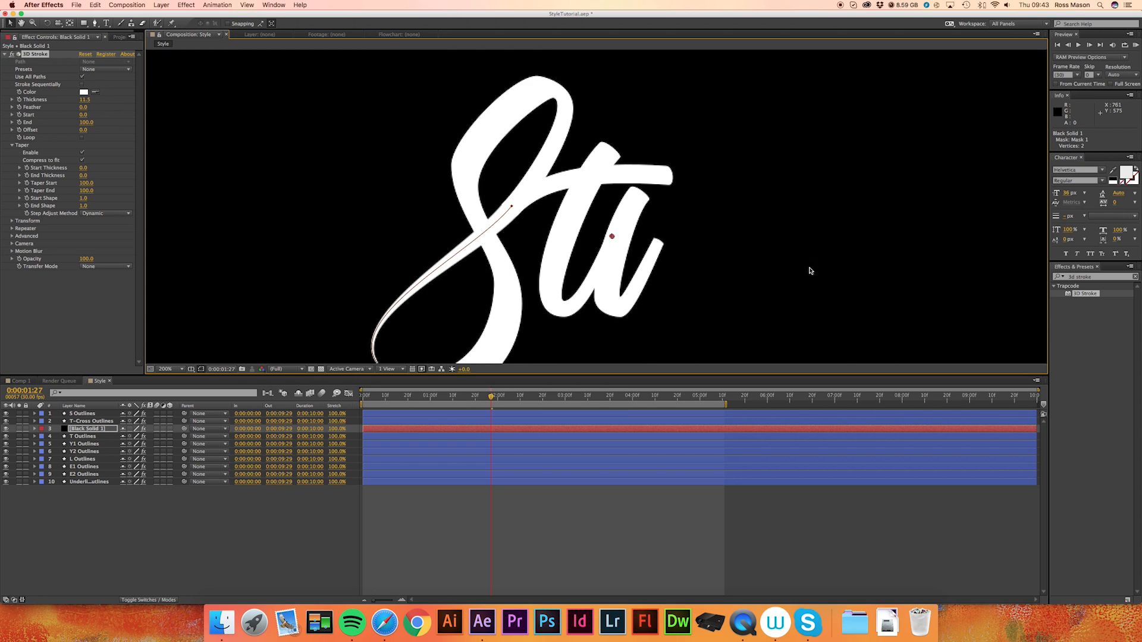
click(168, 369)
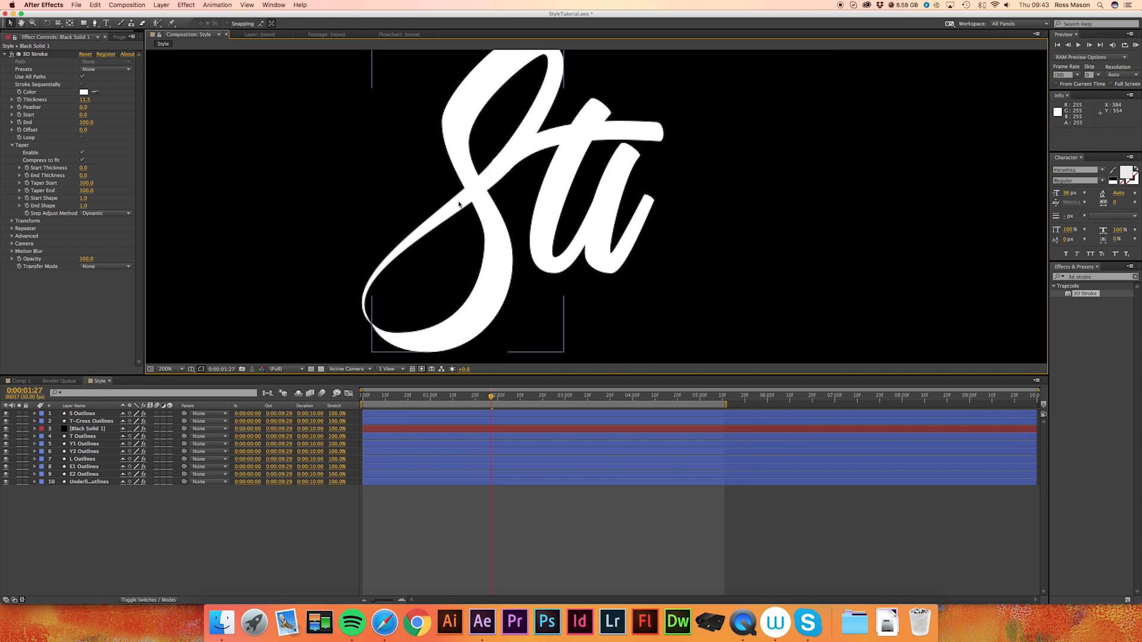
click(84, 412)
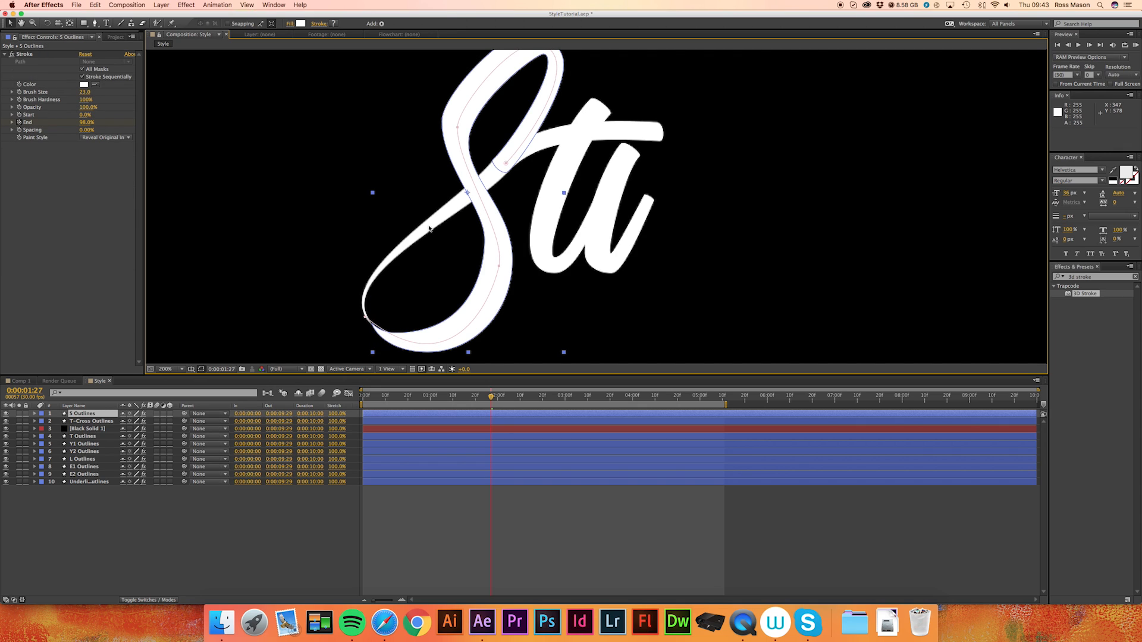
click(88, 428)
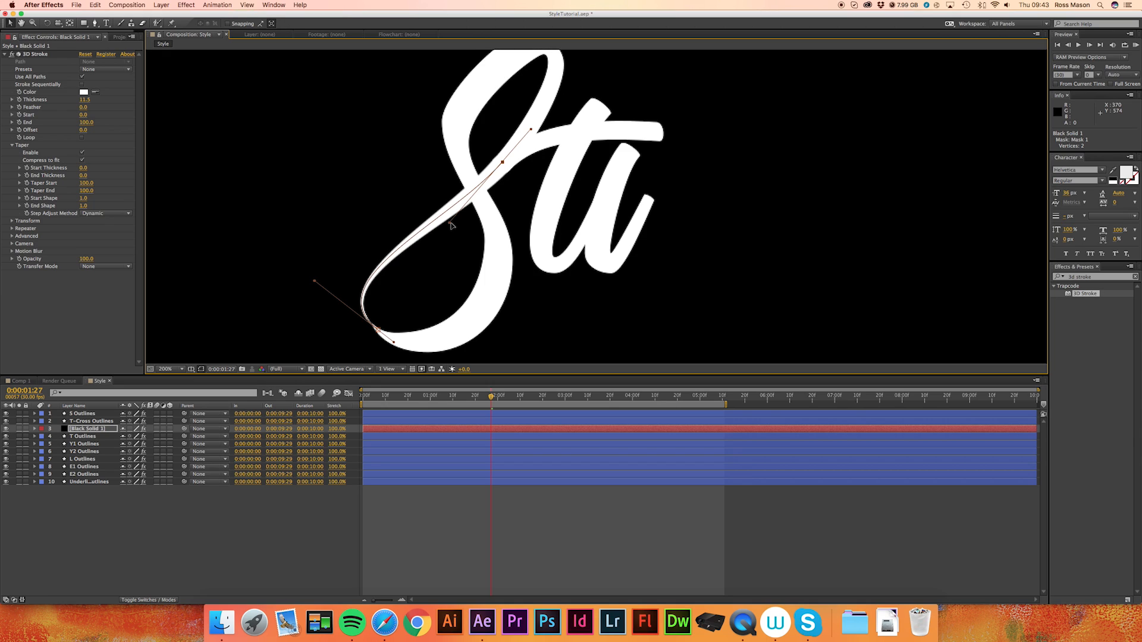
click(170, 369)
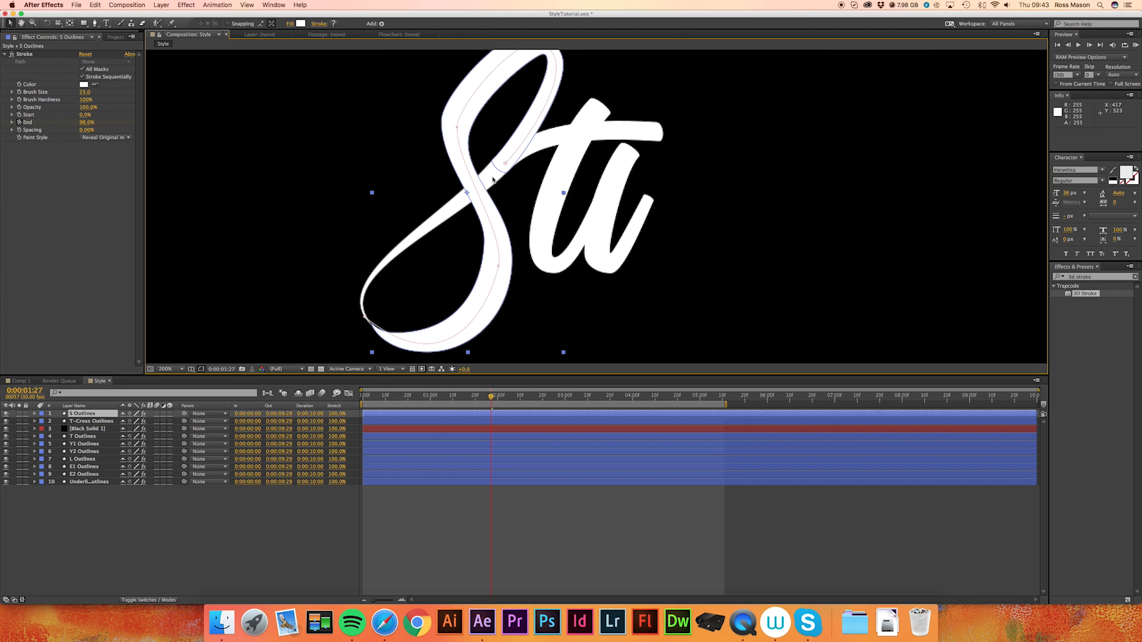
click(88, 429)
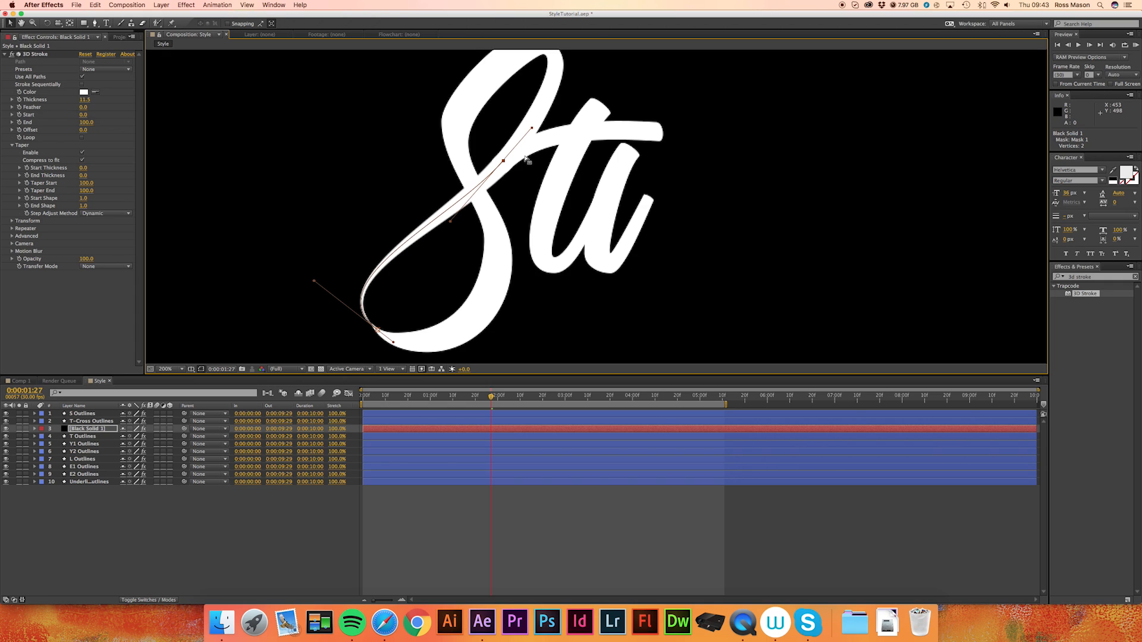
mouse_move(58, 85)
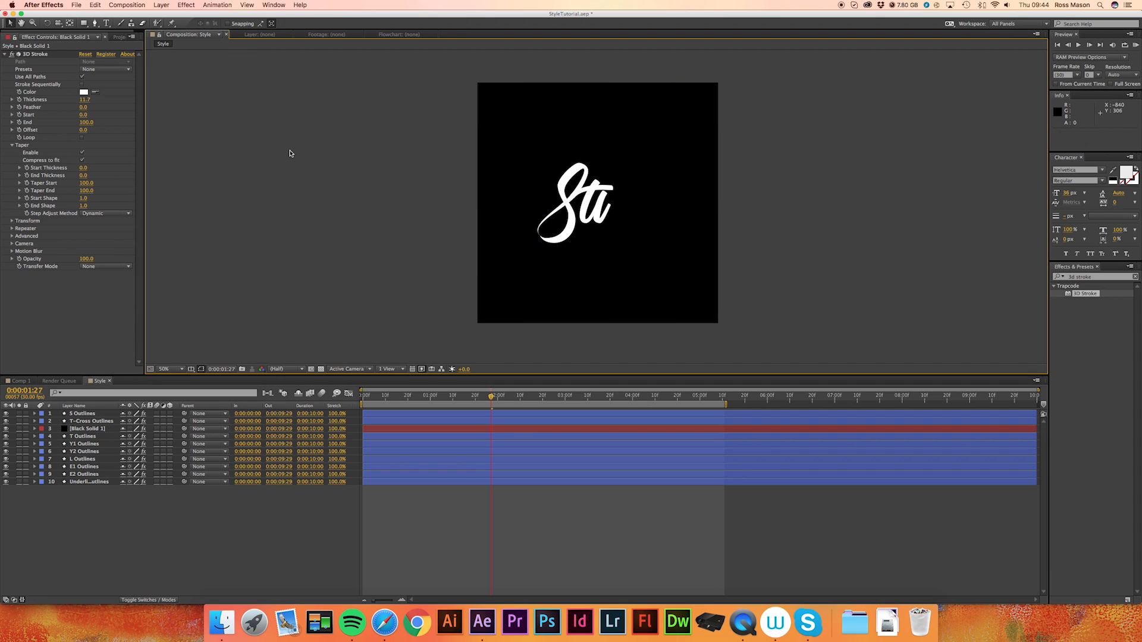
At an early frame set 3D Stroke End to 0 and keyframe it so the flick is hidden.
click(169, 369)
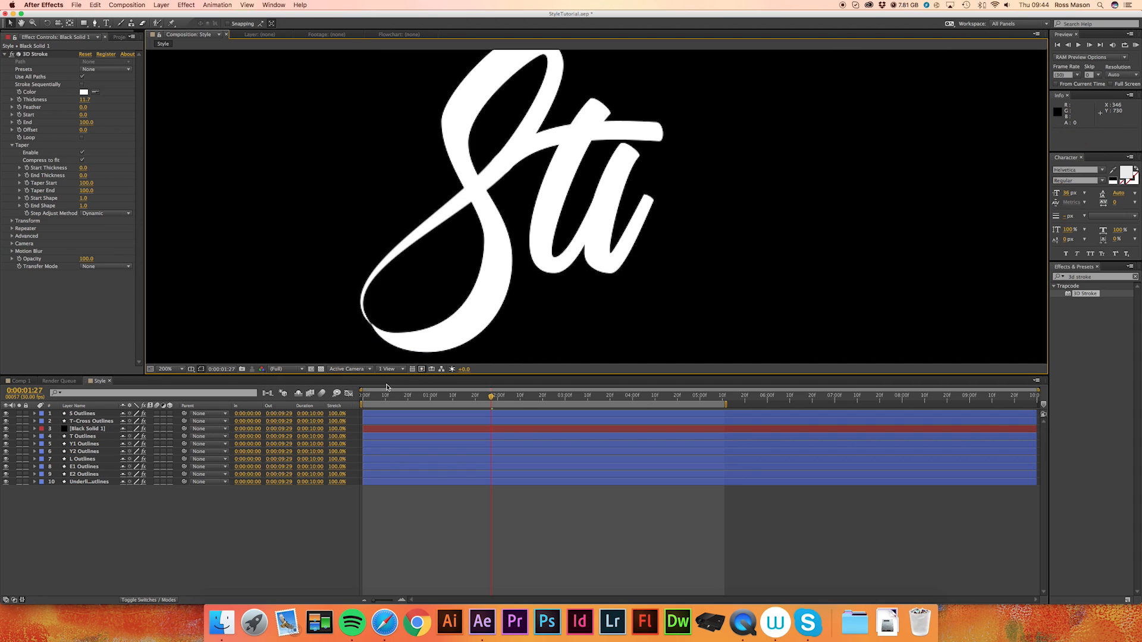
drag(492, 399, 393, 398)
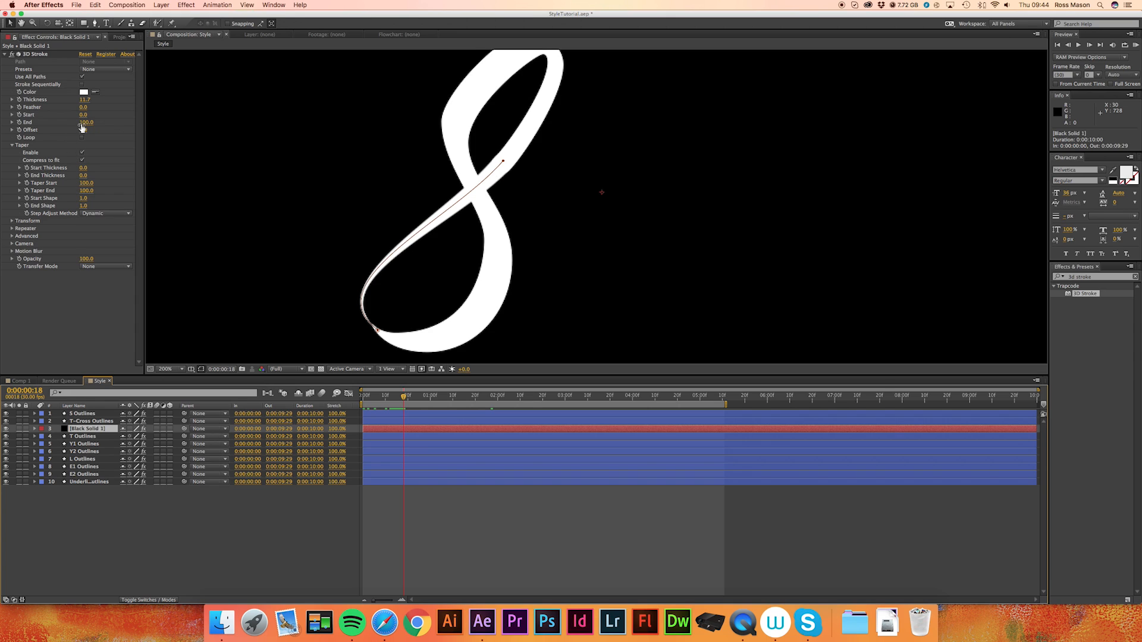
drag(86, 121, 62, 122)
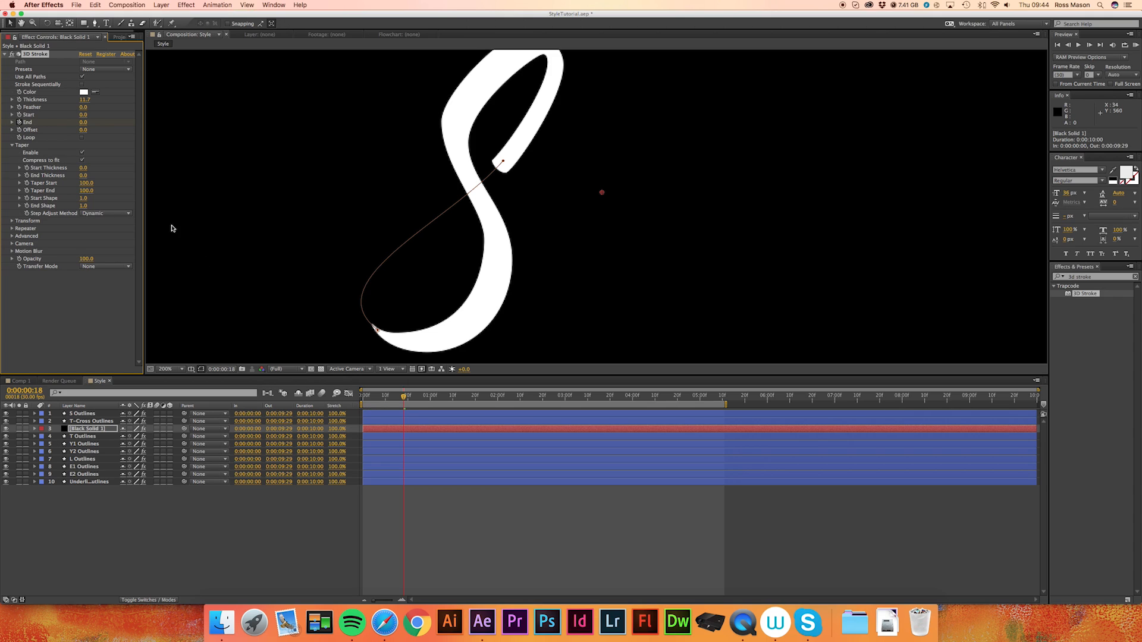
mouse_move(405, 397)
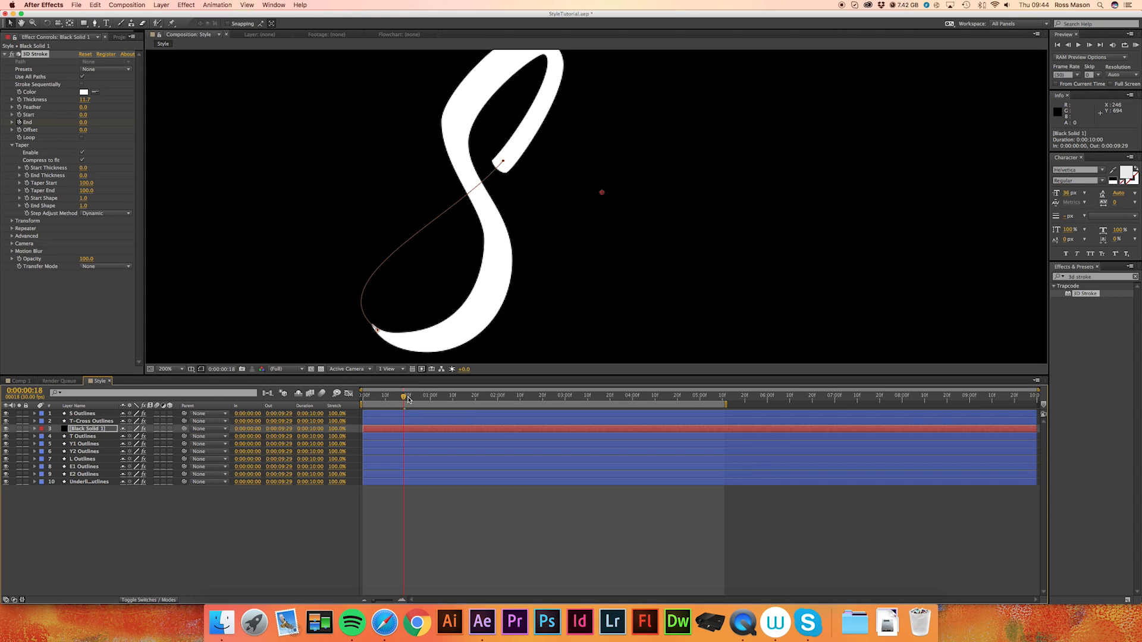
click(408, 399)
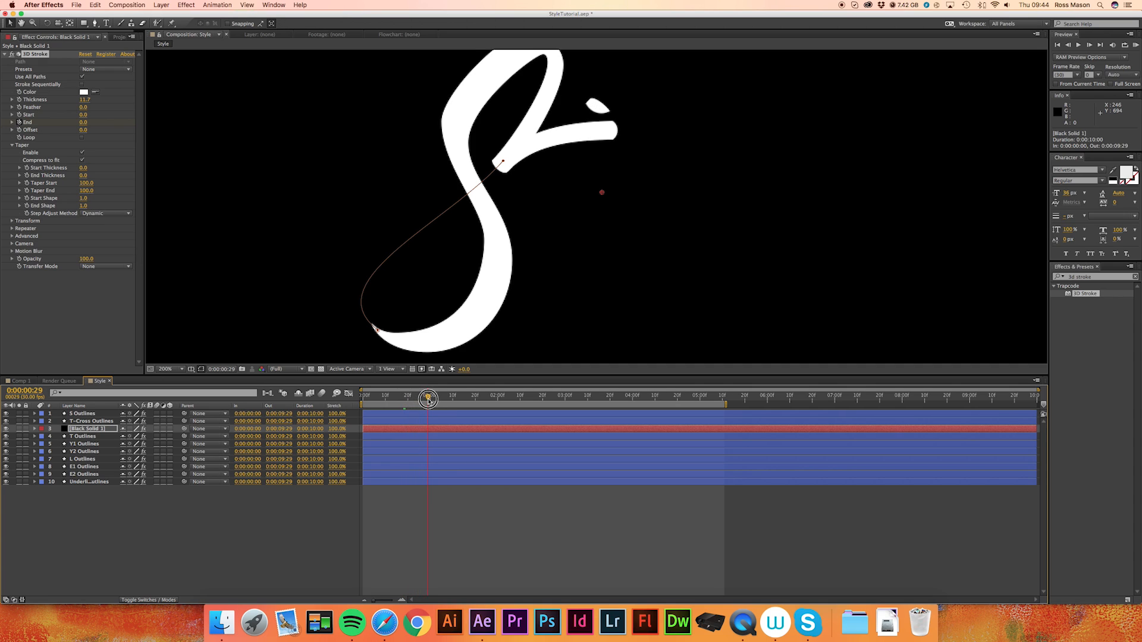
Where the t begins drawing, raise End to 100 and scrub to check the flick drawing on.
drag(429, 400, 460, 400)
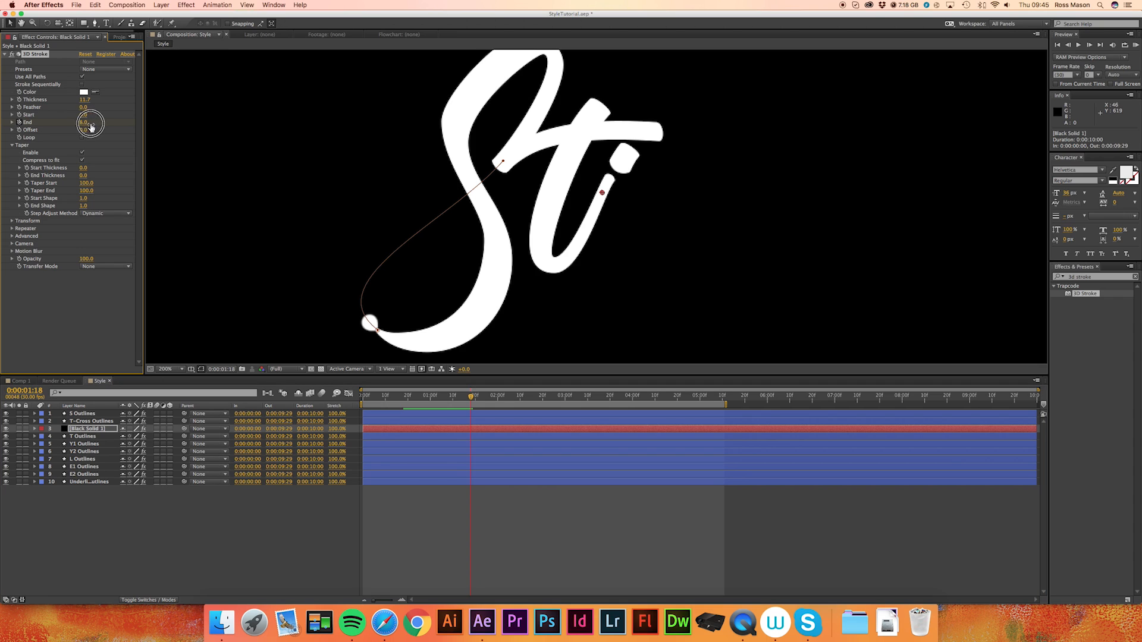
drag(91, 122, 142, 130)
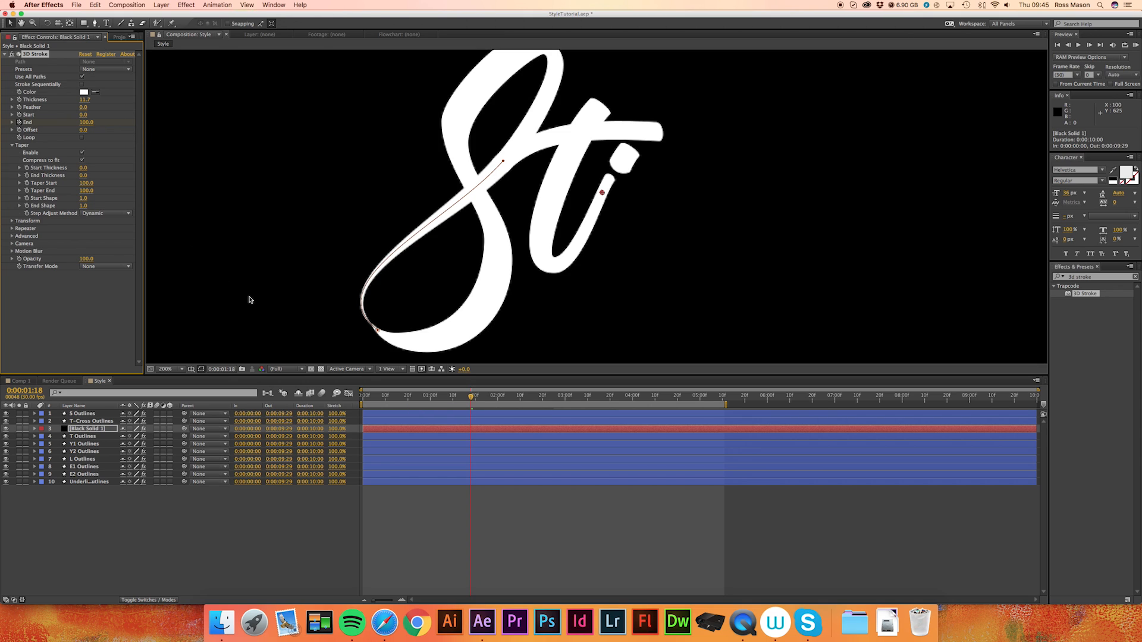
drag(471, 400, 386, 400)
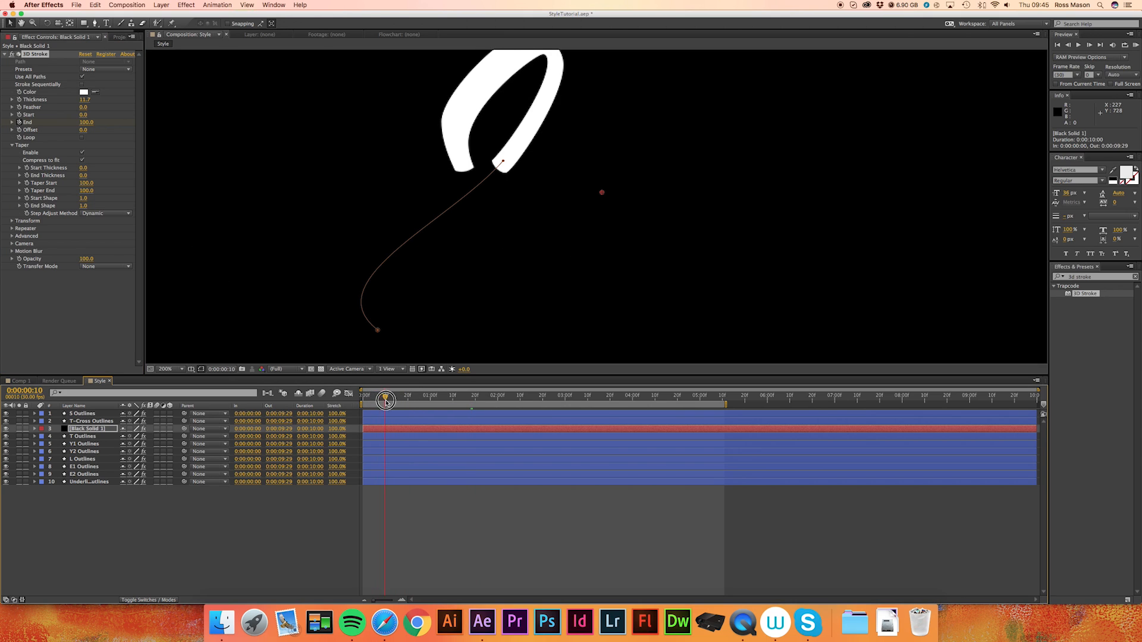
drag(386, 401, 471, 402)
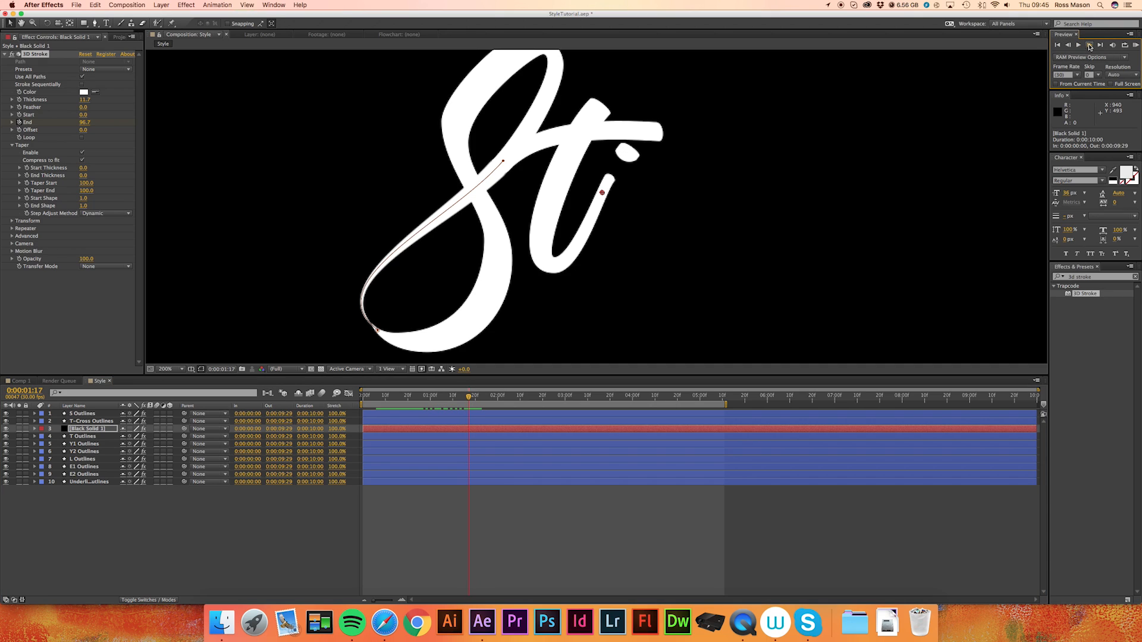
key(Right)
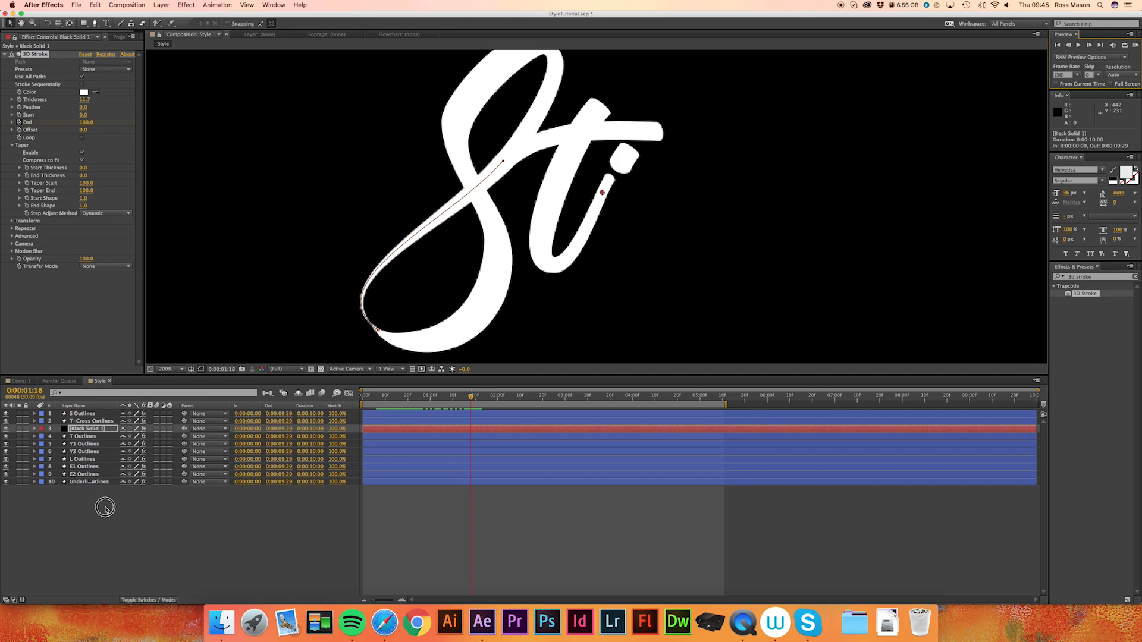
Select the other letter layers and drag their End keyframes later so they start after the S flick.
click(91, 421)
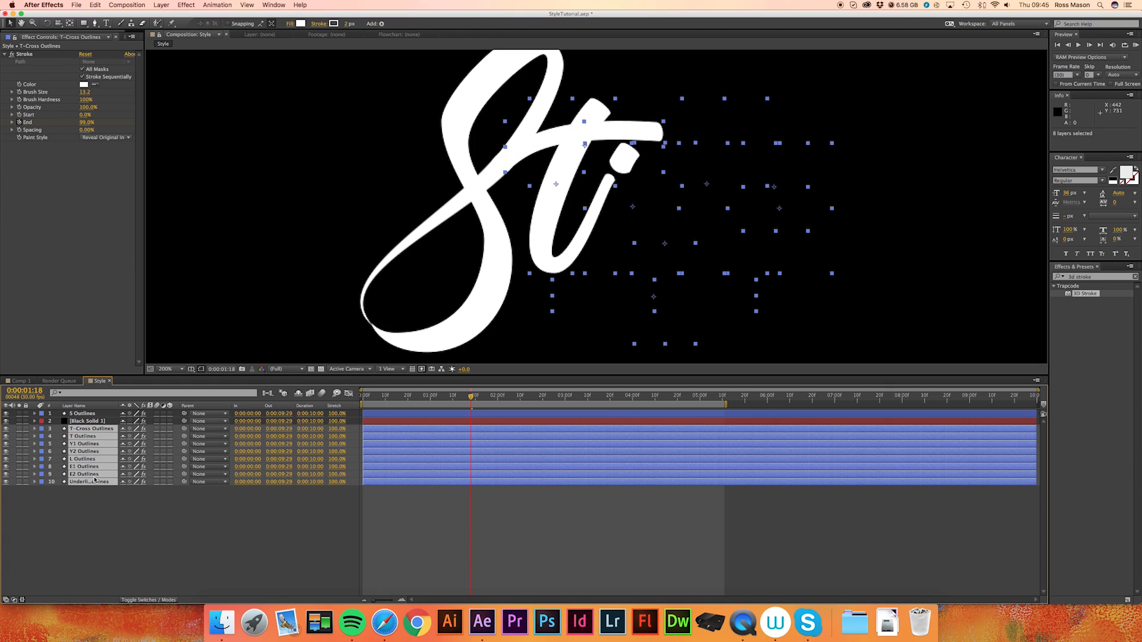
mouse_move(175, 430)
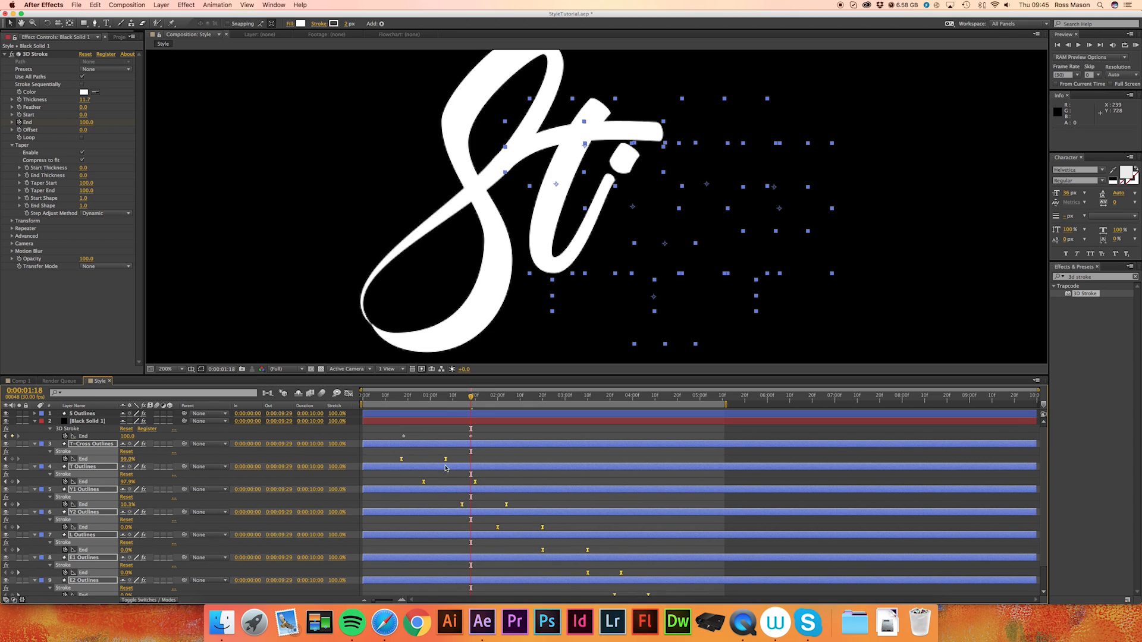
drag(445, 460, 516, 464)
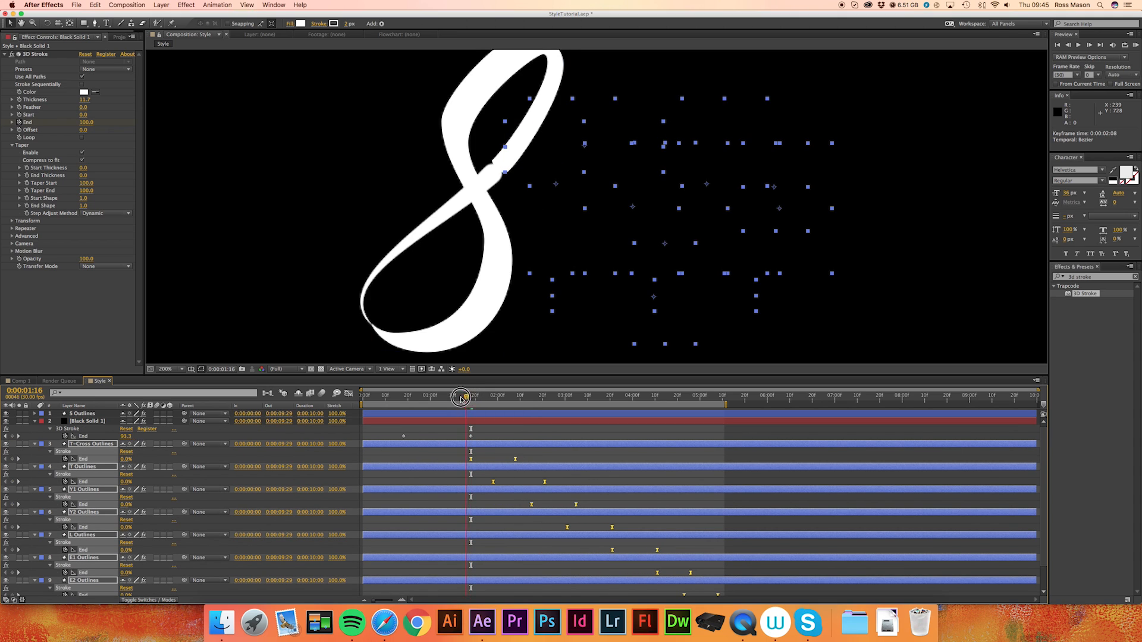
drag(461, 400, 474, 400)
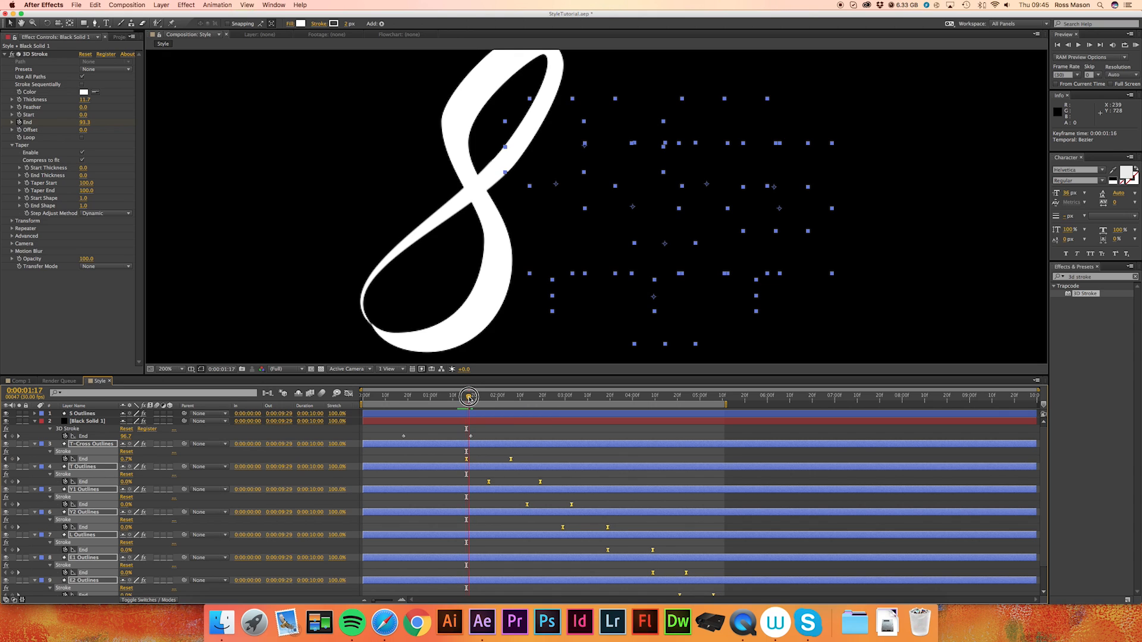
drag(470, 396, 426, 405)
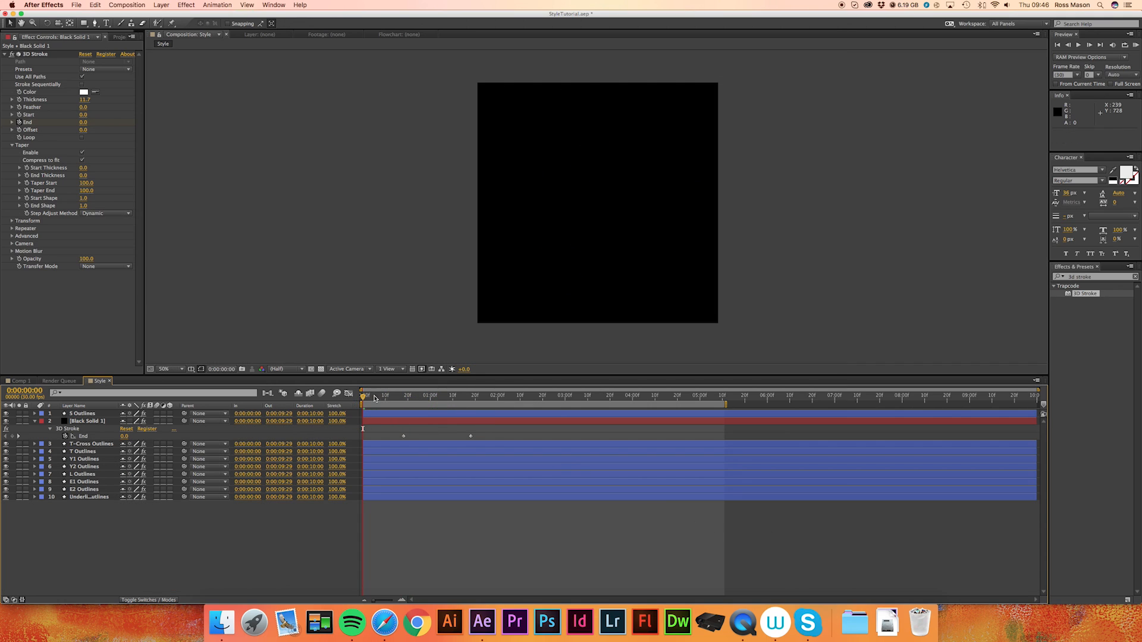
Review the S drawing on at 100% zoom and shorten the work area to about the first 2 seconds.
drag(363, 400, 400, 400)
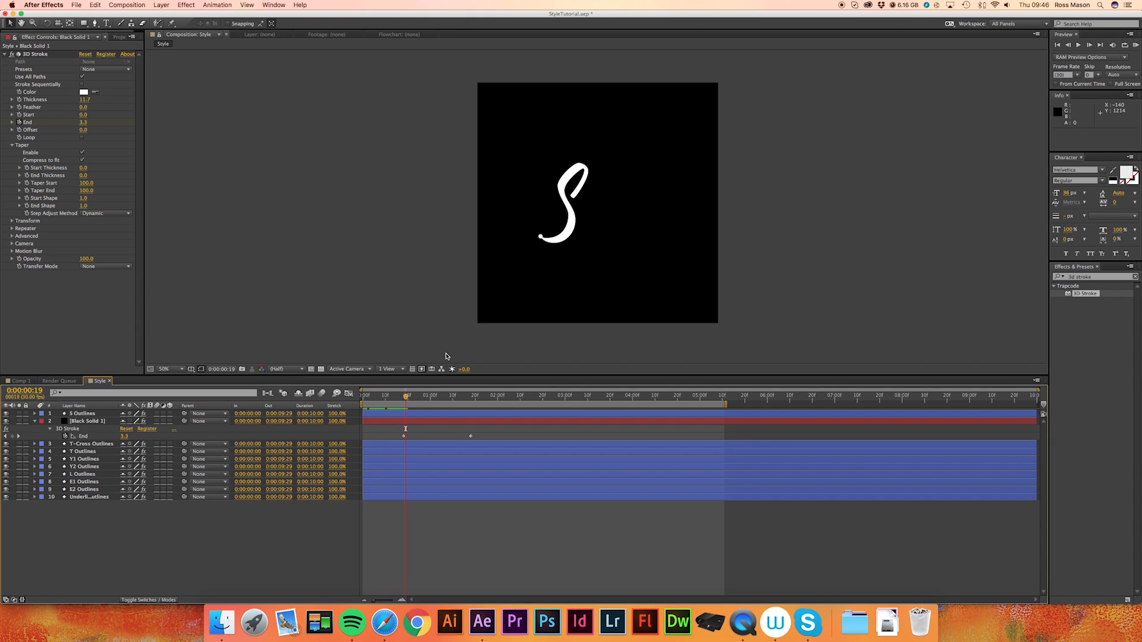
click(168, 369)
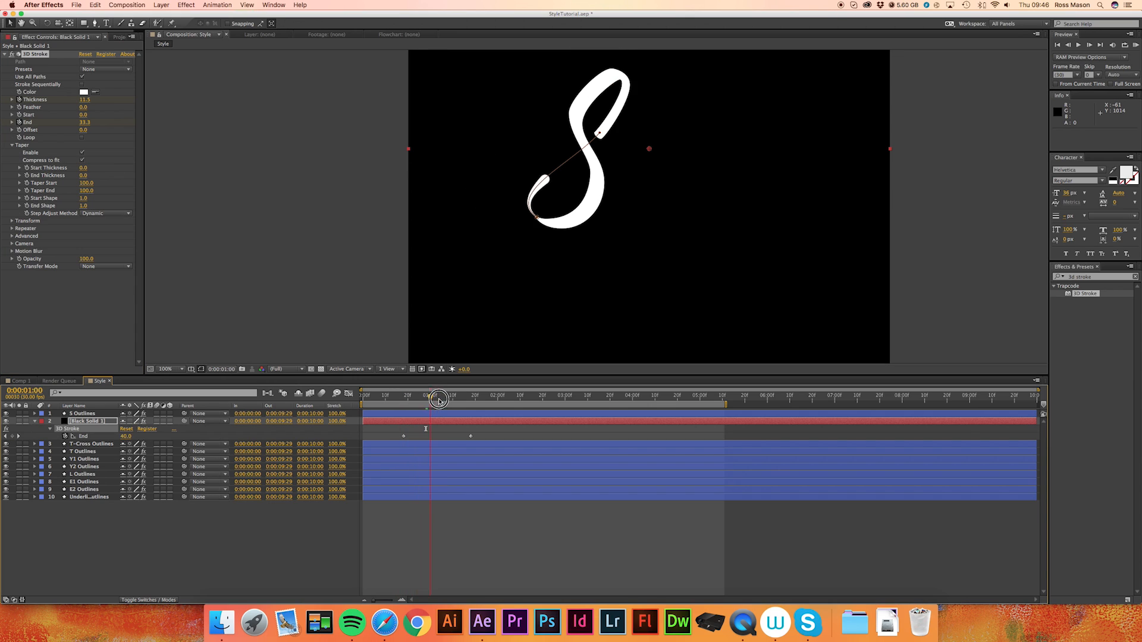
drag(439, 399, 402, 399)
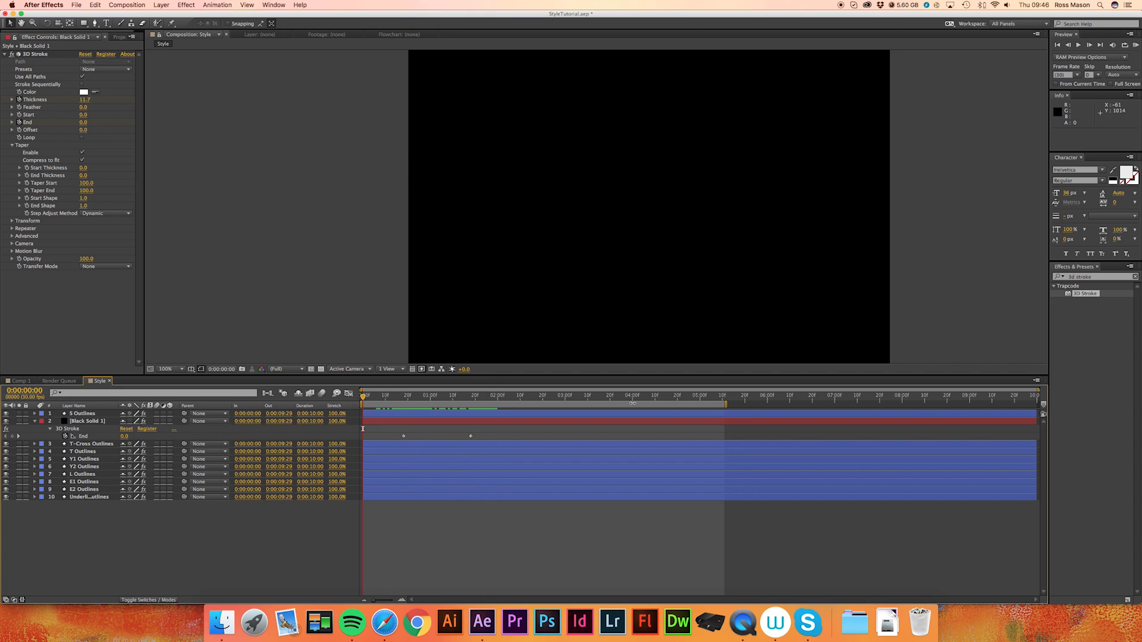
drag(728, 402, 538, 401)
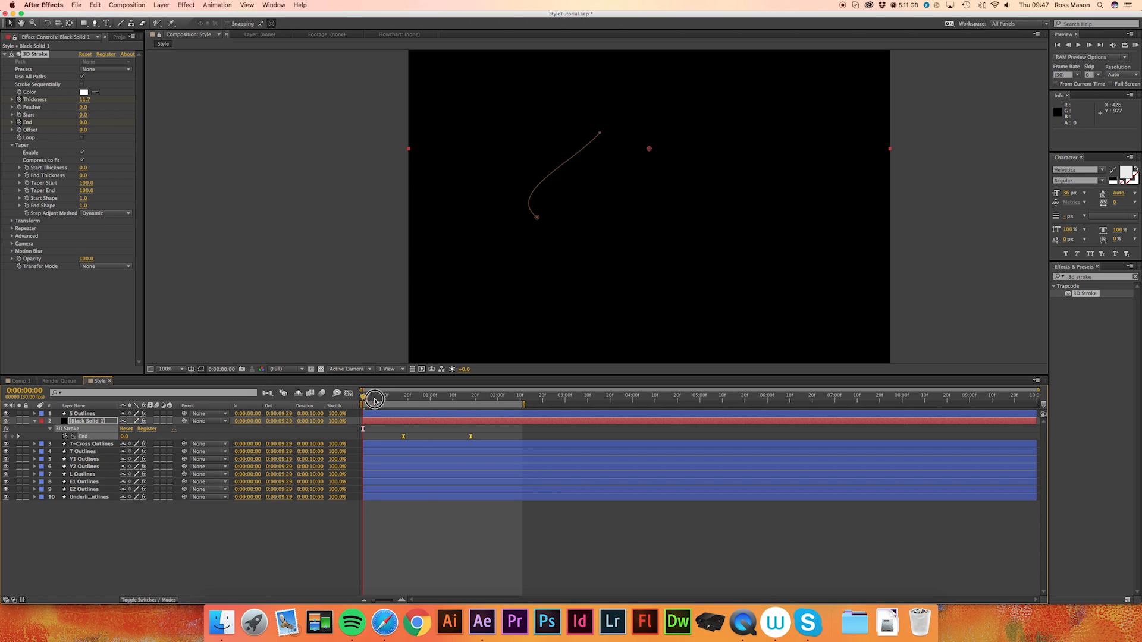
Select the flick's End keyframes and stretch their Graph Editor influence handles into a steep ease curve.
drag(374, 400, 397, 404)
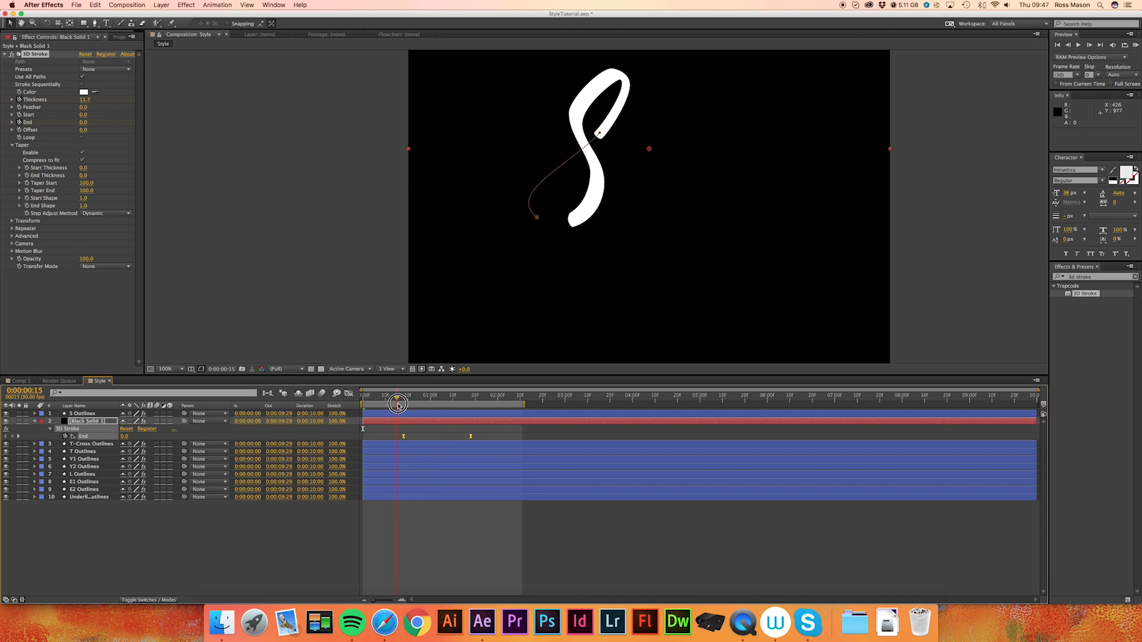
drag(397, 402, 403, 403)
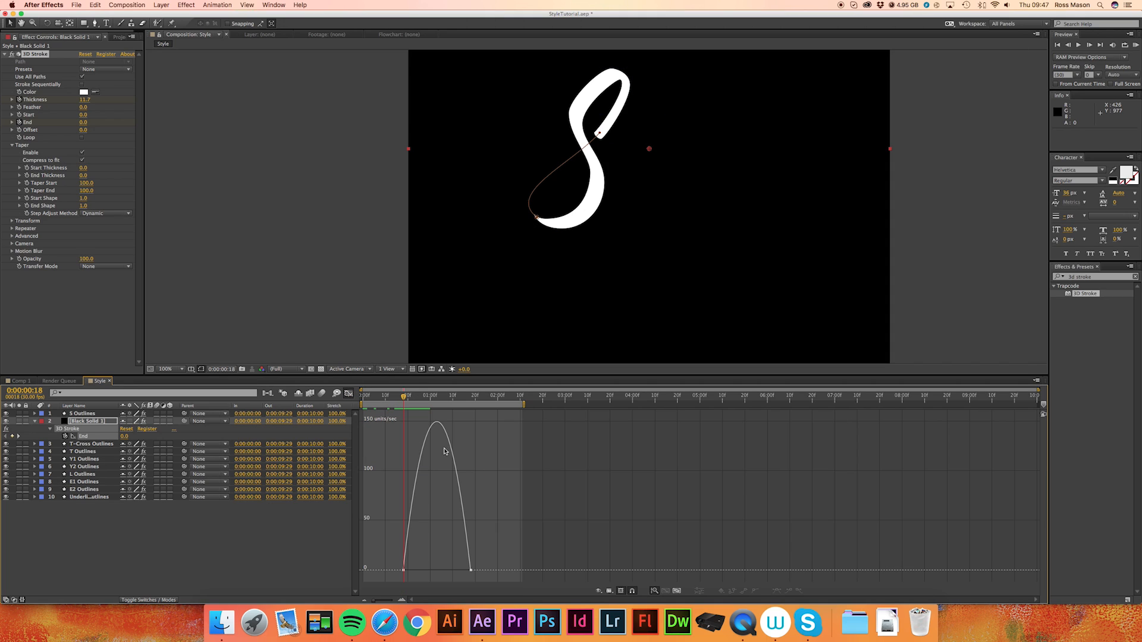
mouse_move(406, 575)
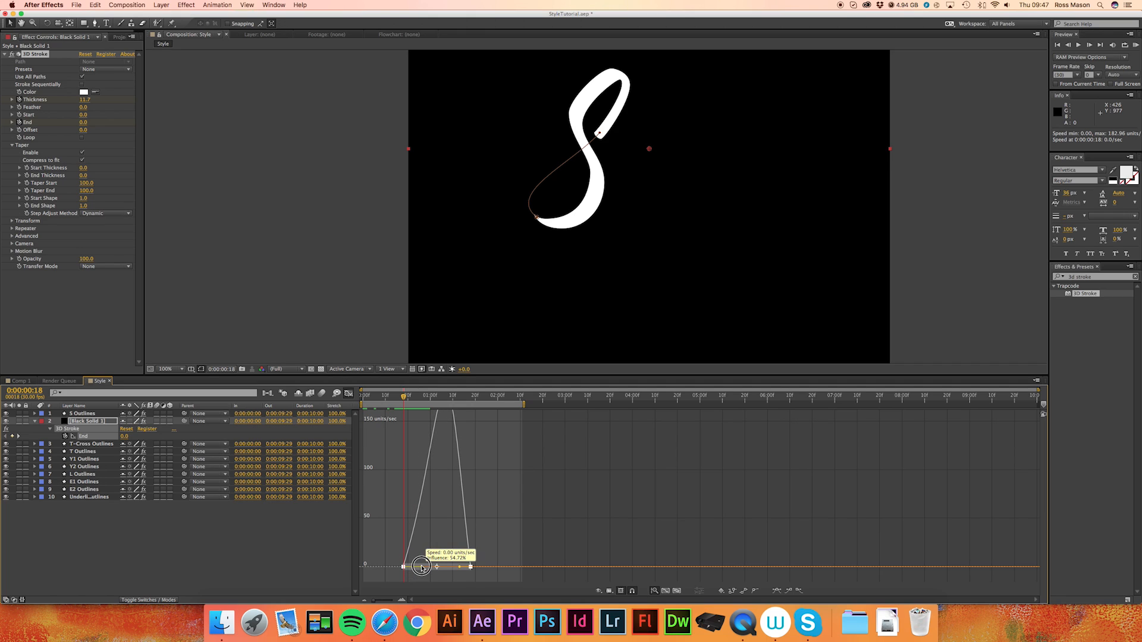
drag(421, 567, 459, 570)
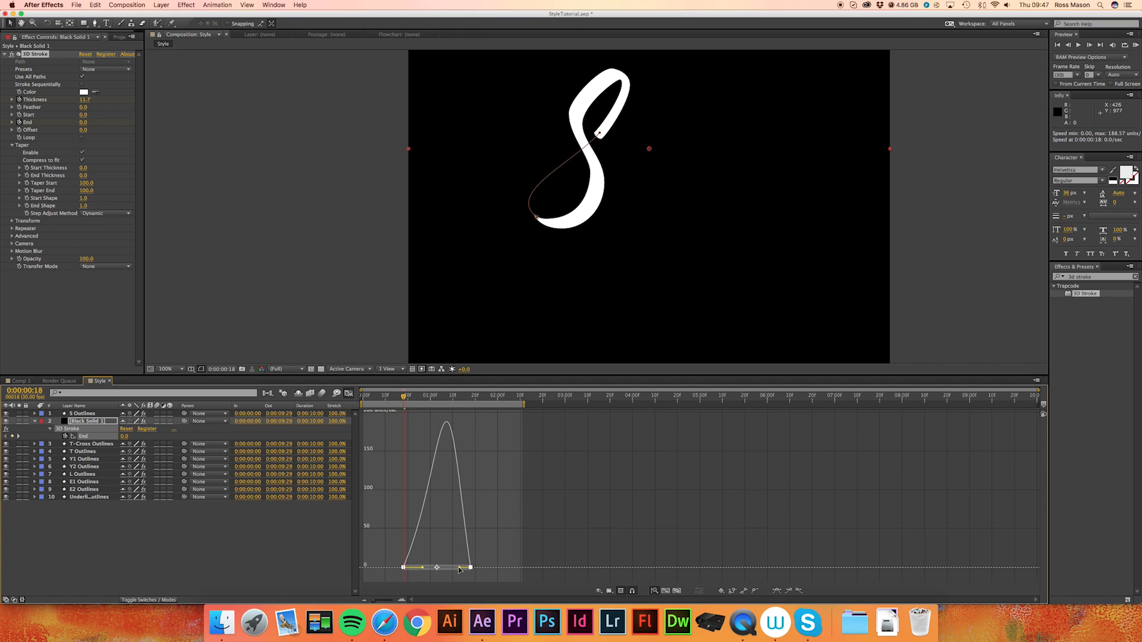
drag(472, 567, 449, 568)
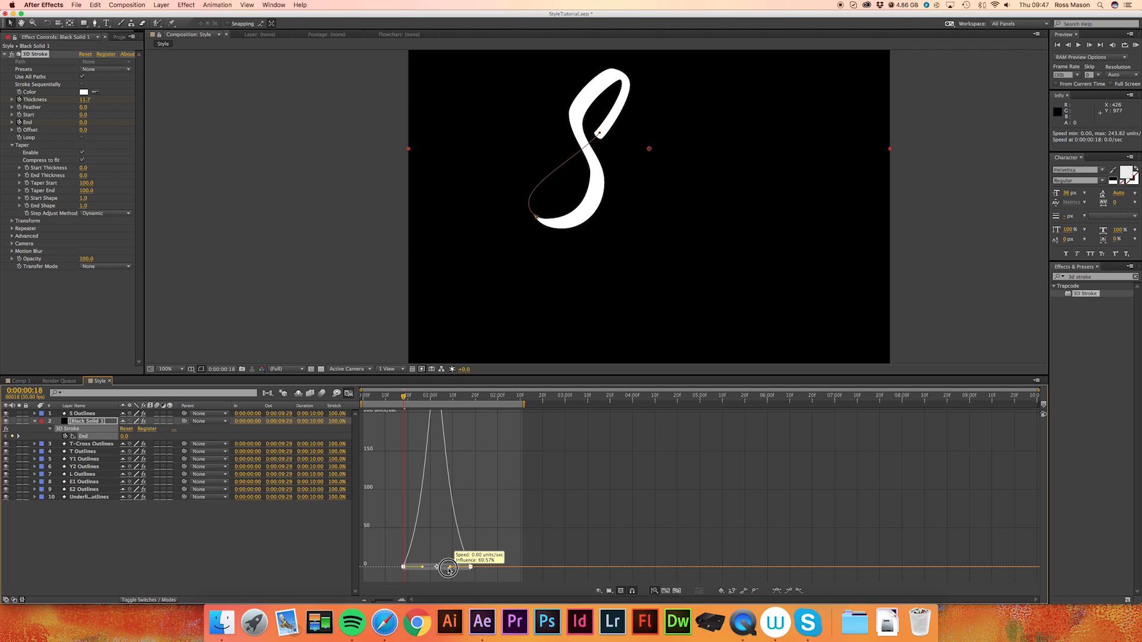
drag(450, 568, 455, 570)
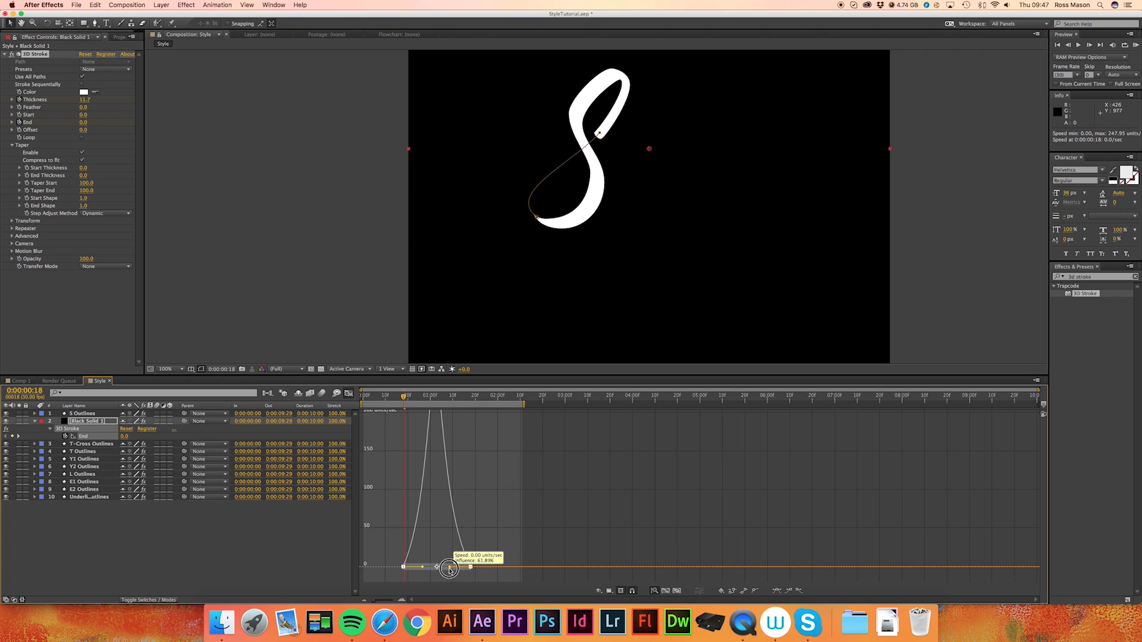
drag(450, 569, 470, 568)
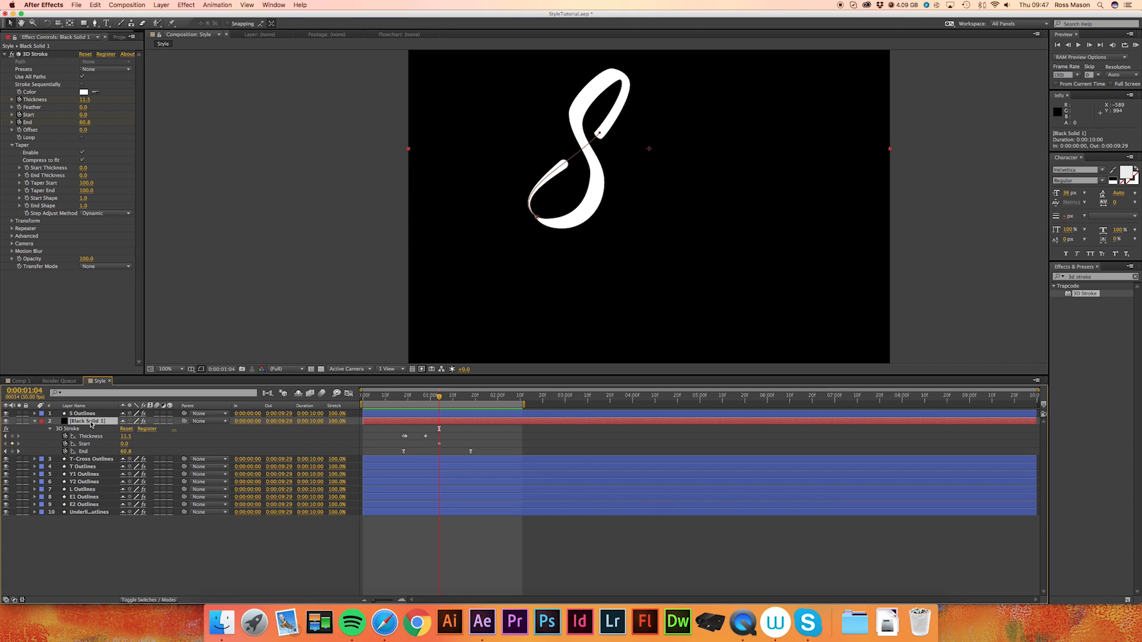
Near 1:15 keyframe 3D Stroke Start from 0 to 100 and move the end keyframe later.
drag(437, 399, 463, 400)
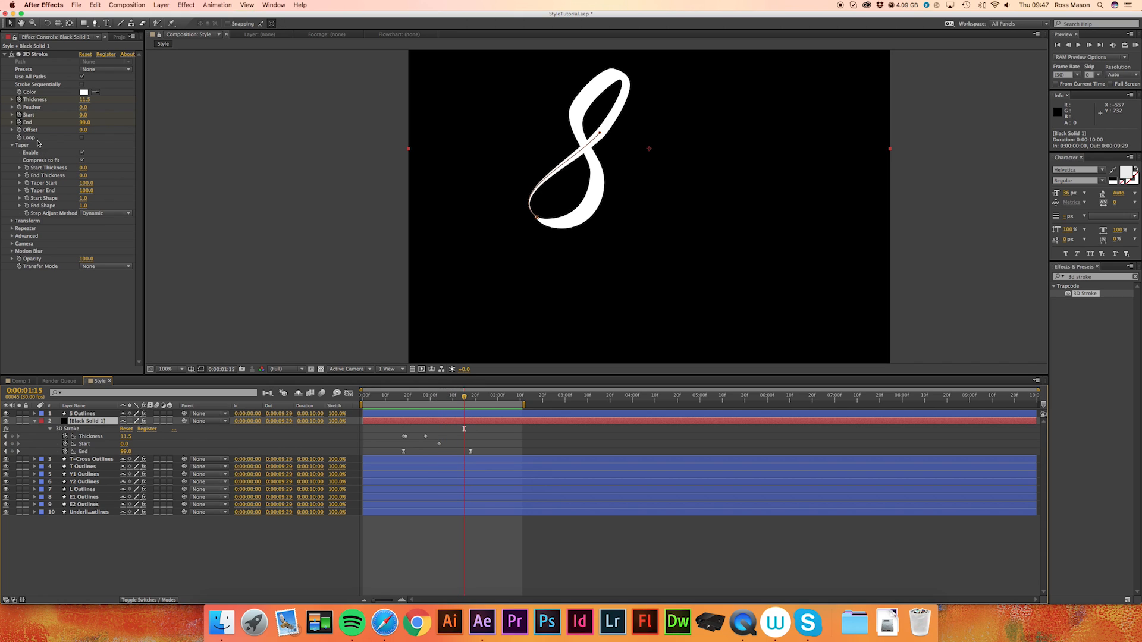
drag(82, 114, 98, 114)
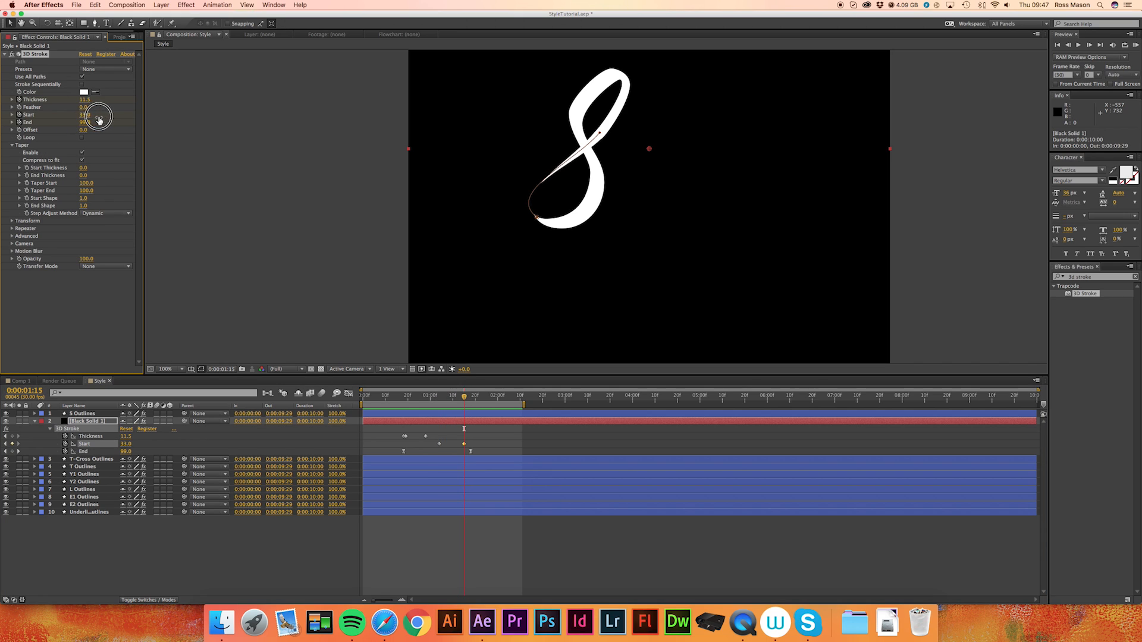
drag(98, 119, 143, 119)
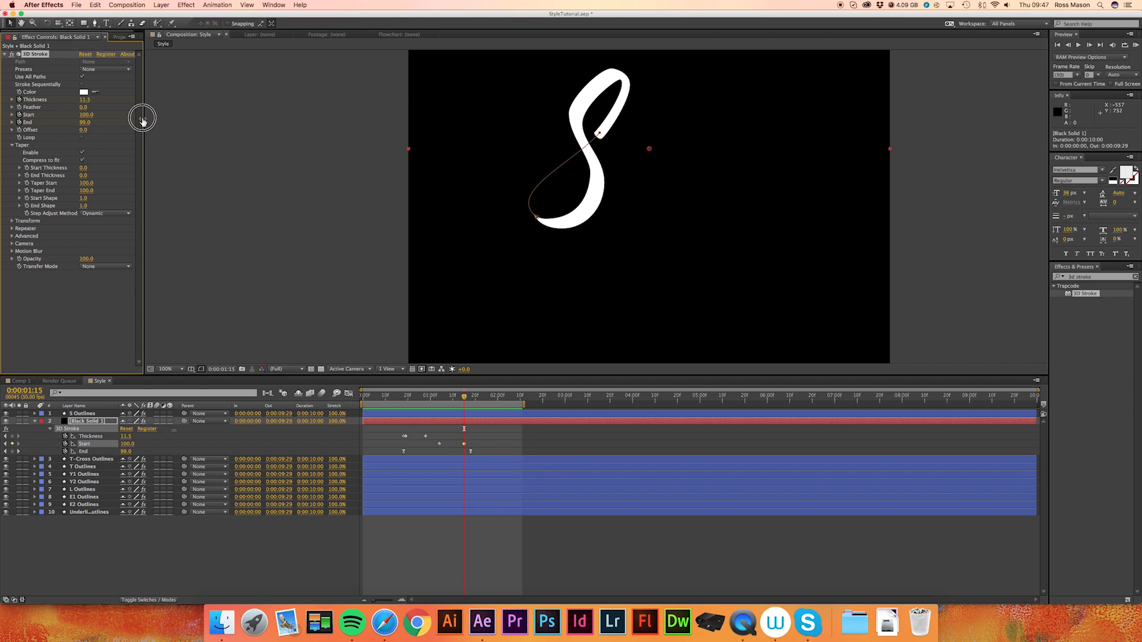
click(464, 445)
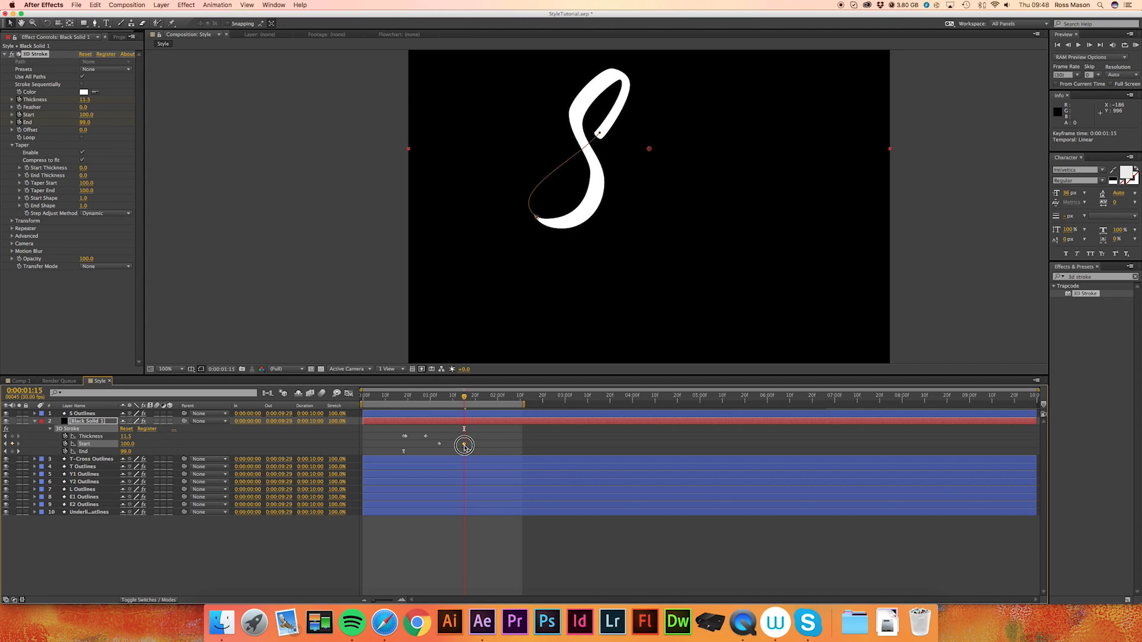
drag(464, 446, 490, 445)
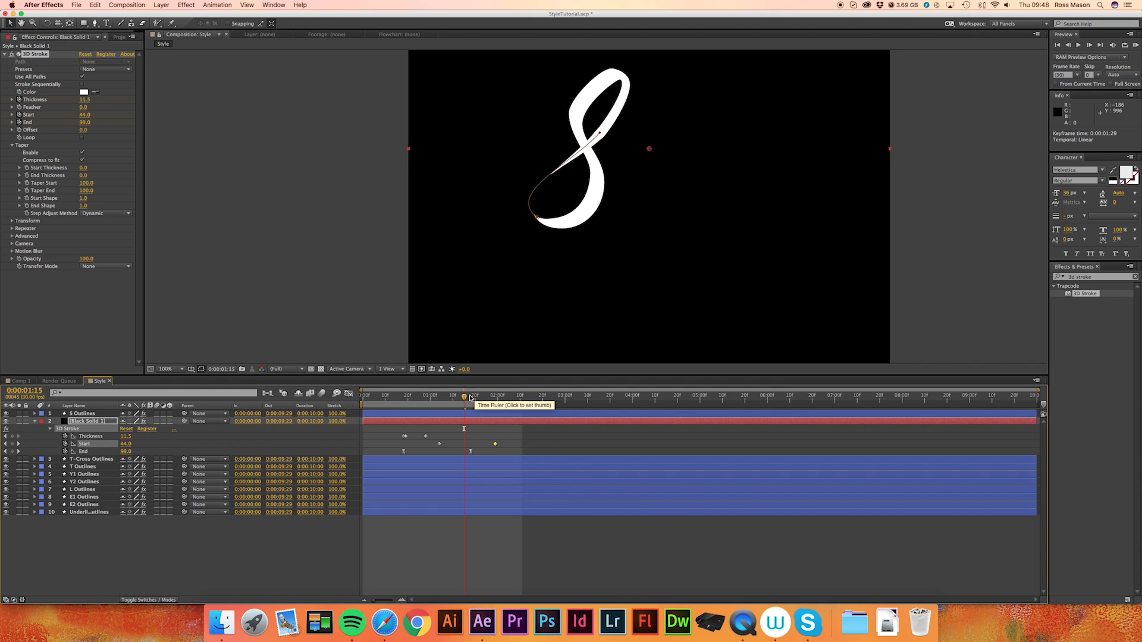
Scrub around the one-second mark to check the S erasing from its tail as the letters draw on.
drag(464, 405, 461, 405)
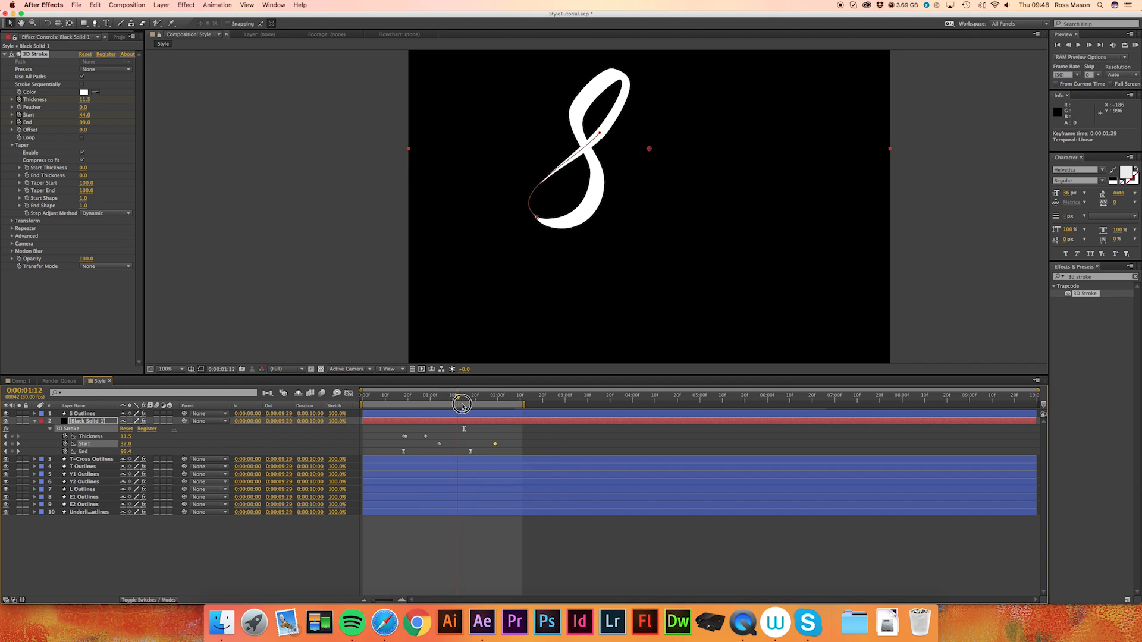
drag(463, 405, 432, 404)
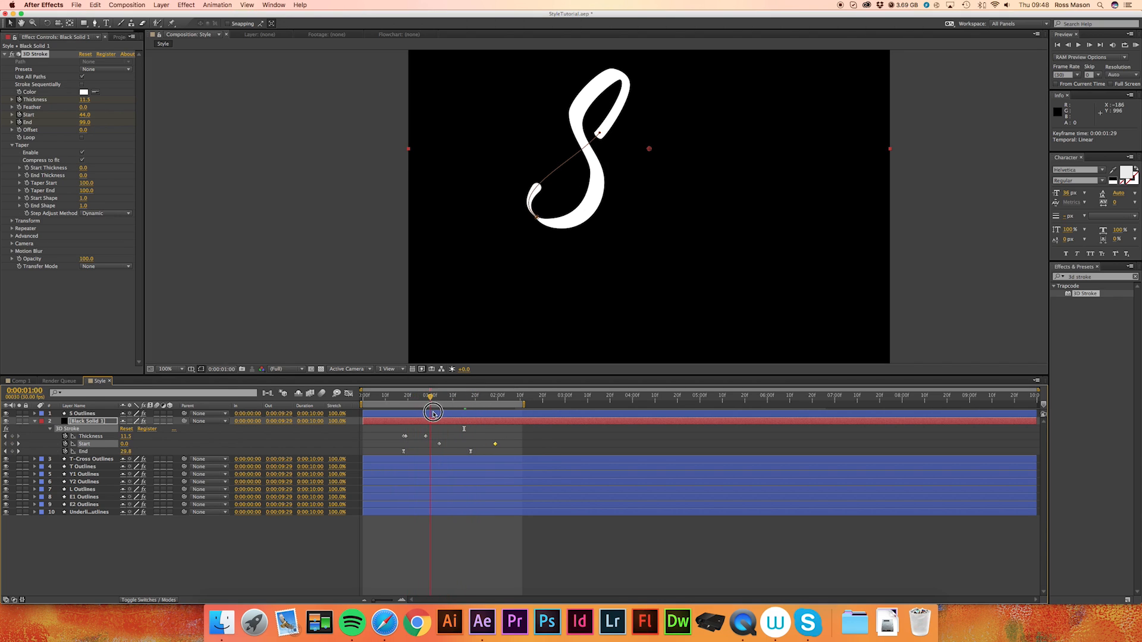
drag(432, 411, 478, 411)
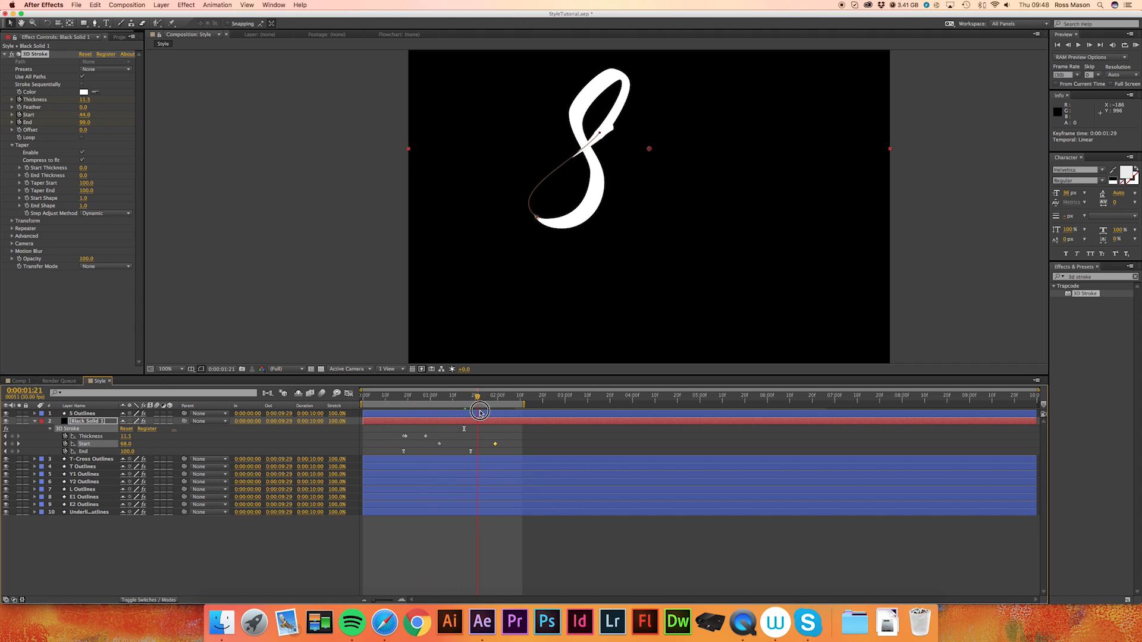
drag(480, 410, 467, 409)
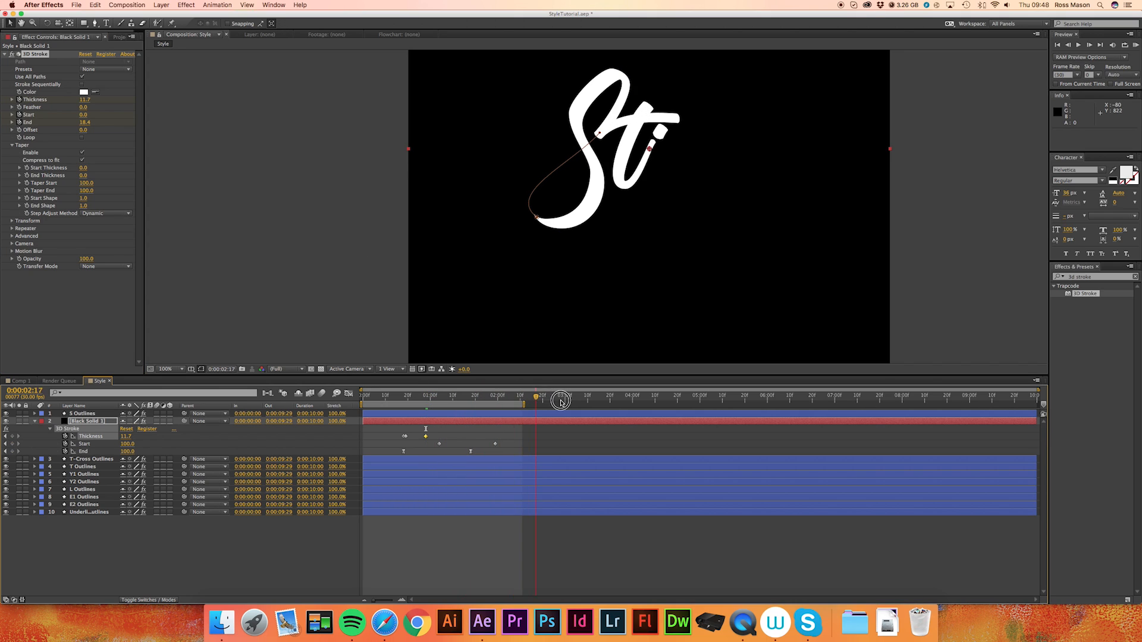
Keyframe 3D Stroke Thickness low at the S's start and 11.7 just after it begins drawing.
click(169, 369)
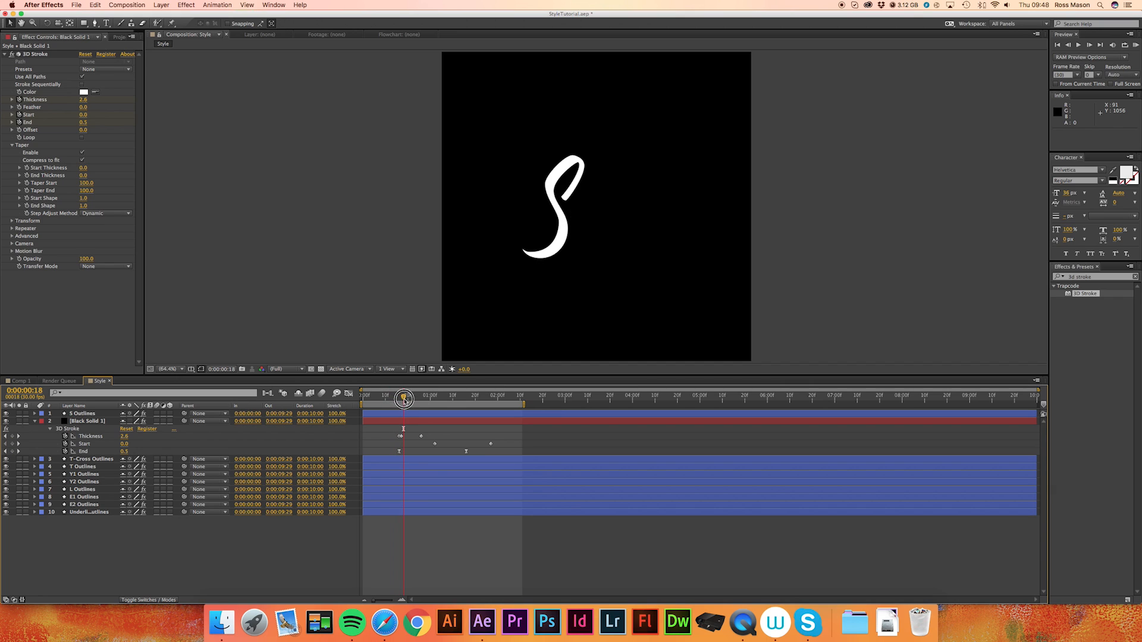
drag(402, 400, 408, 399)
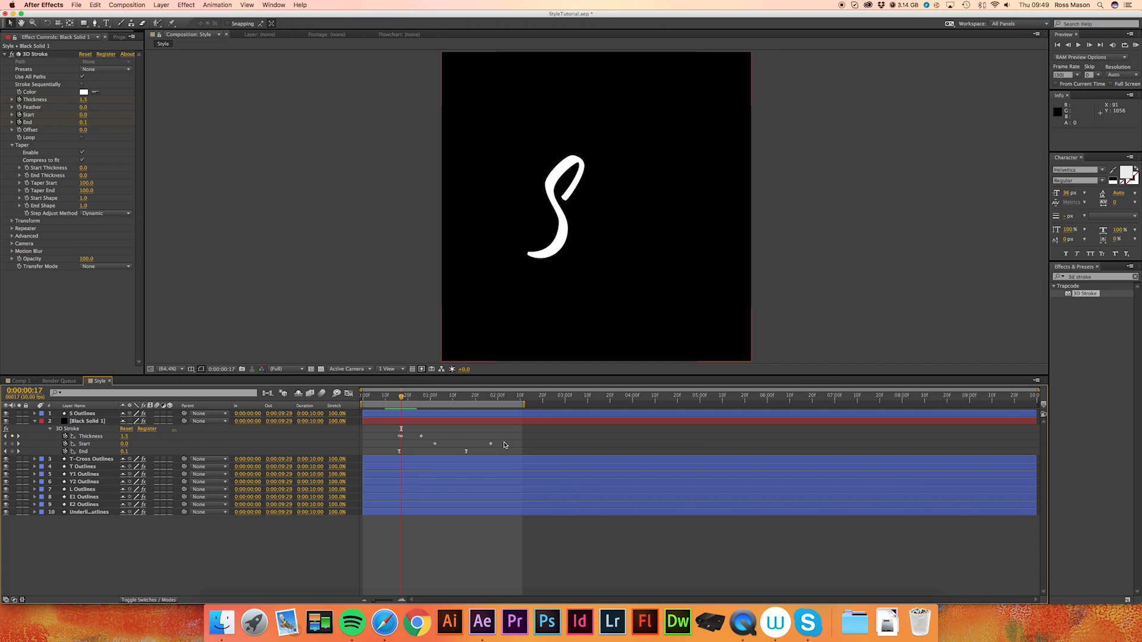
click(87, 422)
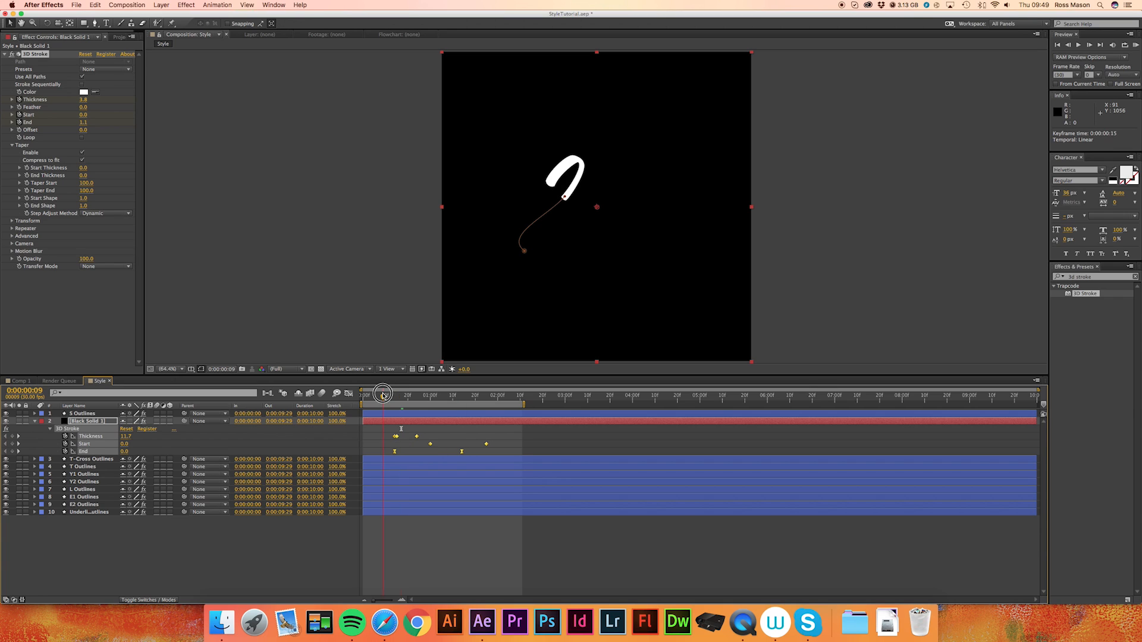
drag(383, 393, 403, 393)
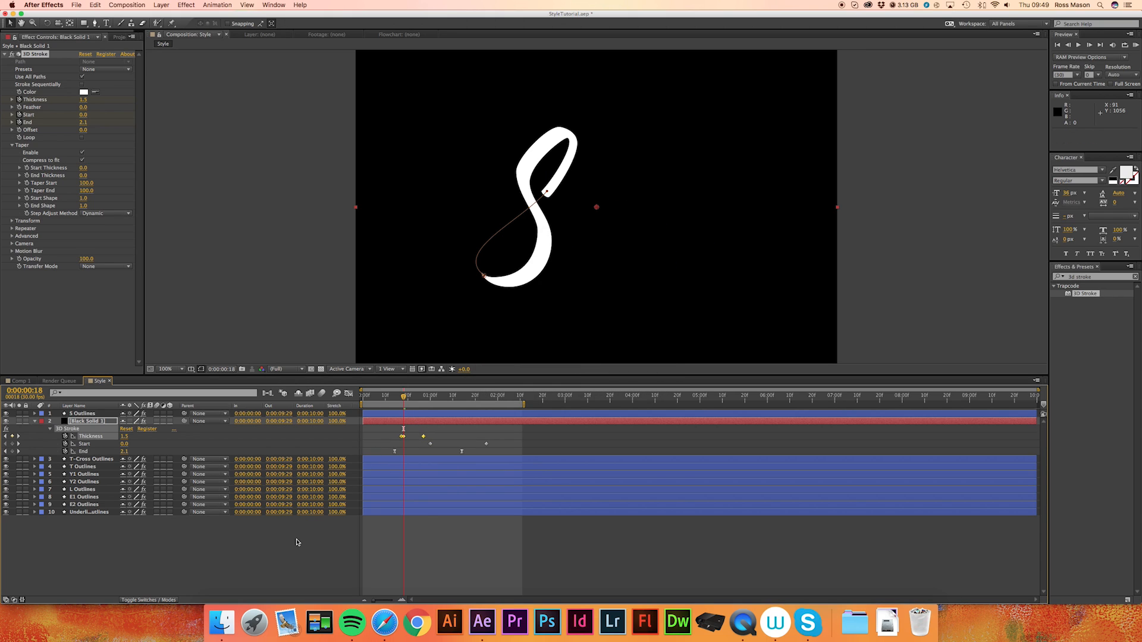
Scrub through the S and retime the Thickness keyframes so the stroke swells as it starts.
drag(403, 395, 408, 396)
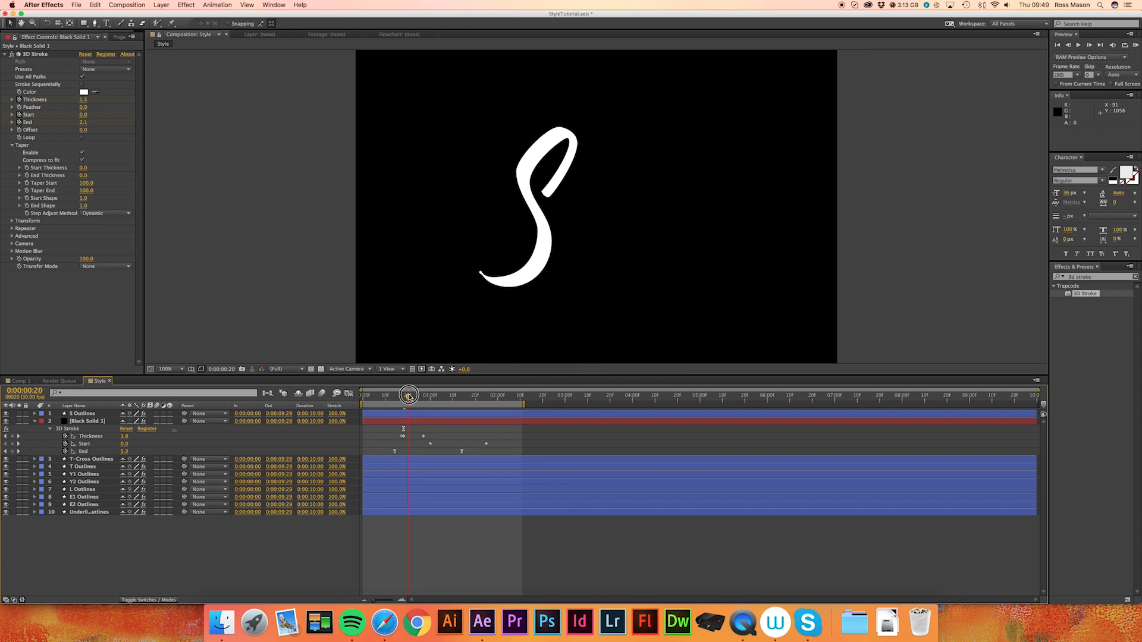
drag(408, 393, 471, 393)
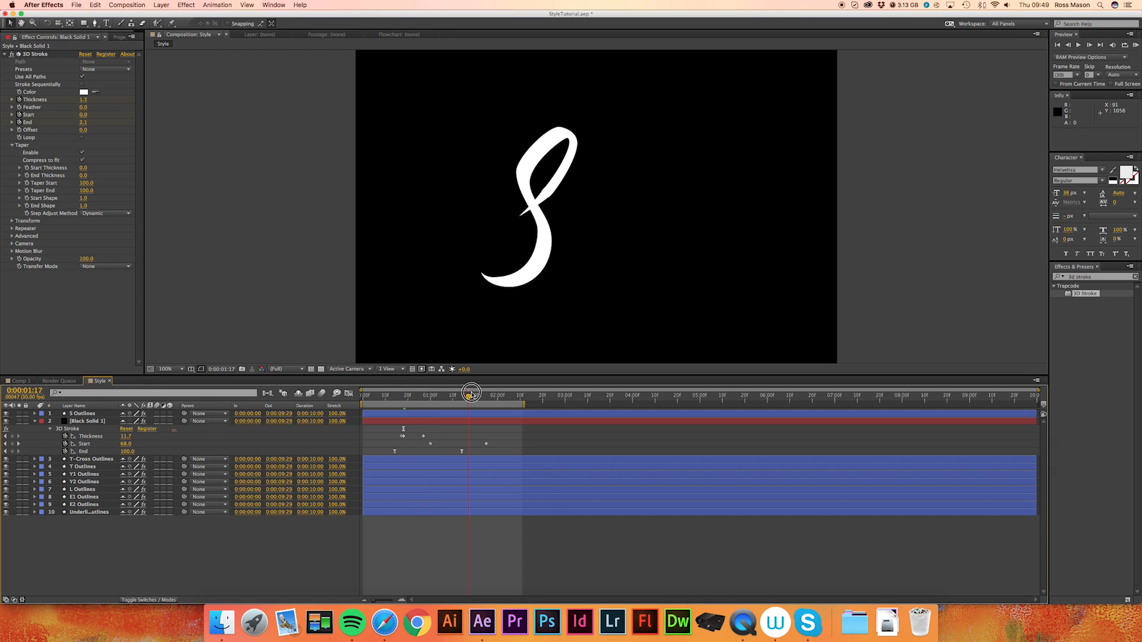
drag(472, 392, 437, 392)
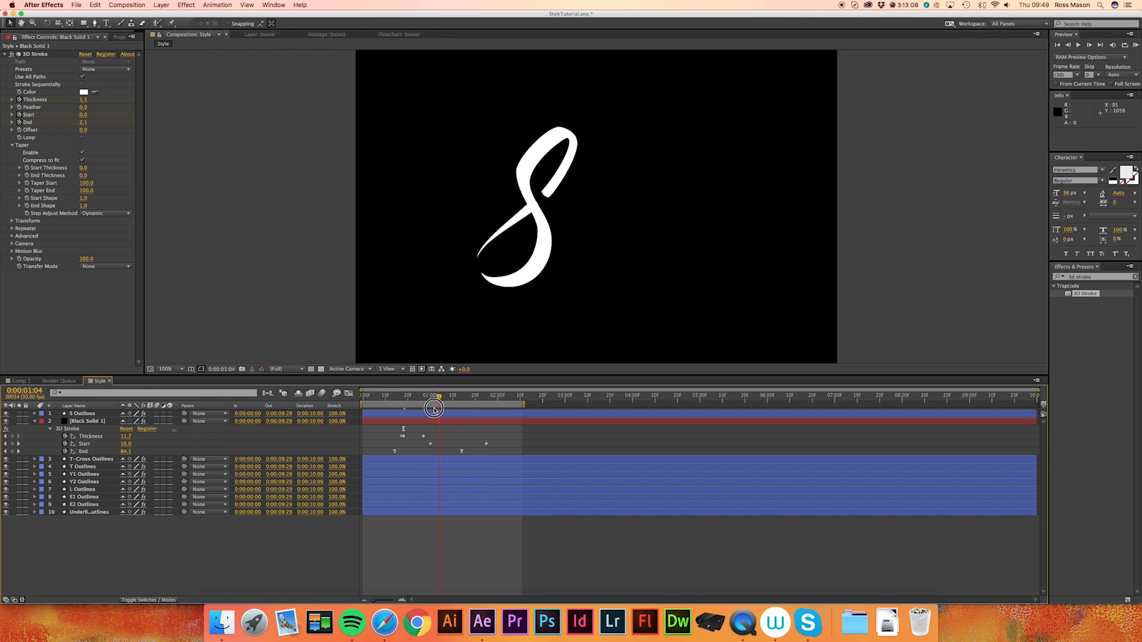
drag(434, 408, 400, 419)
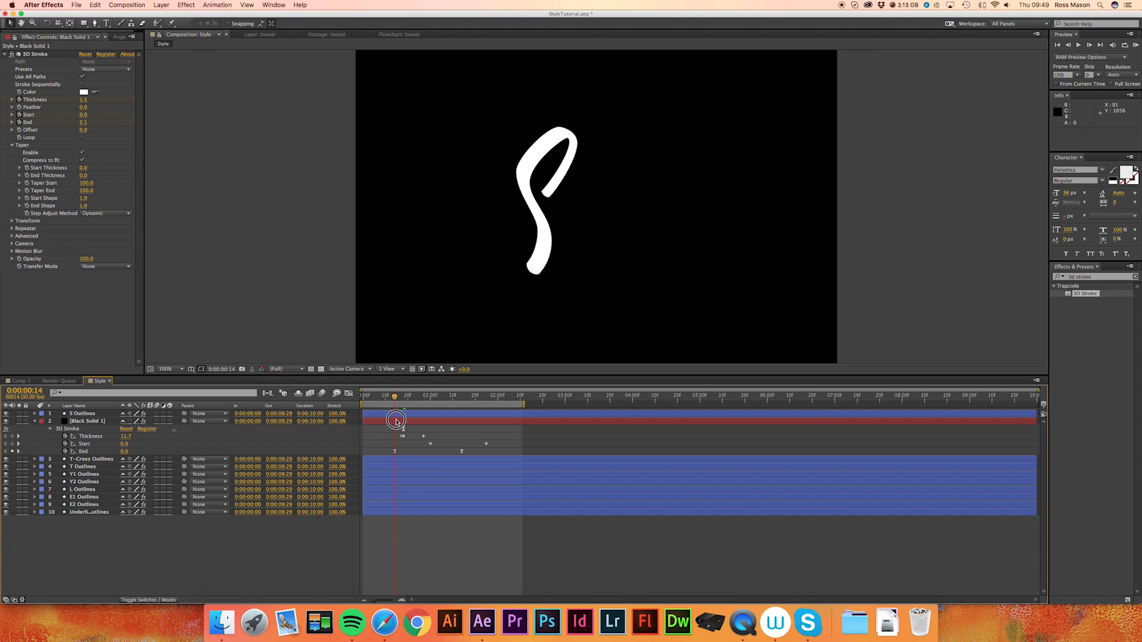
drag(393, 419, 409, 419)
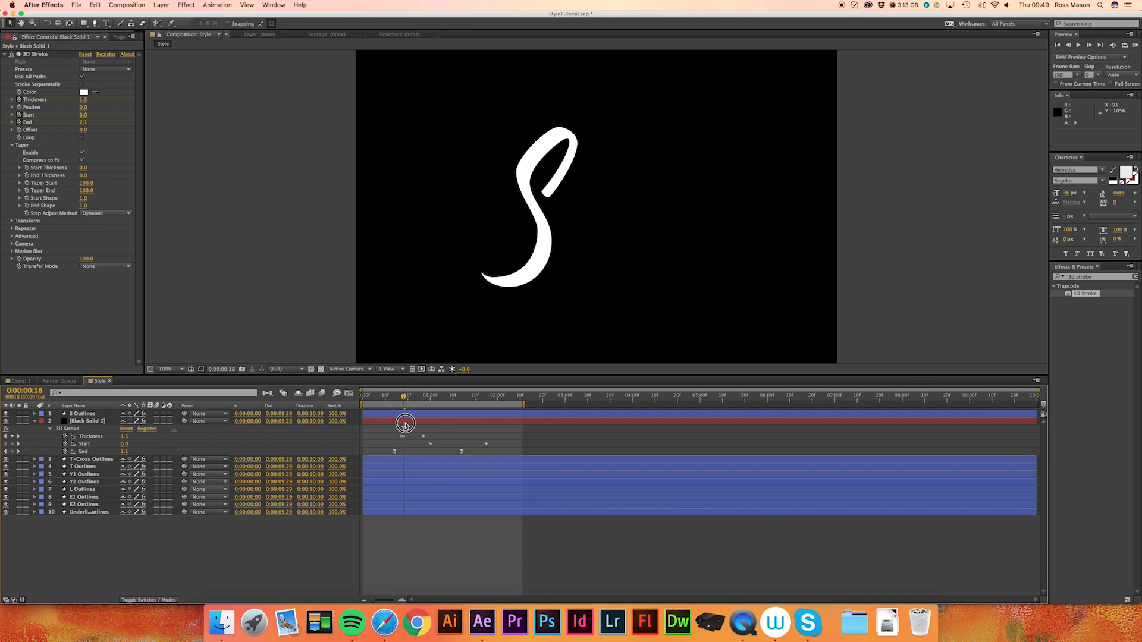
drag(403, 423, 400, 426)
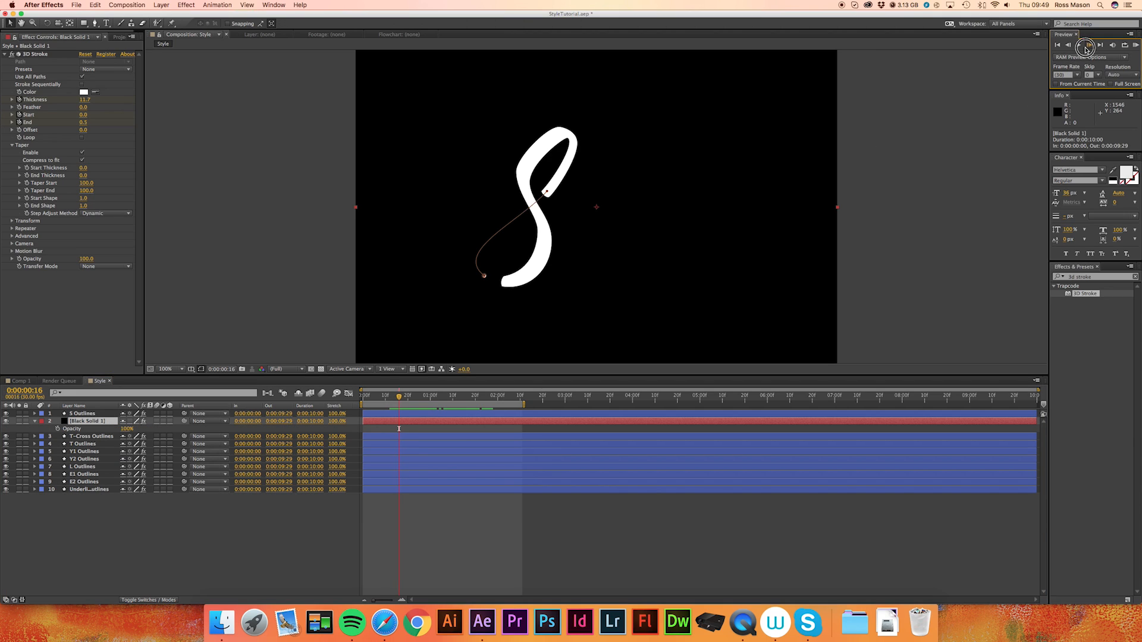
Preview the S and extend the work area later so the t and y play after the flick.
click(1084, 46)
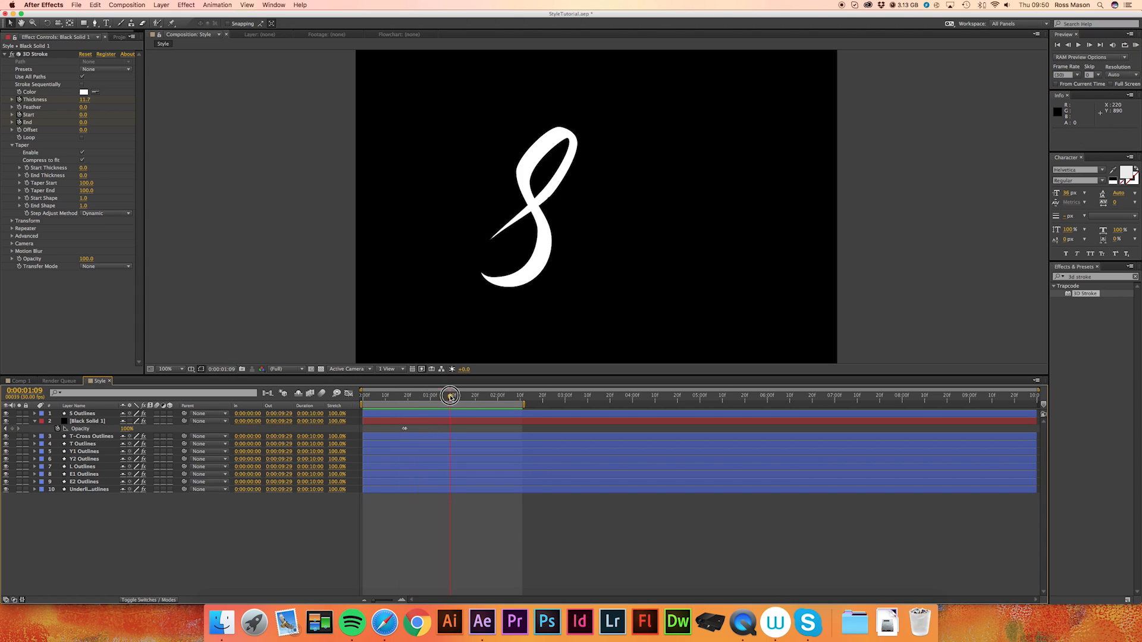
drag(450, 394, 461, 394)
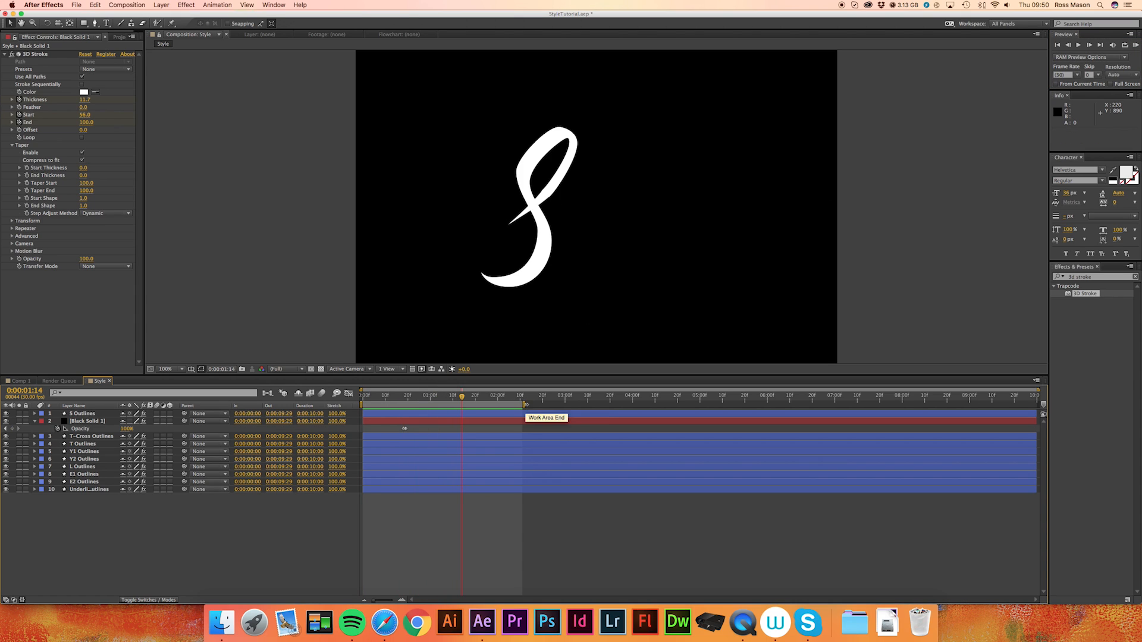
drag(524, 403, 597, 403)
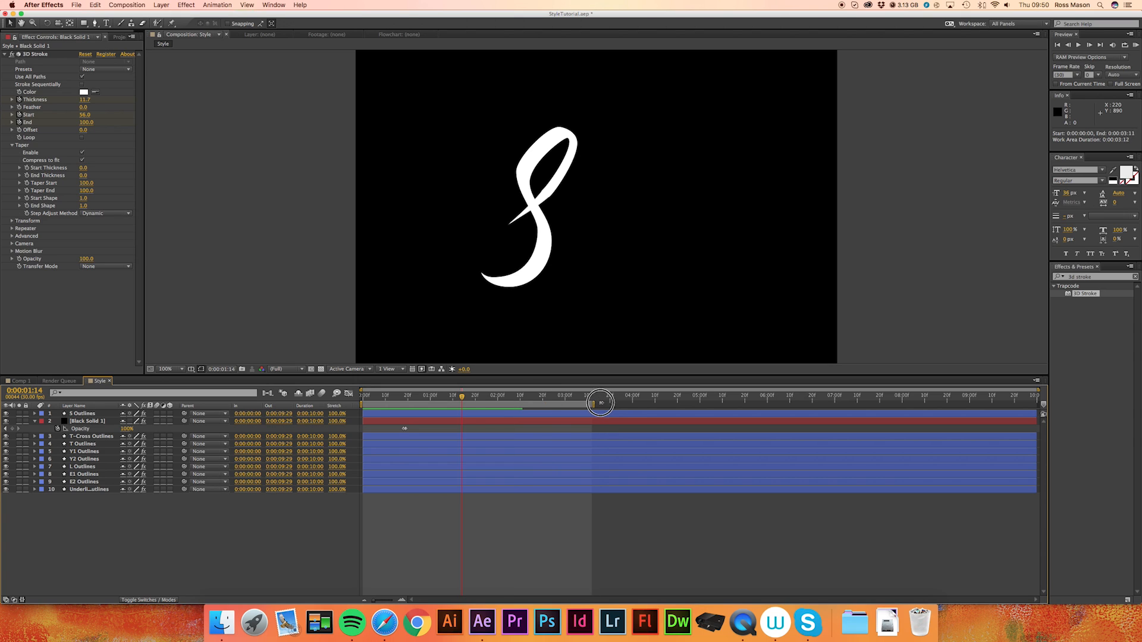
drag(600, 402, 629, 402)
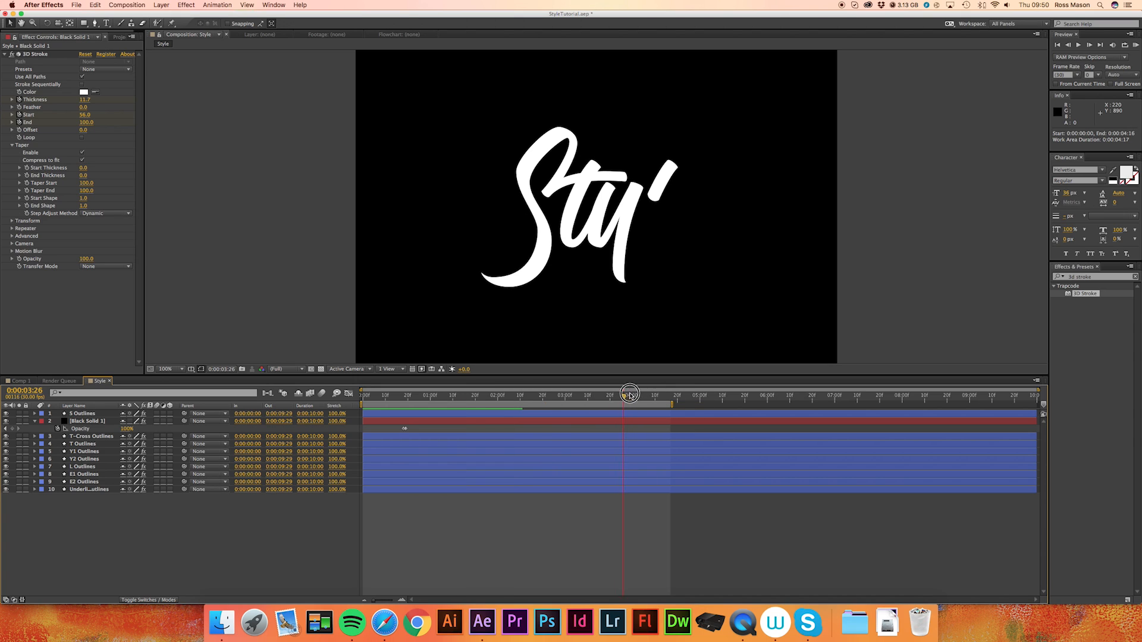
drag(629, 396, 596, 395)
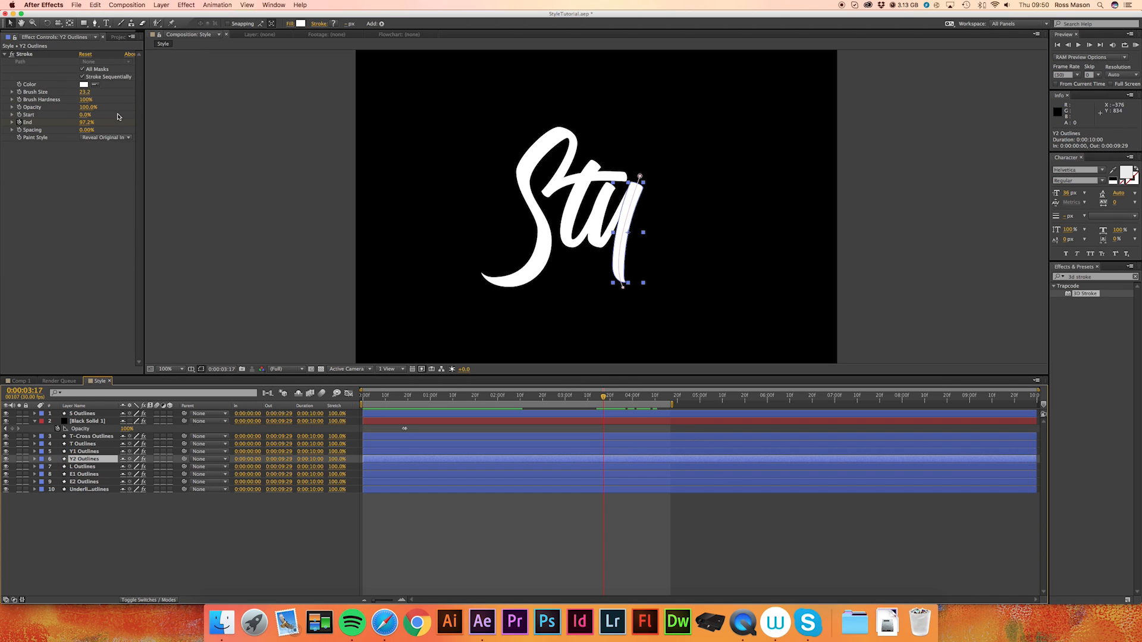
Add a new comp-sized black solid, Black Solid 2, via Layer > New > Solid.
click(161, 5)
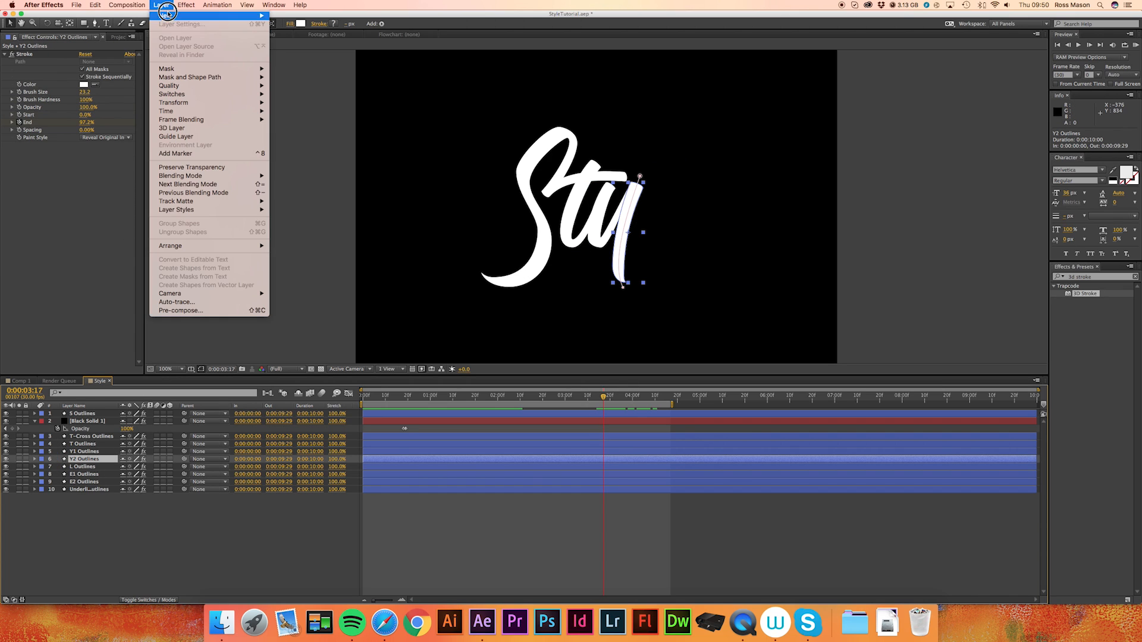
click(273, 5)
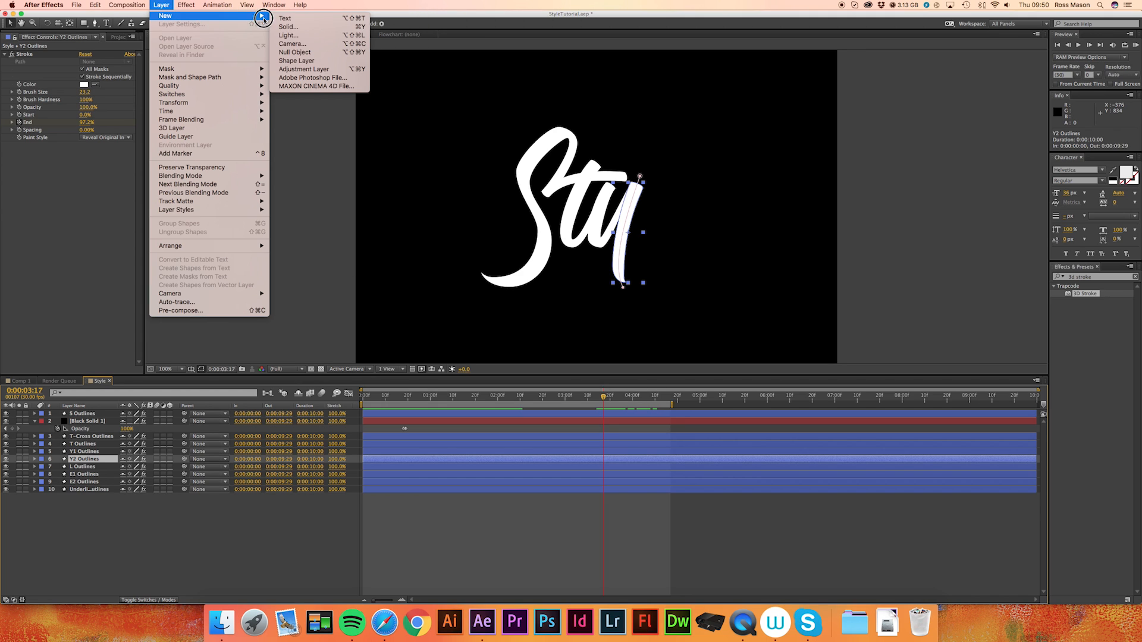
click(288, 26)
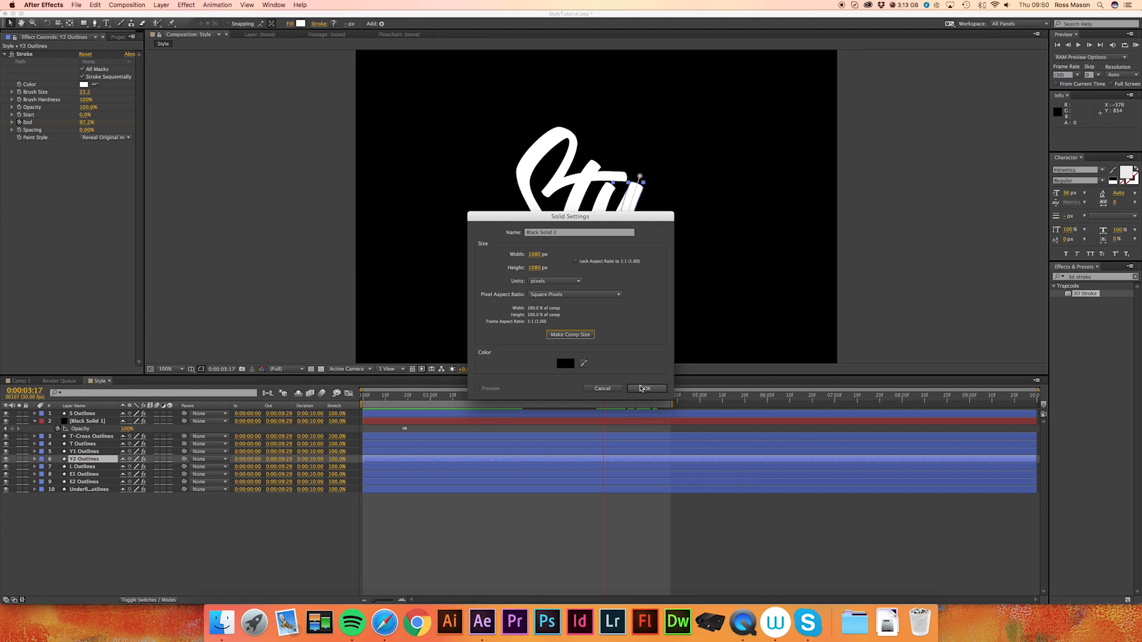
click(645, 389)
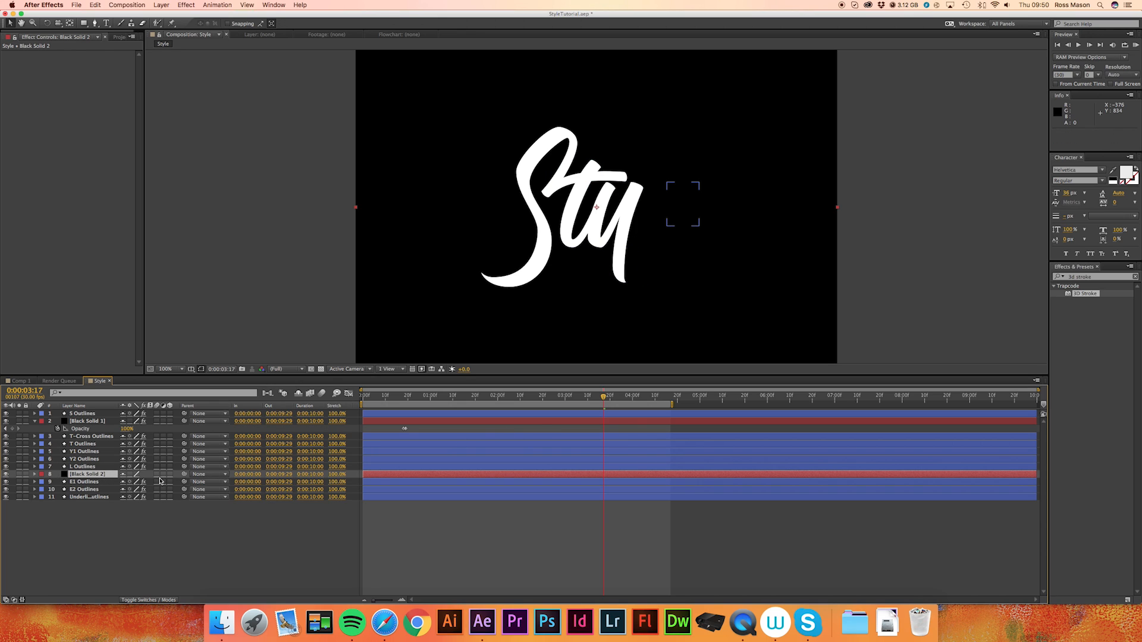
Apply Trapcode 3D Stroke to Black Solid 2 with Taper on, Thickness 15 and End keyframed for the l flick.
drag(603, 395, 650, 396)
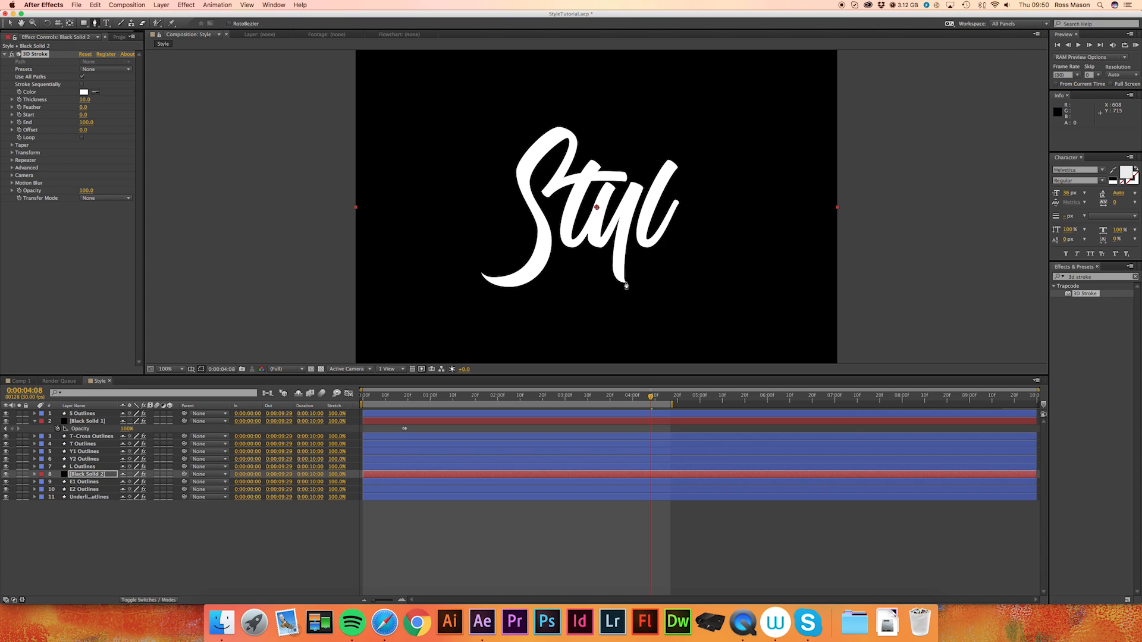
mouse_move(649, 271)
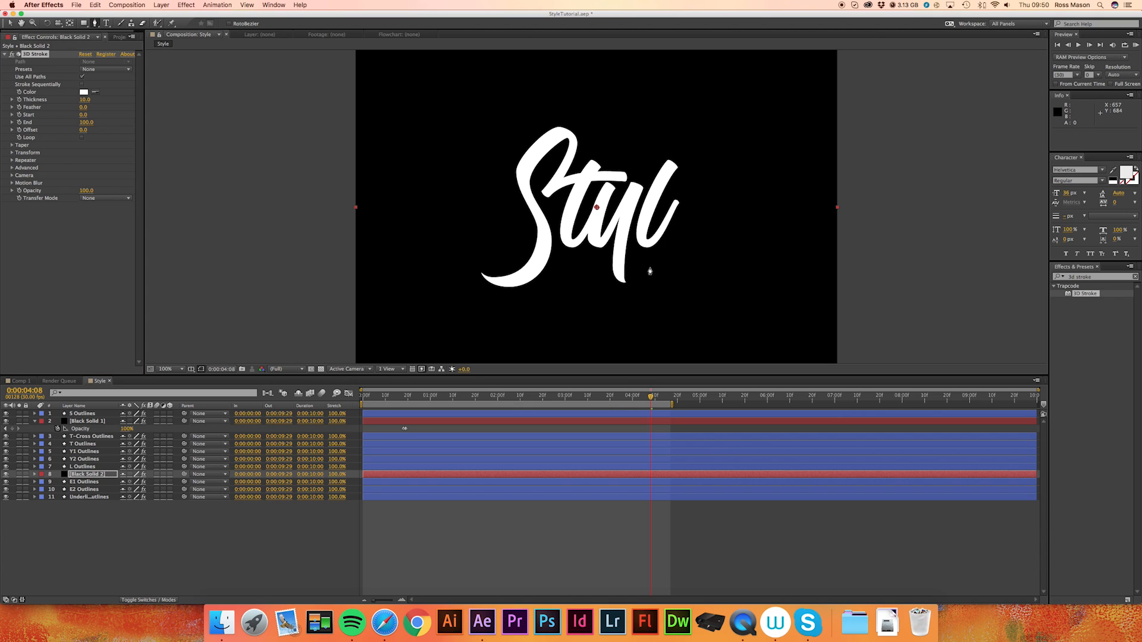
mouse_move(660, 242)
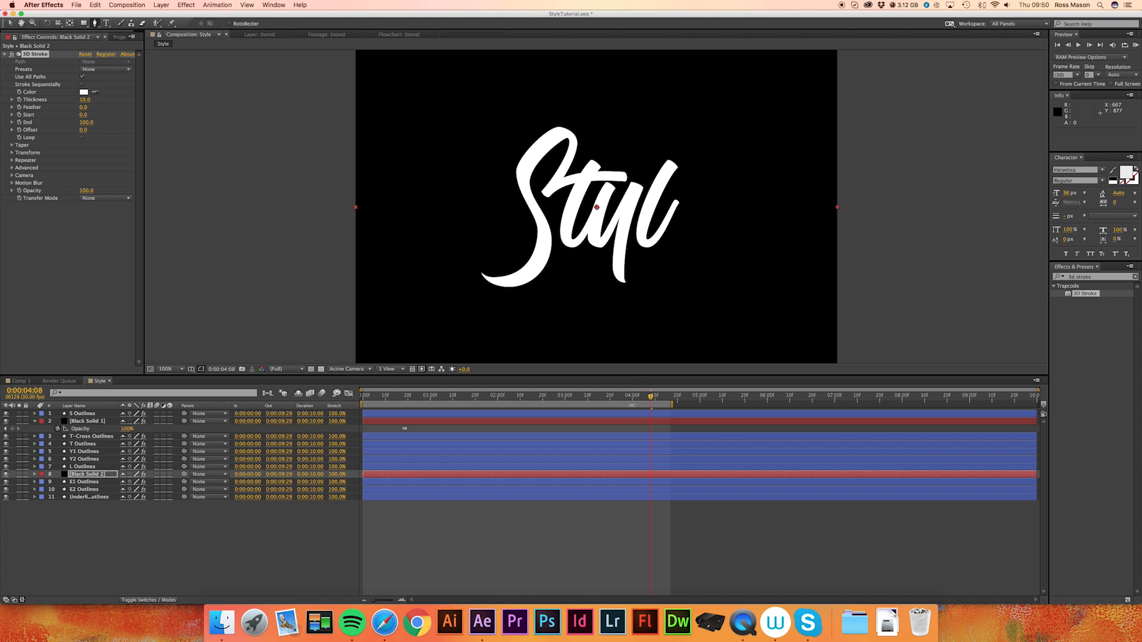
click(166, 369)
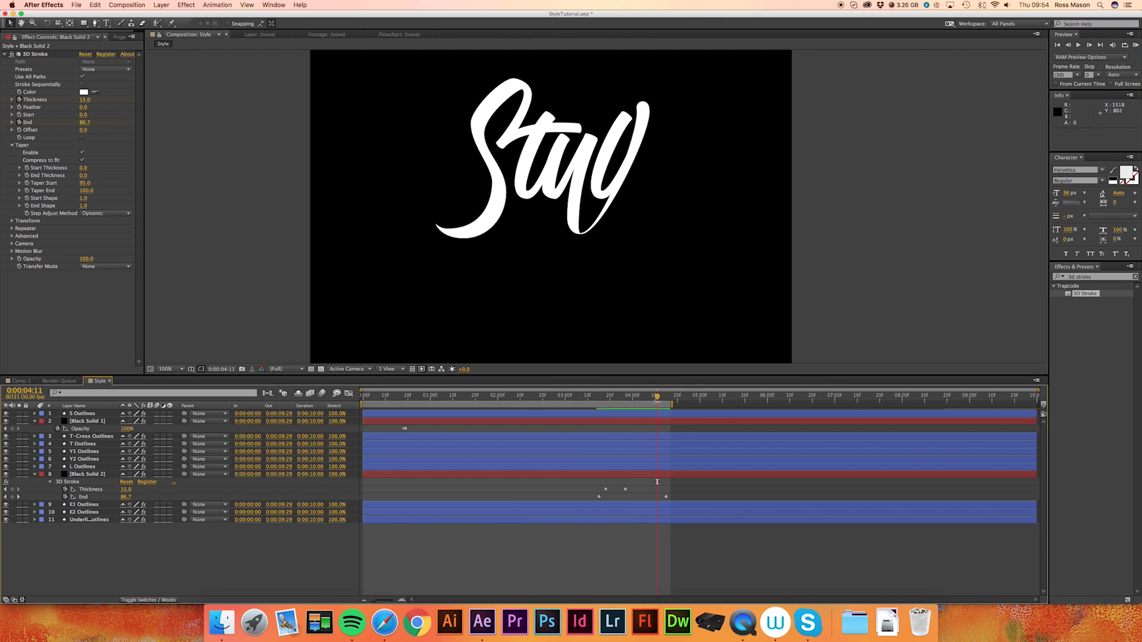
Scrub the l flick drawing on and reveal the later letters' End keyframes.
drag(655, 400, 629, 399)
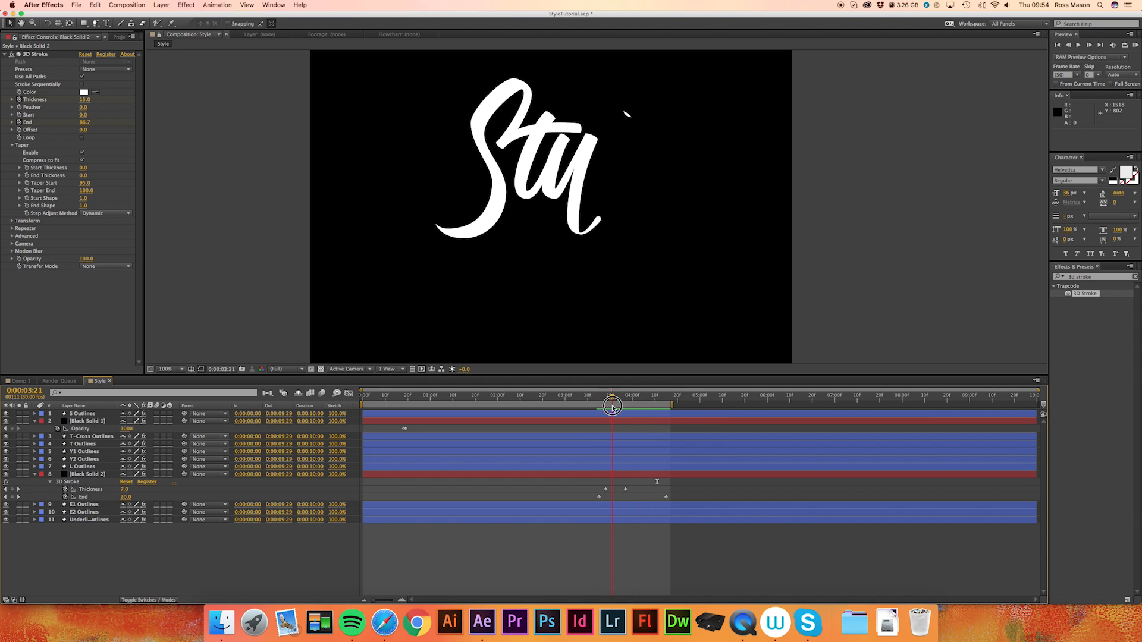
drag(612, 405, 658, 406)
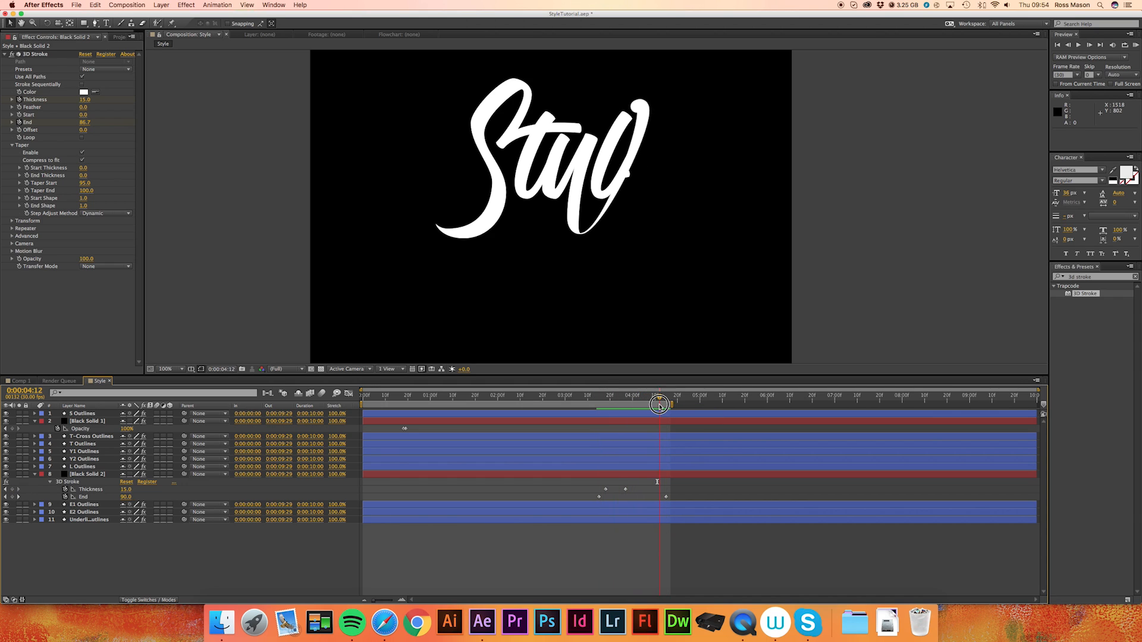
drag(658, 405, 665, 405)
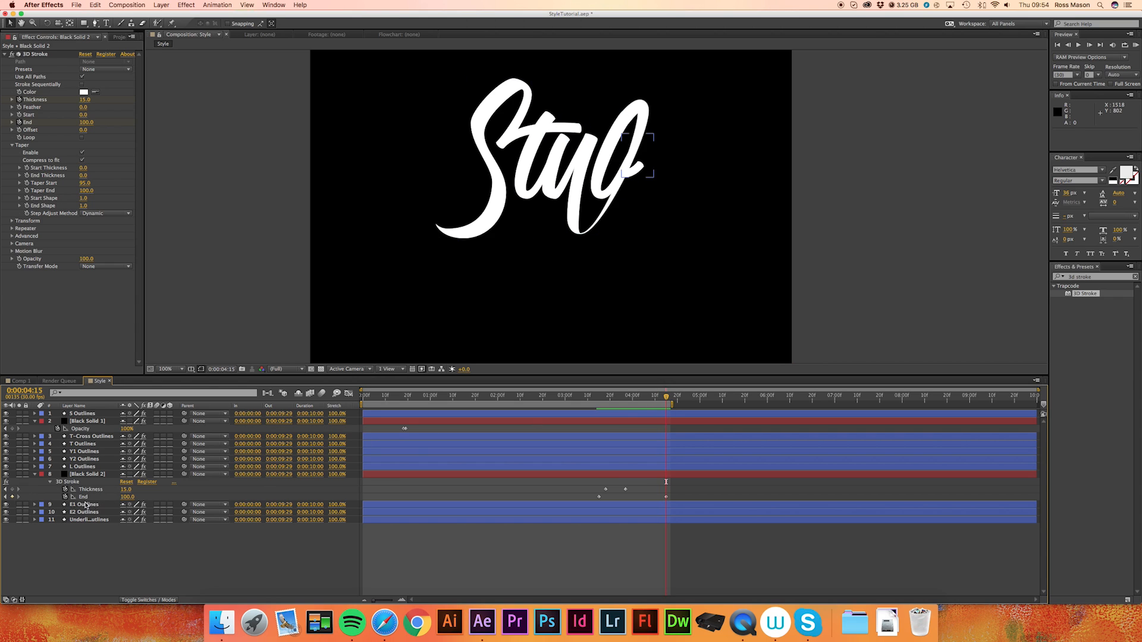
click(85, 467)
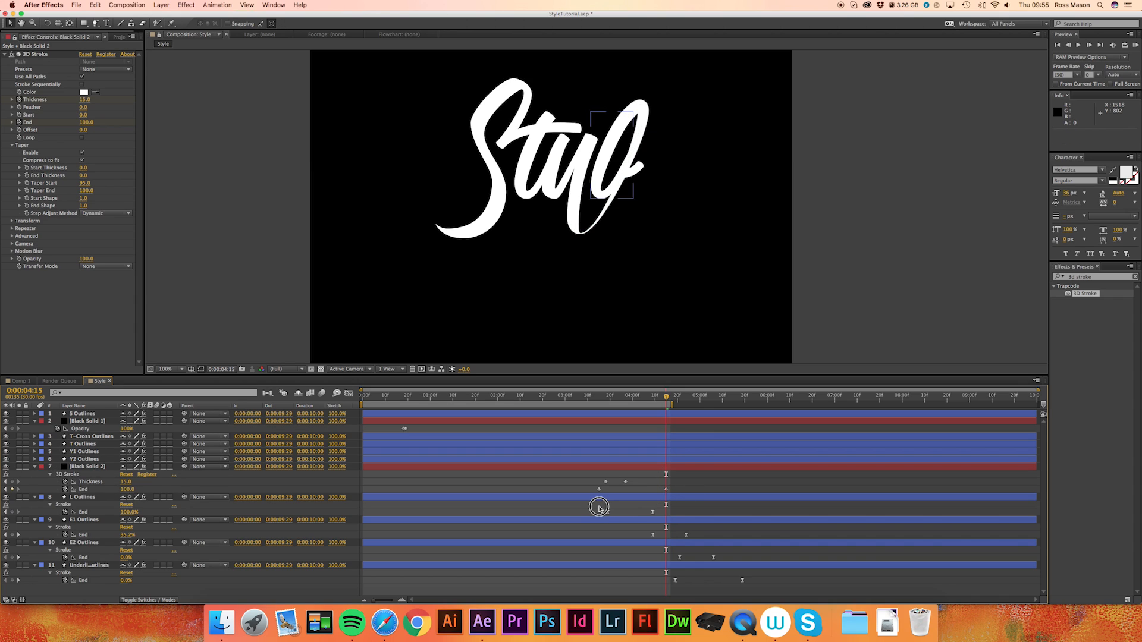
Select the L, E1, E2 and Underline End keyframes and drag them later to follow the flick.
click(84, 497)
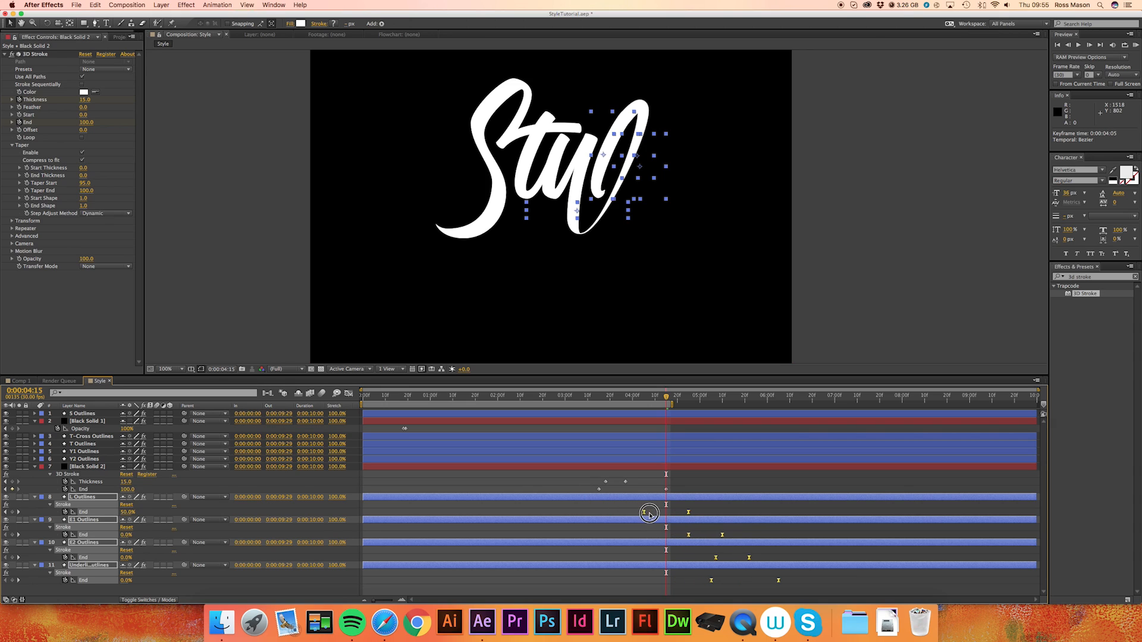
drag(666, 404, 669, 405)
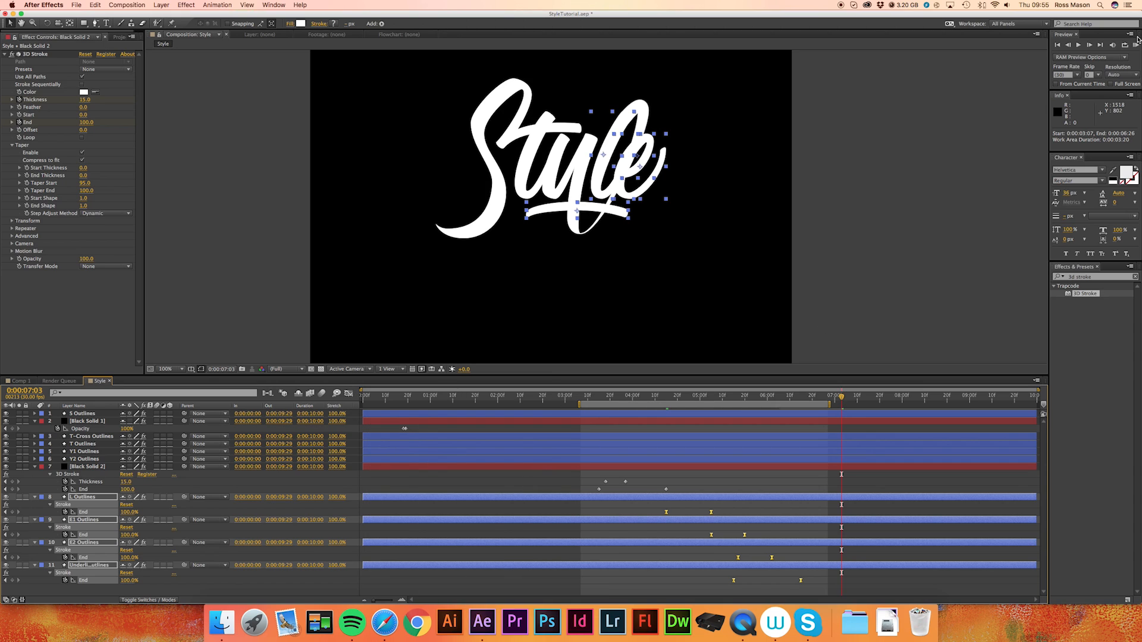
click(1085, 45)
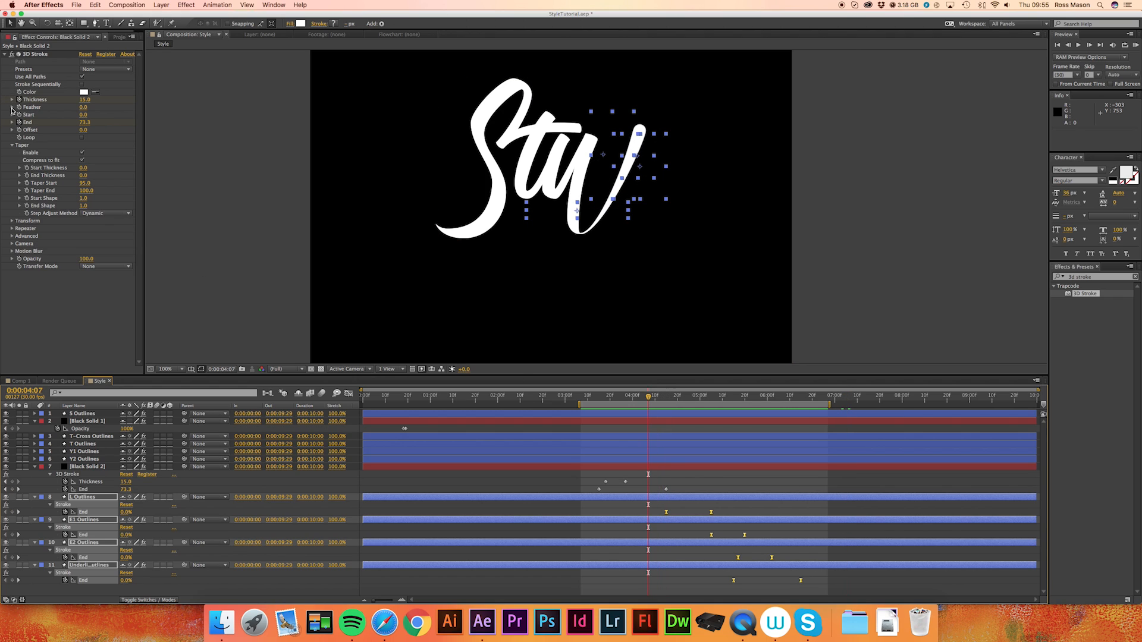
Retime the l flick's Thickness keyframe on Black Solid 2 and check it near its end.
click(88, 466)
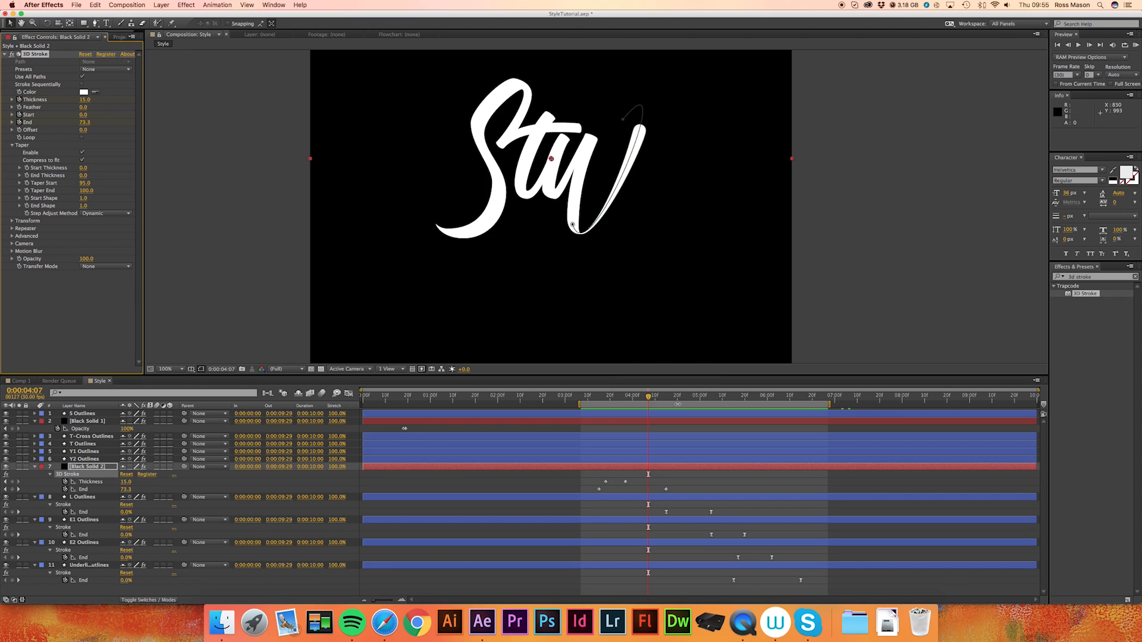
drag(649, 400, 668, 399)
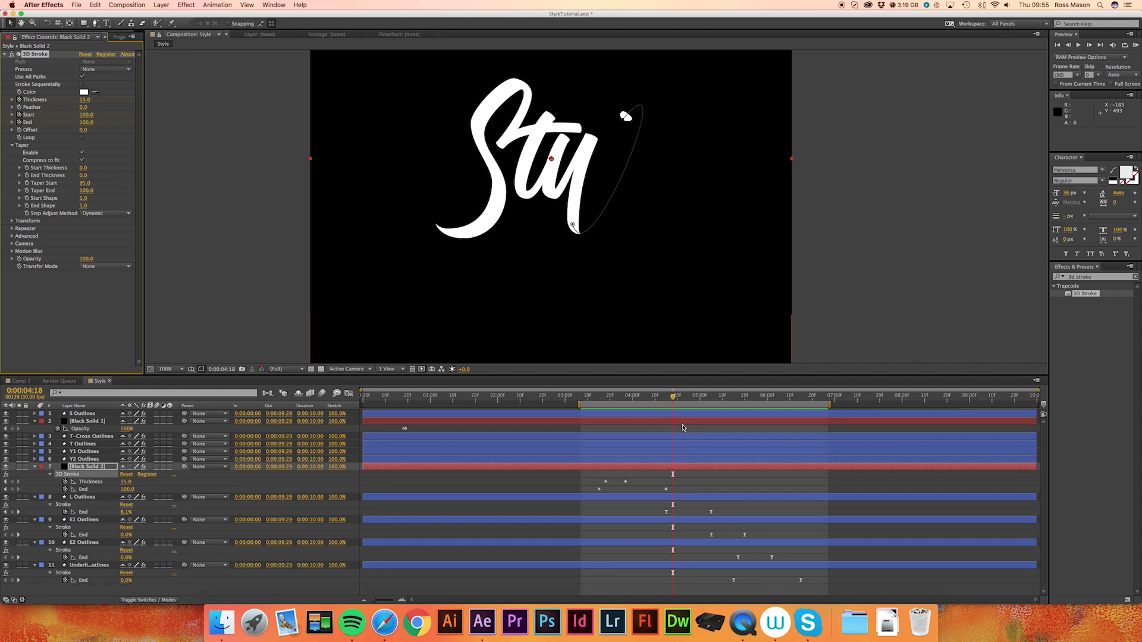
drag(671, 399, 678, 399)
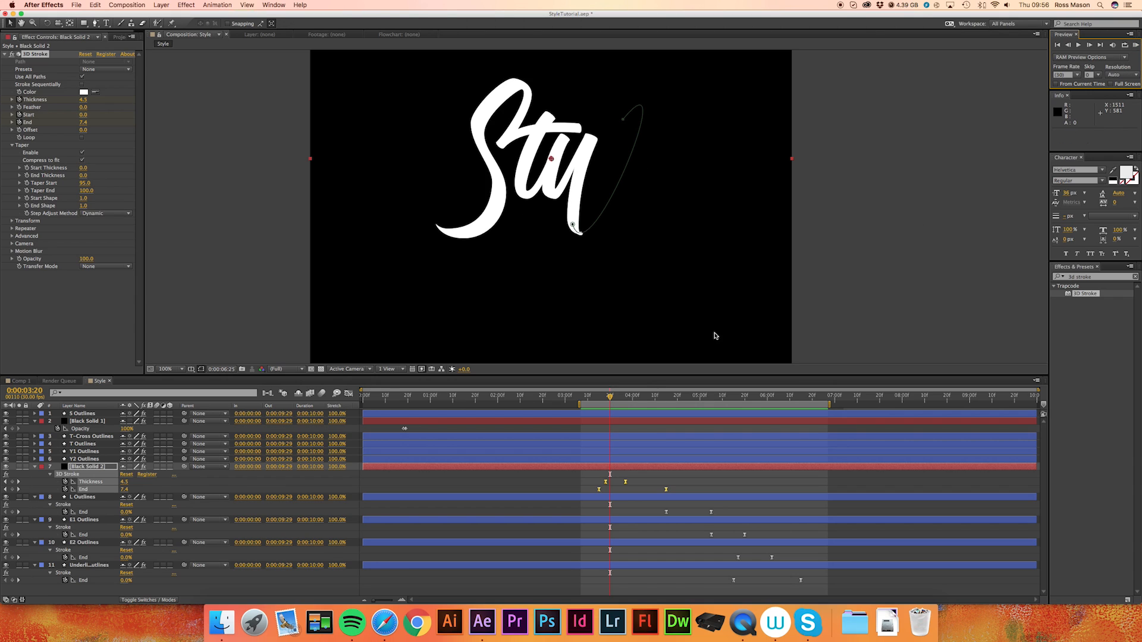
drag(610, 399, 661, 399)
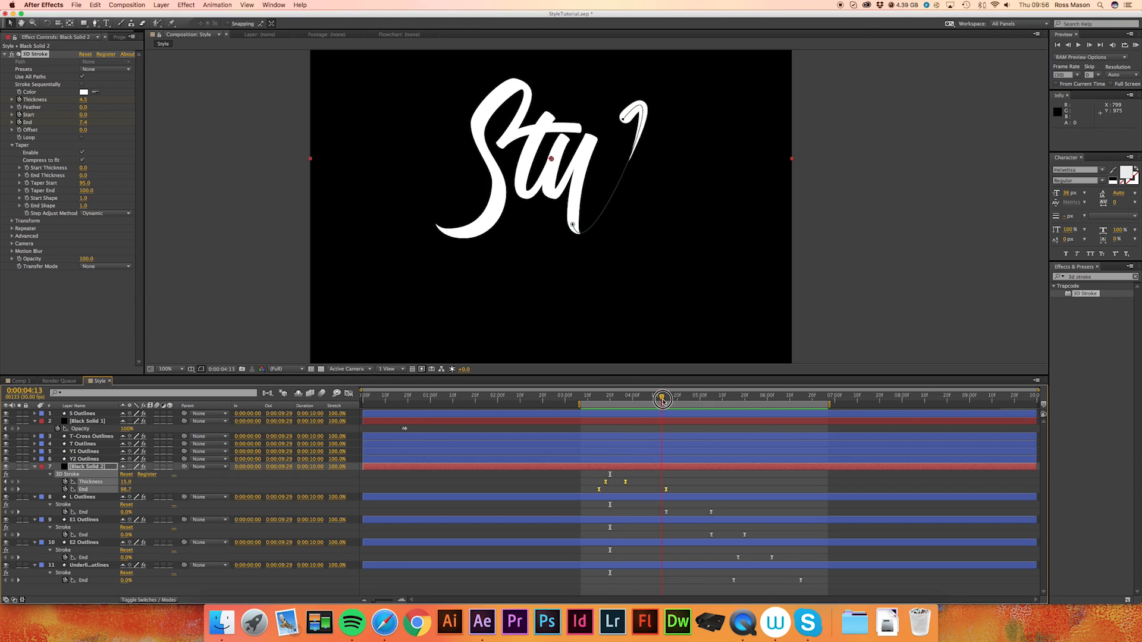
Pull the later letters' reveals slightly earlier and stretch the work area to the comp's end.
drag(662, 402, 665, 401)
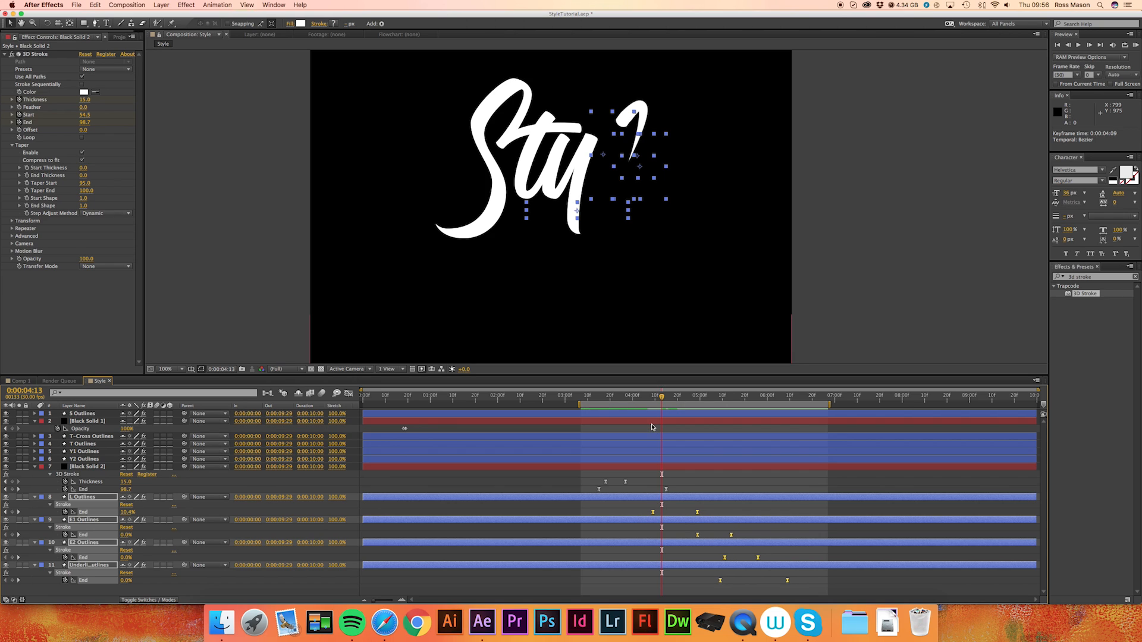
drag(661, 405, 664, 406)
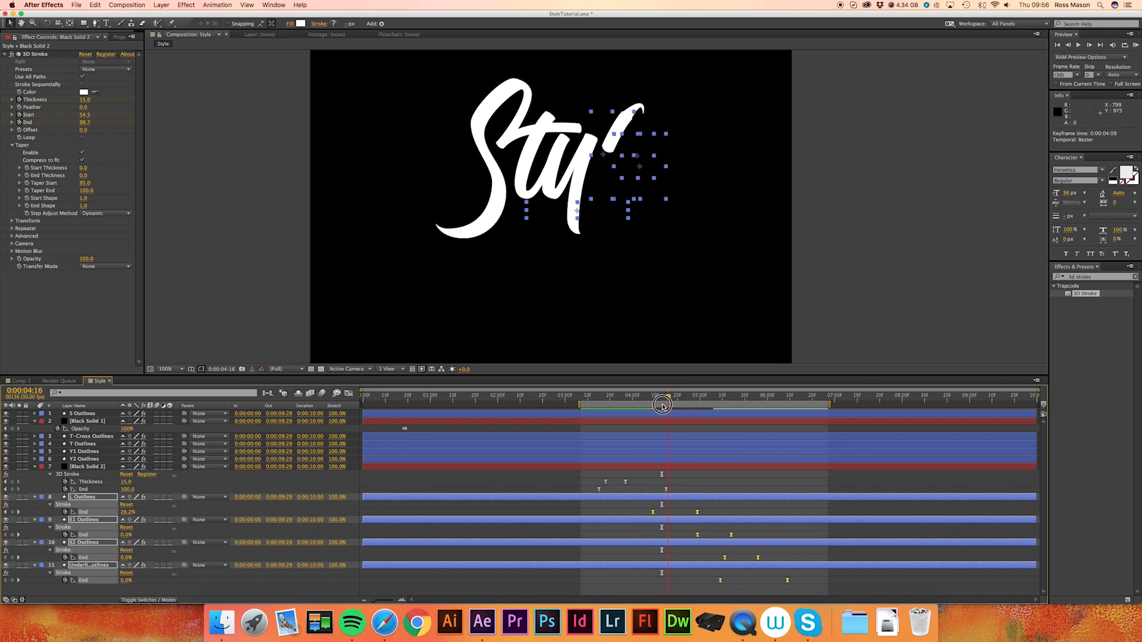
drag(662, 406, 577, 406)
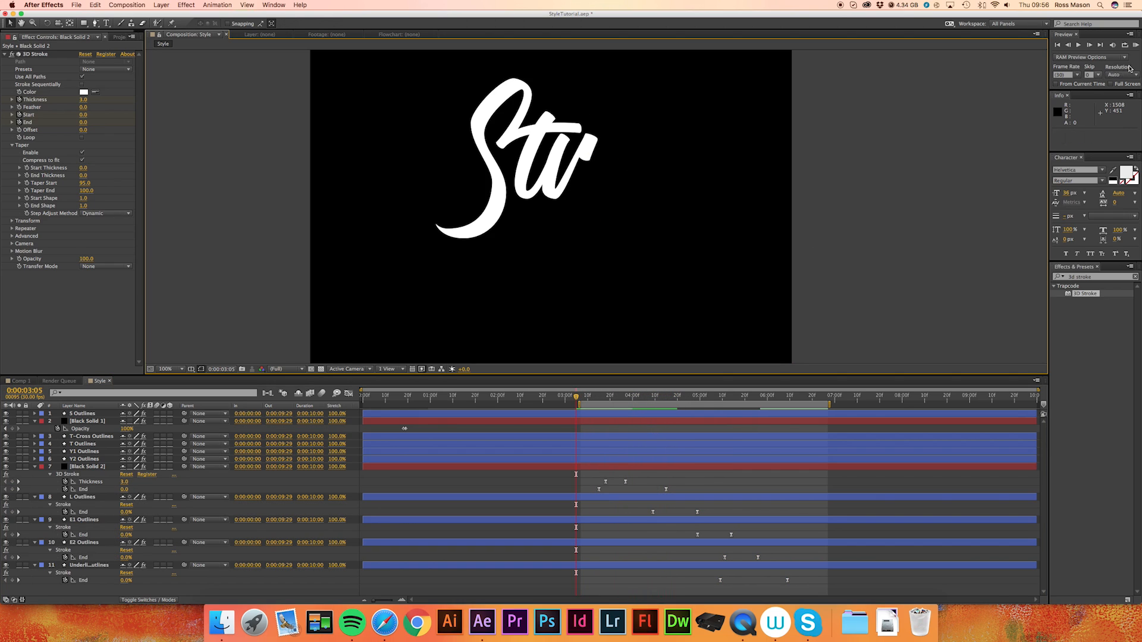
click(1077, 45)
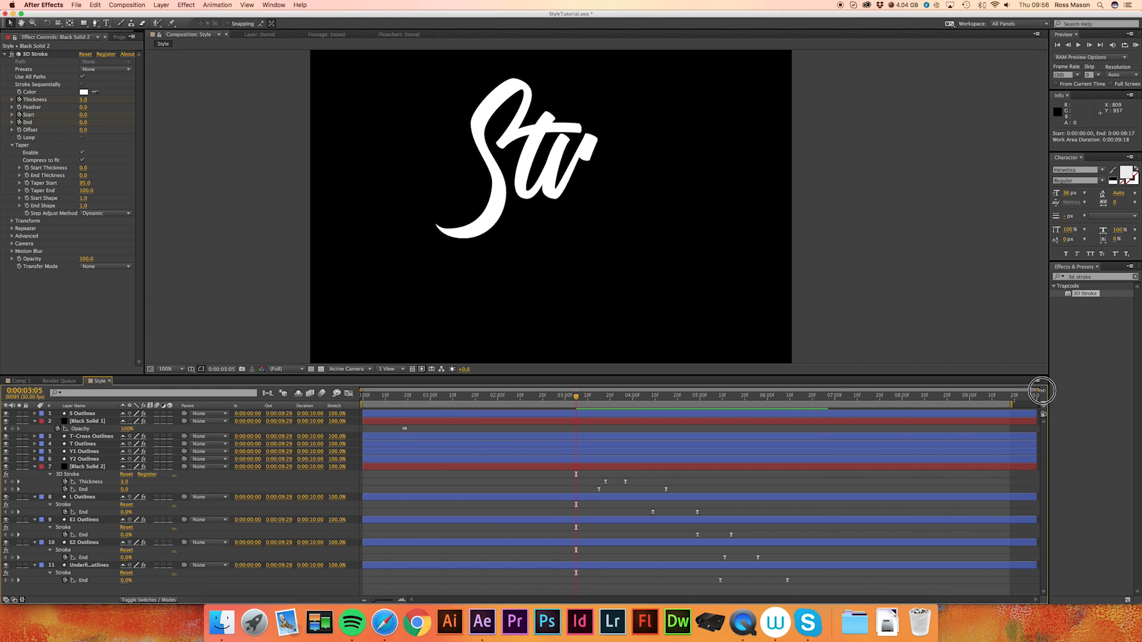
click(82, 414)
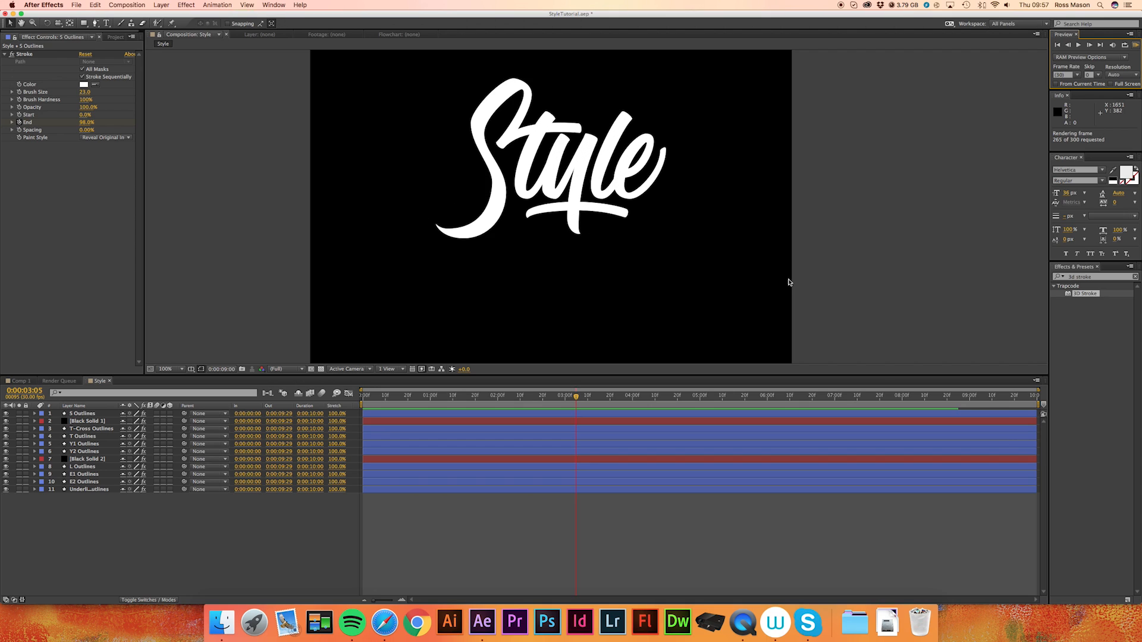
mouse_move(816, 266)
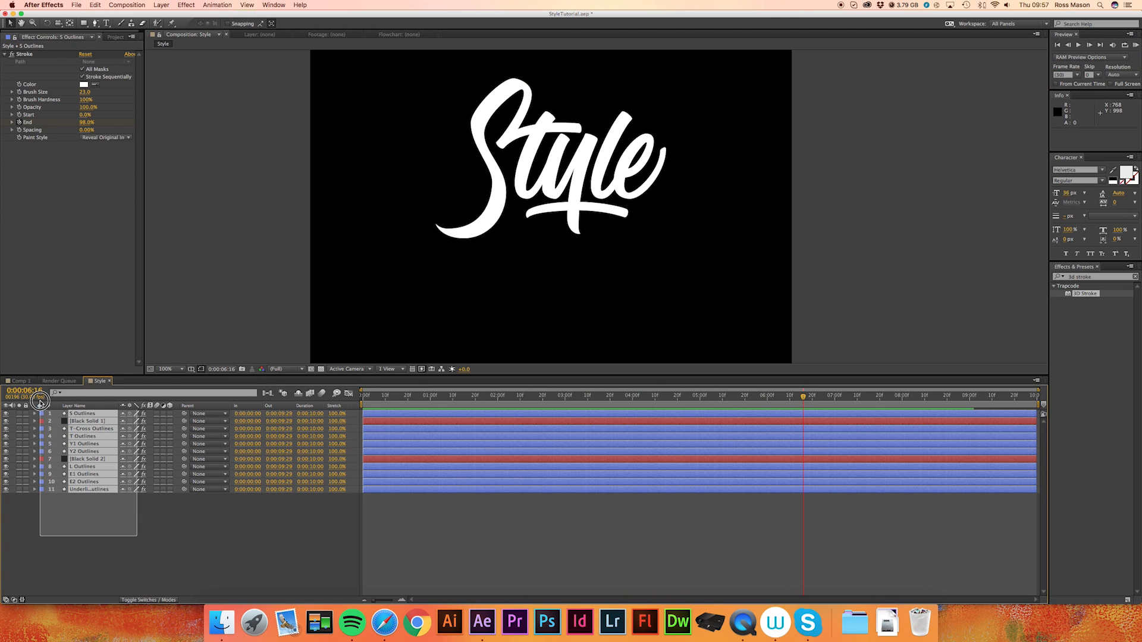
Pre-compose the selected layers into a new composition named Style, moving all attributes.
right_click(88, 452)
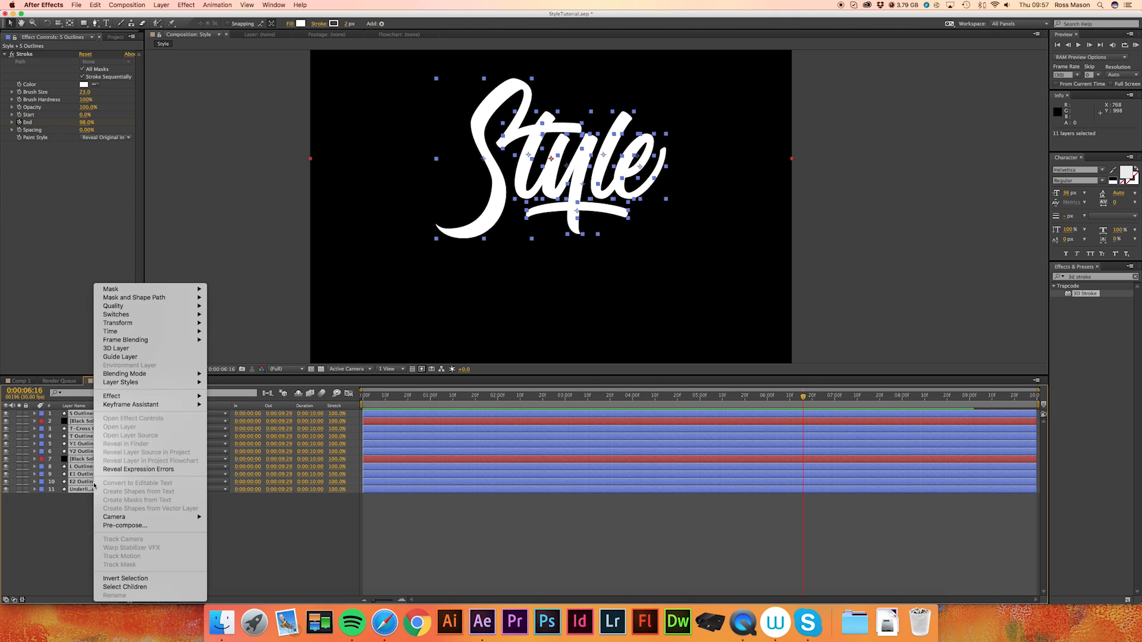
click(126, 525)
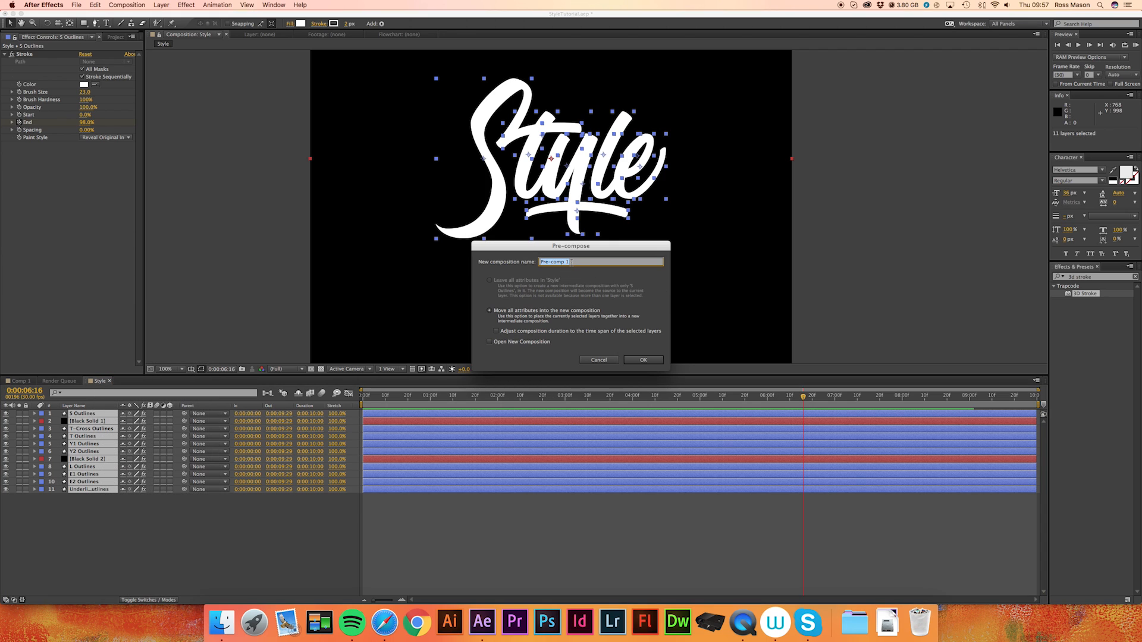
text(Style)
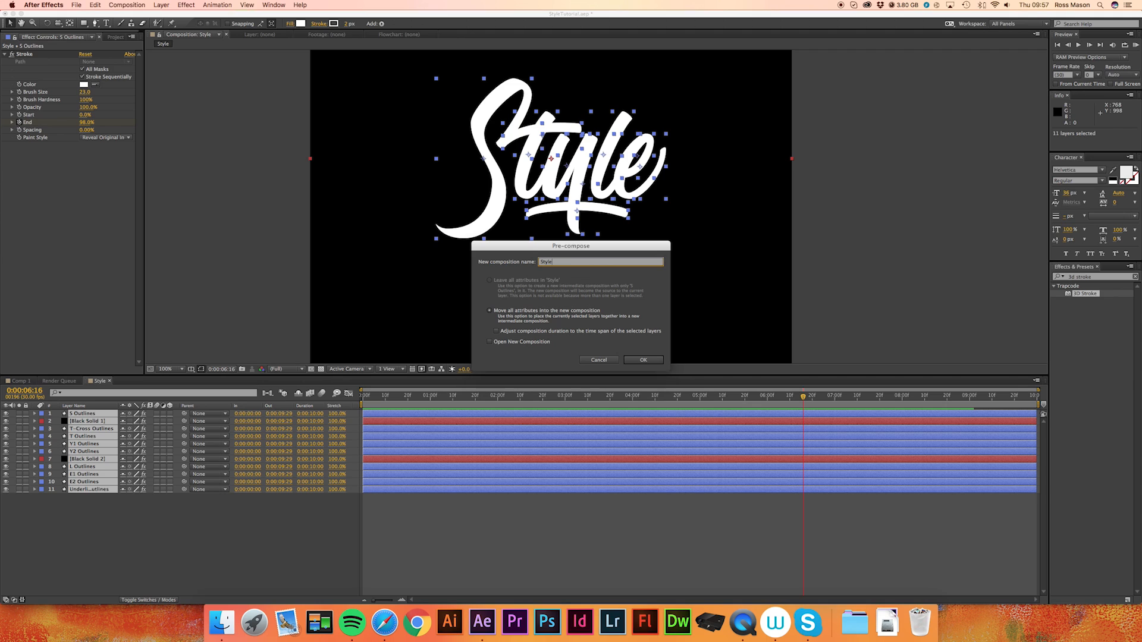
click(642, 360)
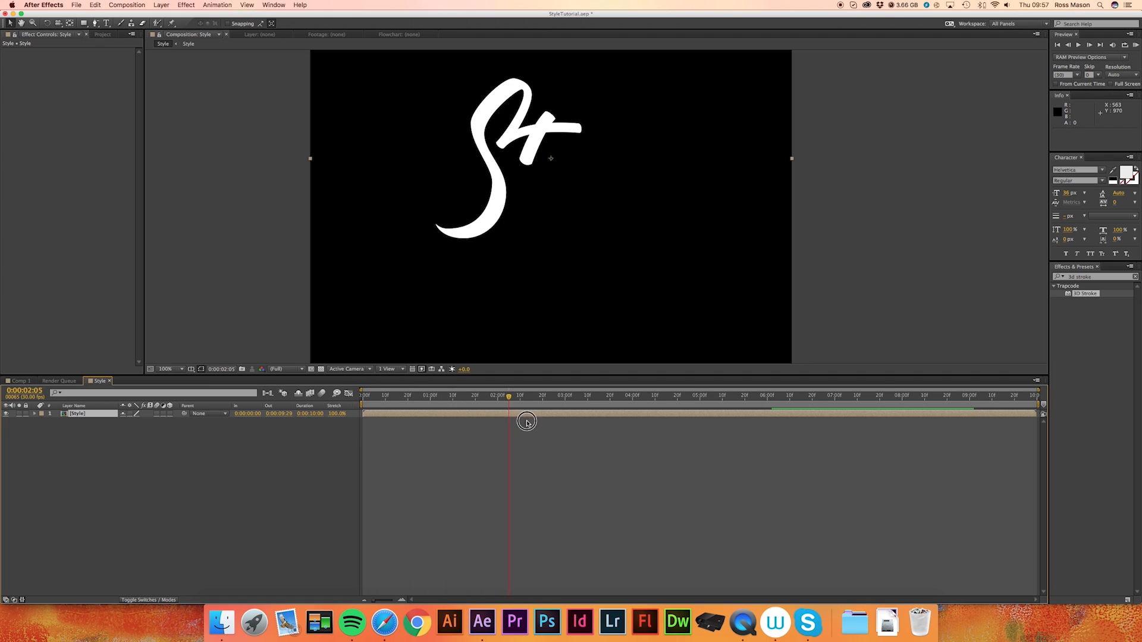
Trim the nested Style layer's out point to 6:14, where the lettering finishes drawing.
drag(509, 396, 817, 396)
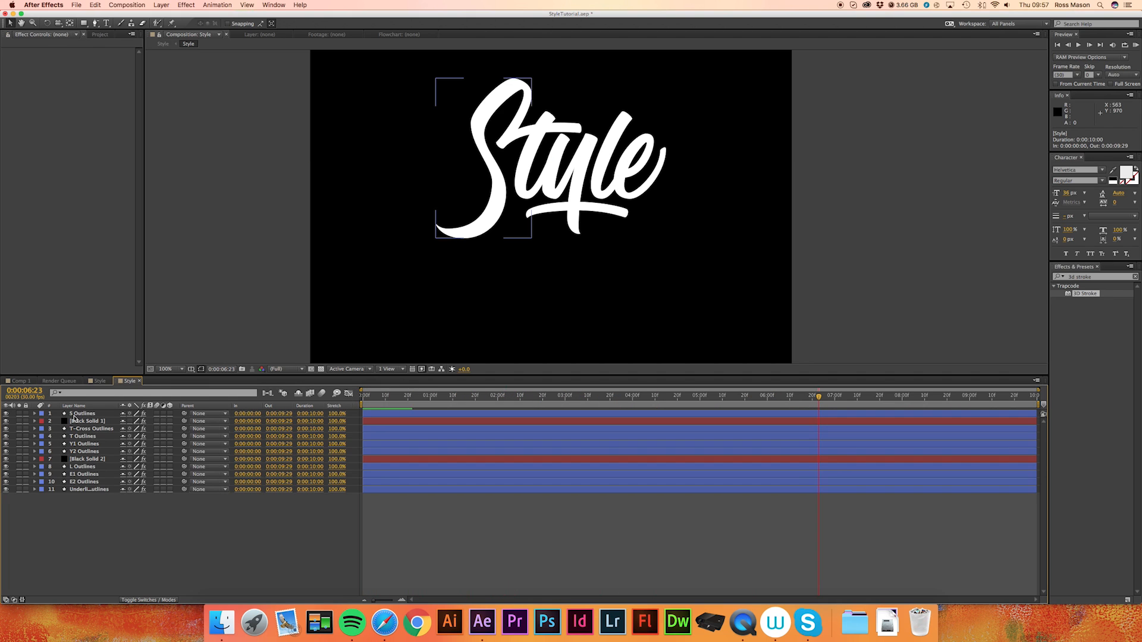
click(82, 412)
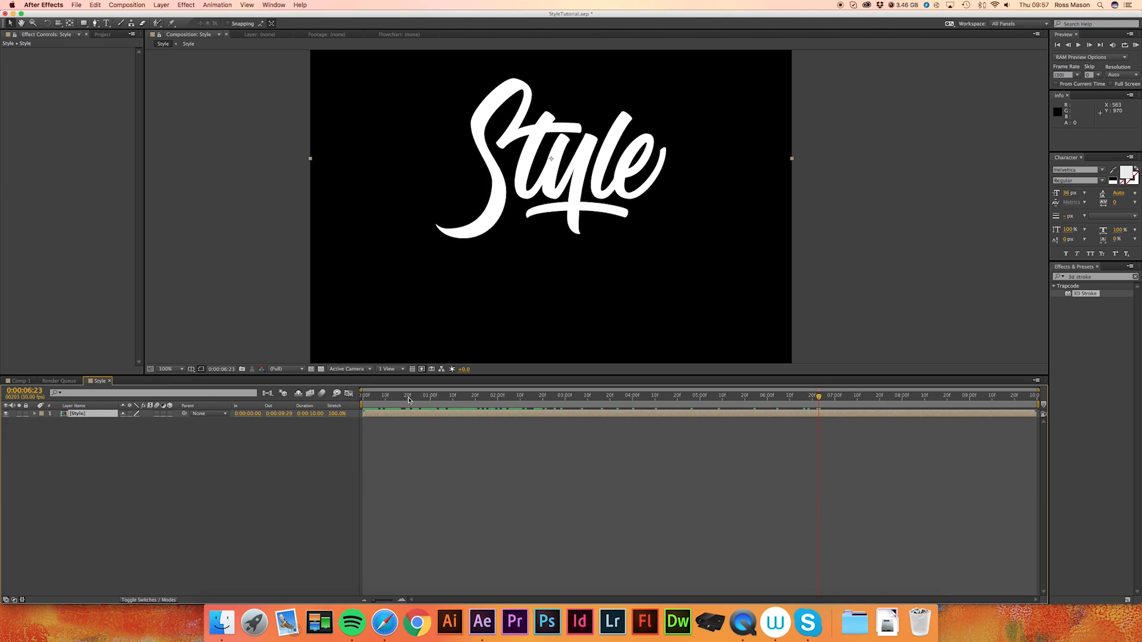
drag(818, 396, 743, 396)
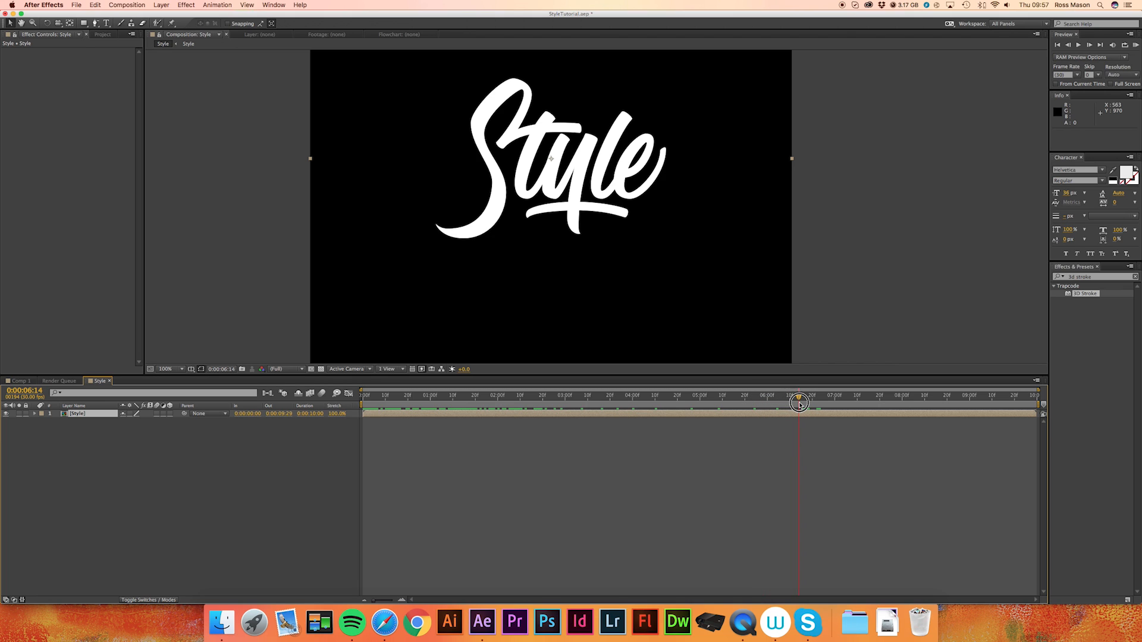
click(798, 395)
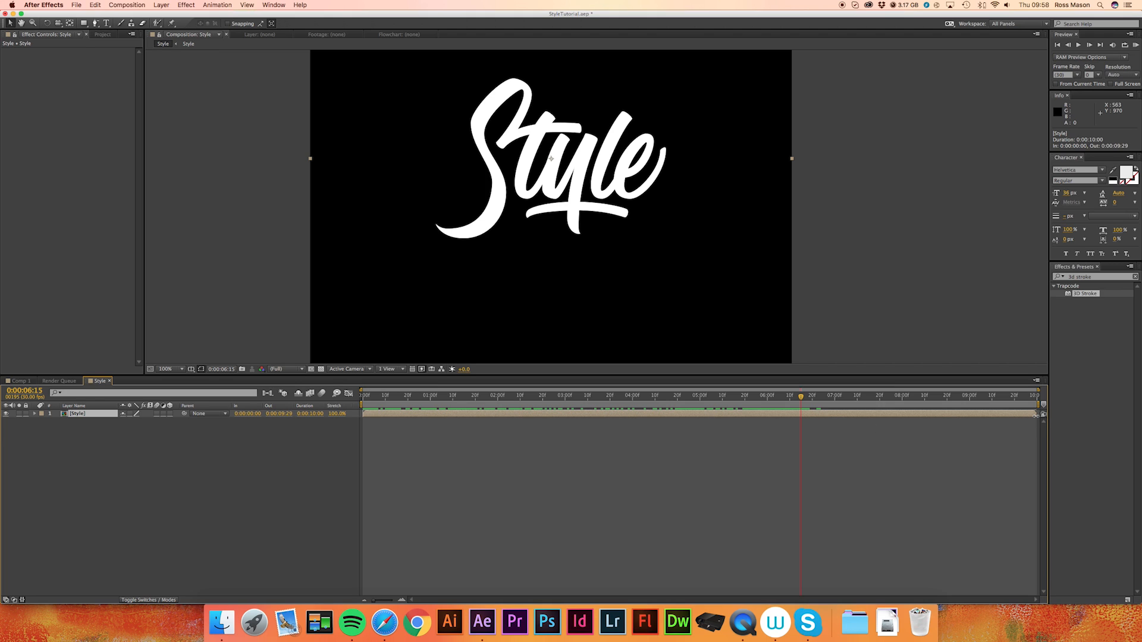
drag(1034, 414, 996, 419)
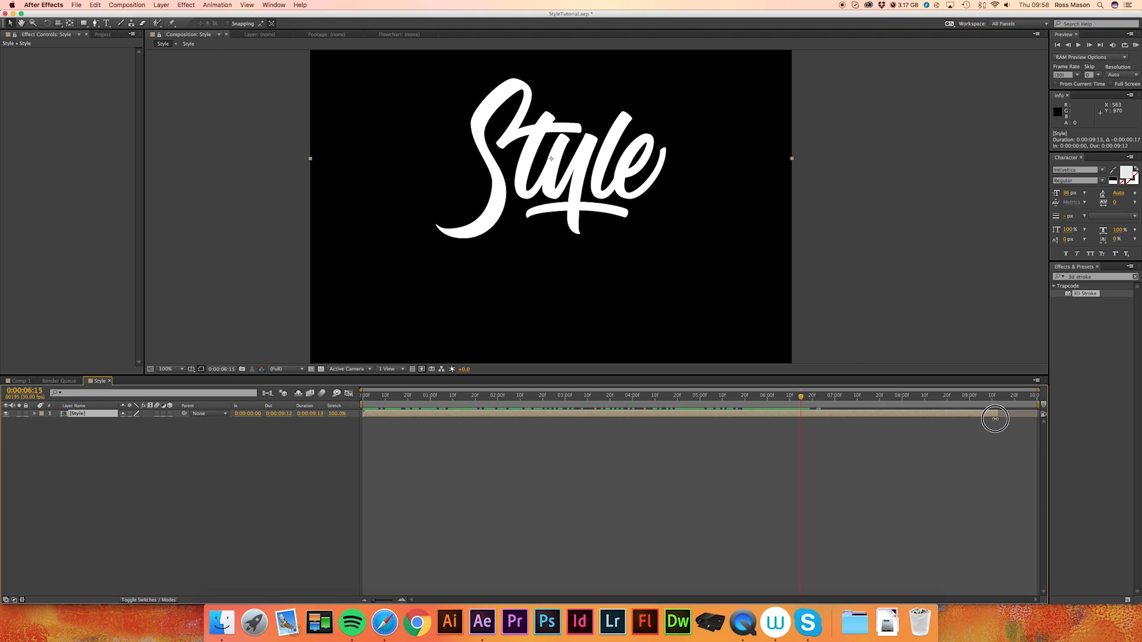
drag(996, 418, 799, 418)
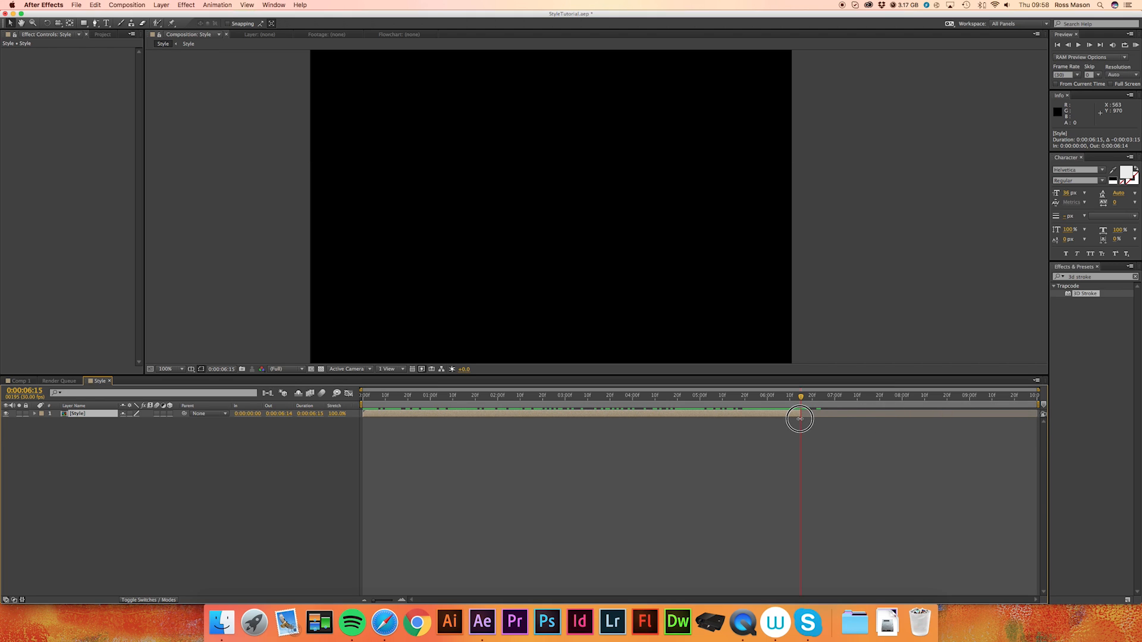
mouse_move(249, 451)
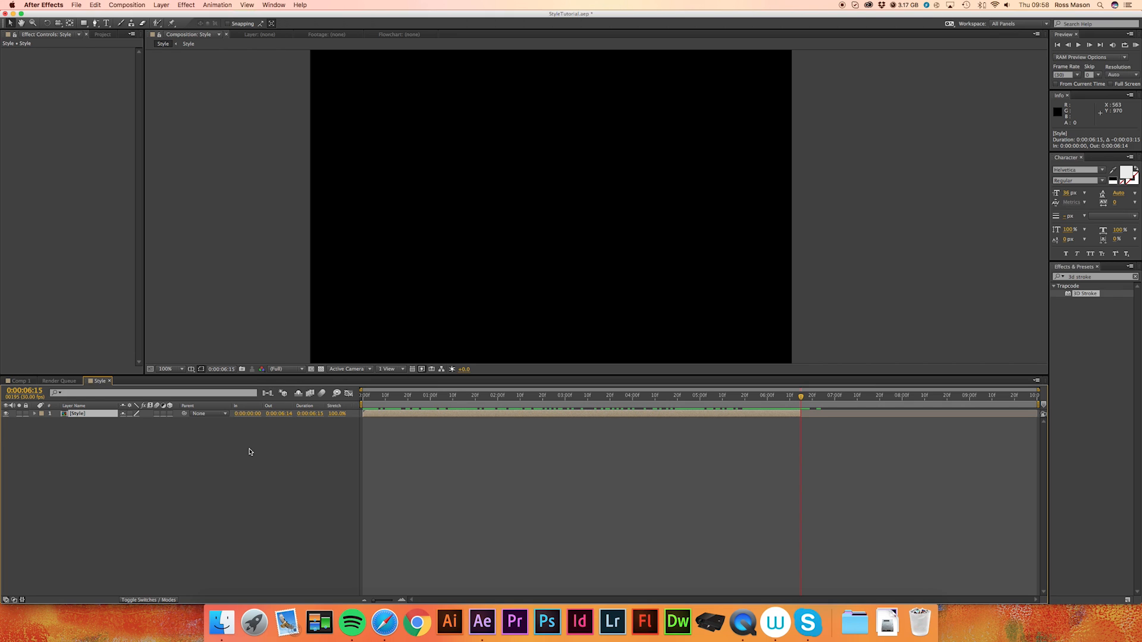
Duplicate the Style layer with Cmd+D starting at 6:15 and apply Time-Reverse Layer.
key(cmd+d)
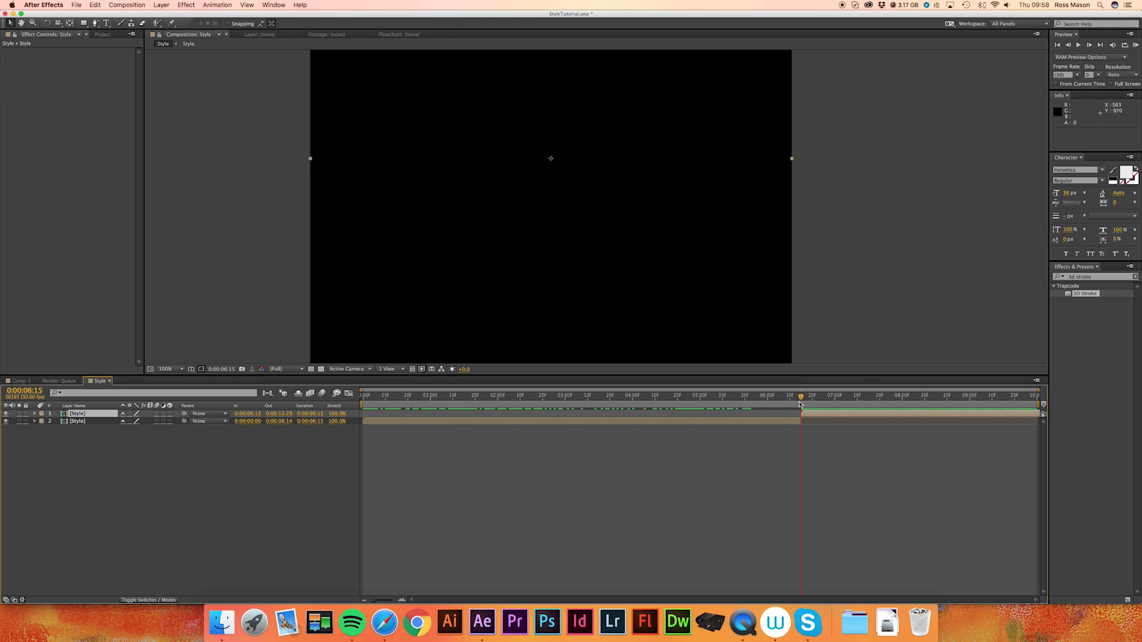
mouse_move(799, 404)
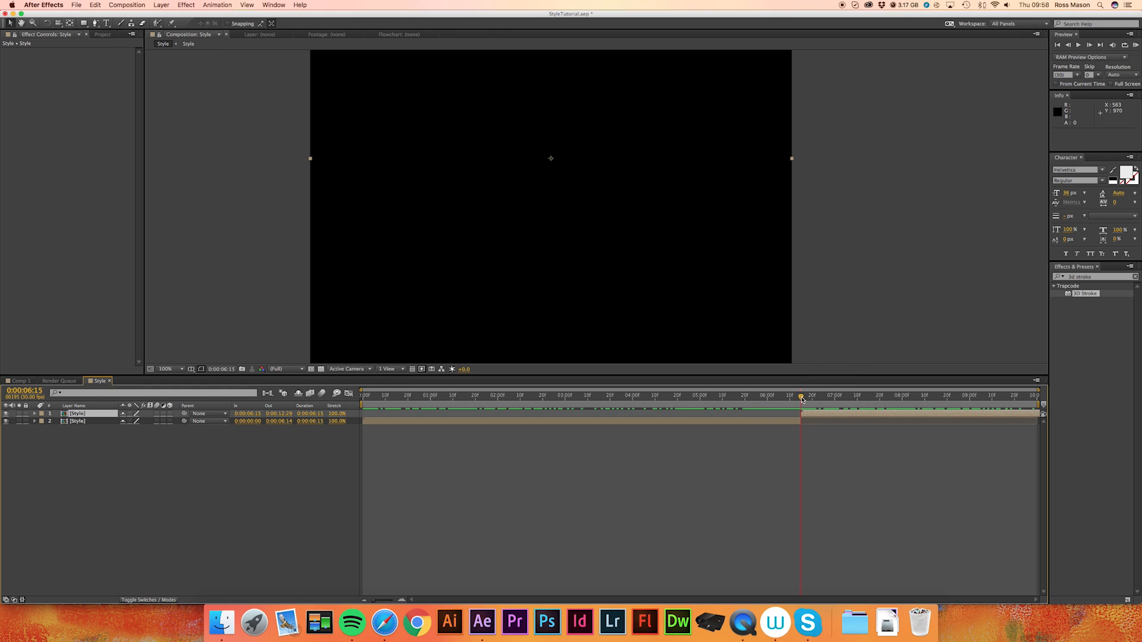
drag(799, 408, 934, 408)
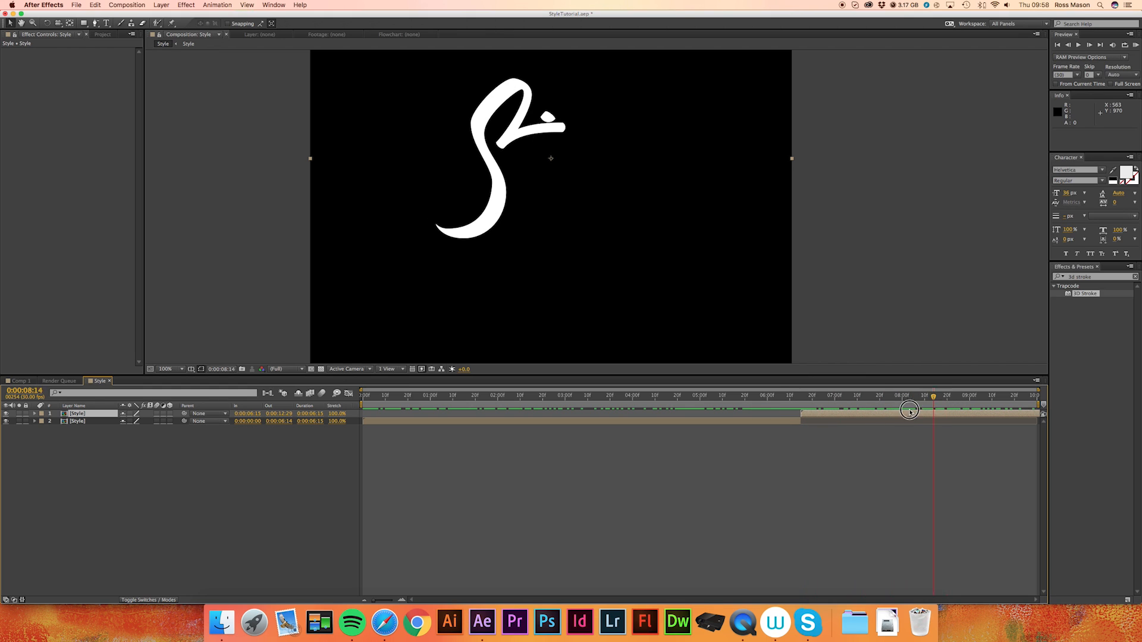
right_click(810, 415)
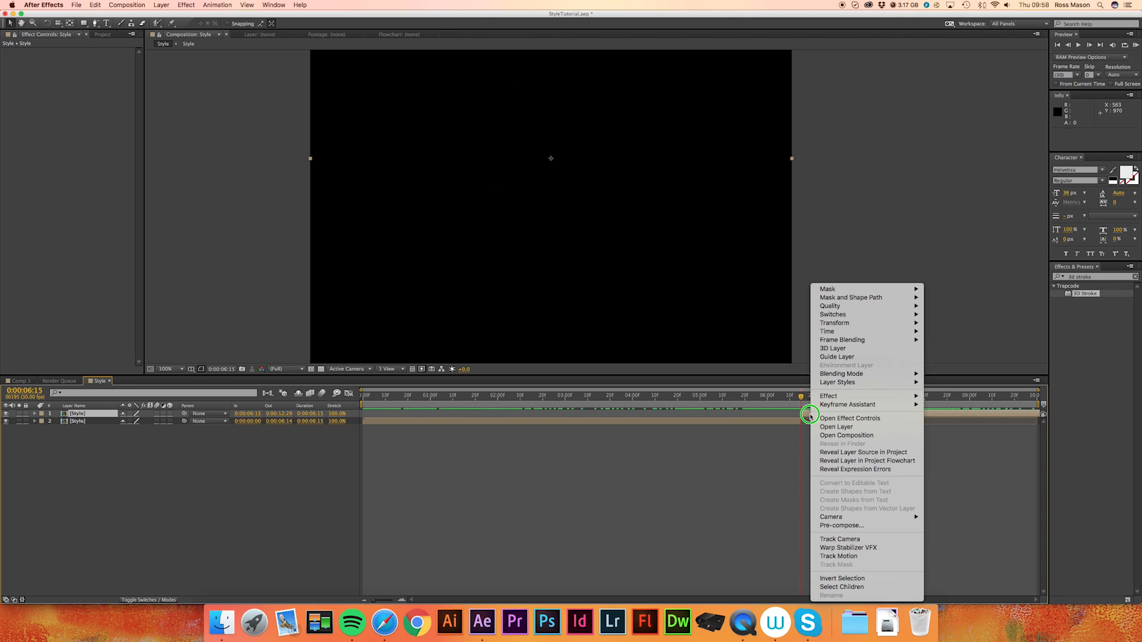
mouse_move(836, 427)
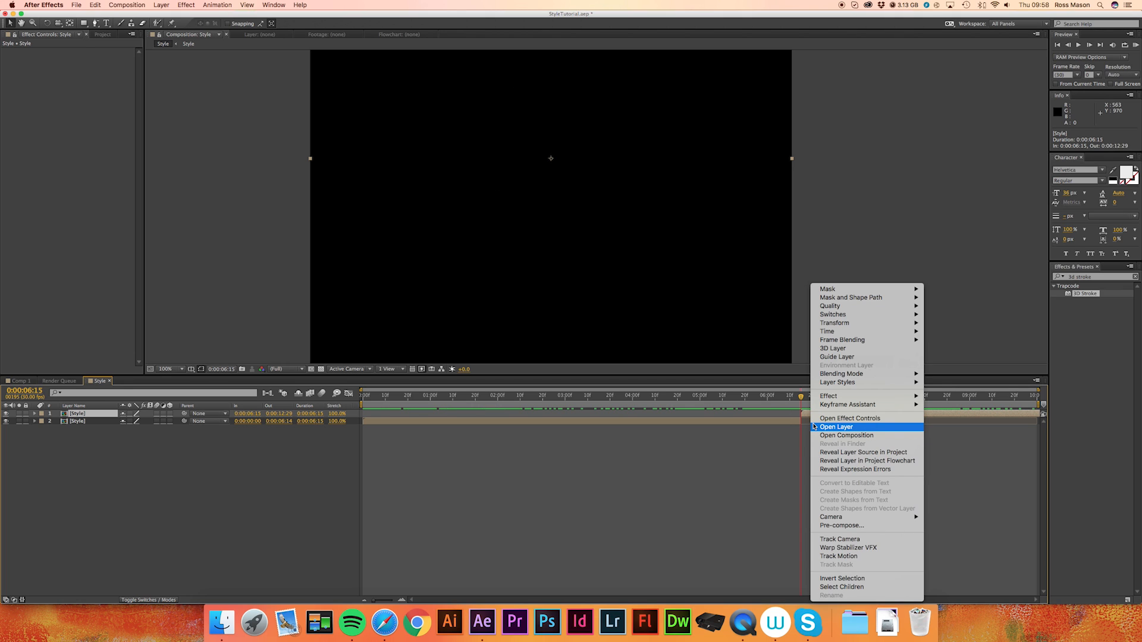
mouse_move(826, 332)
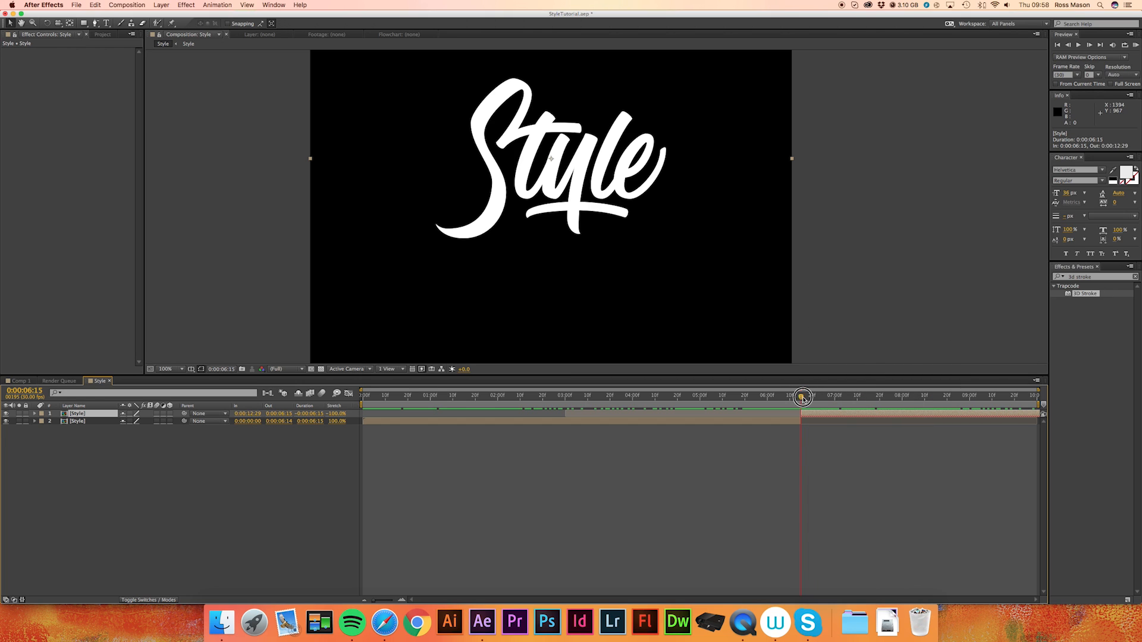
Scrub the reversed copy to confirm the word unwrites itself.
drag(801, 398, 987, 403)
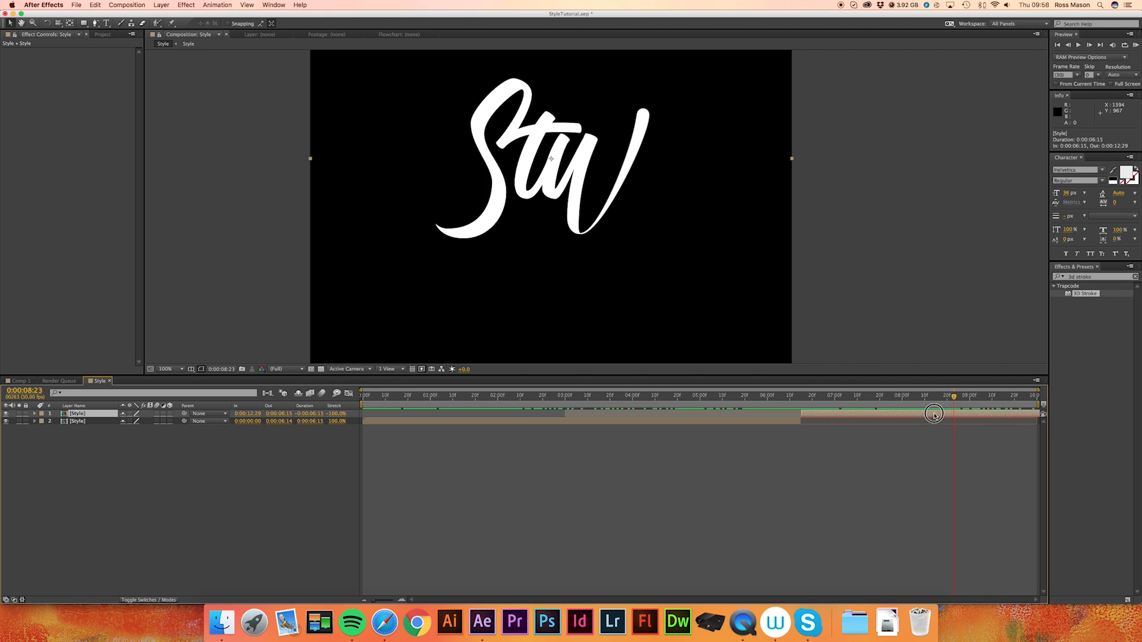
drag(935, 399, 898, 399)
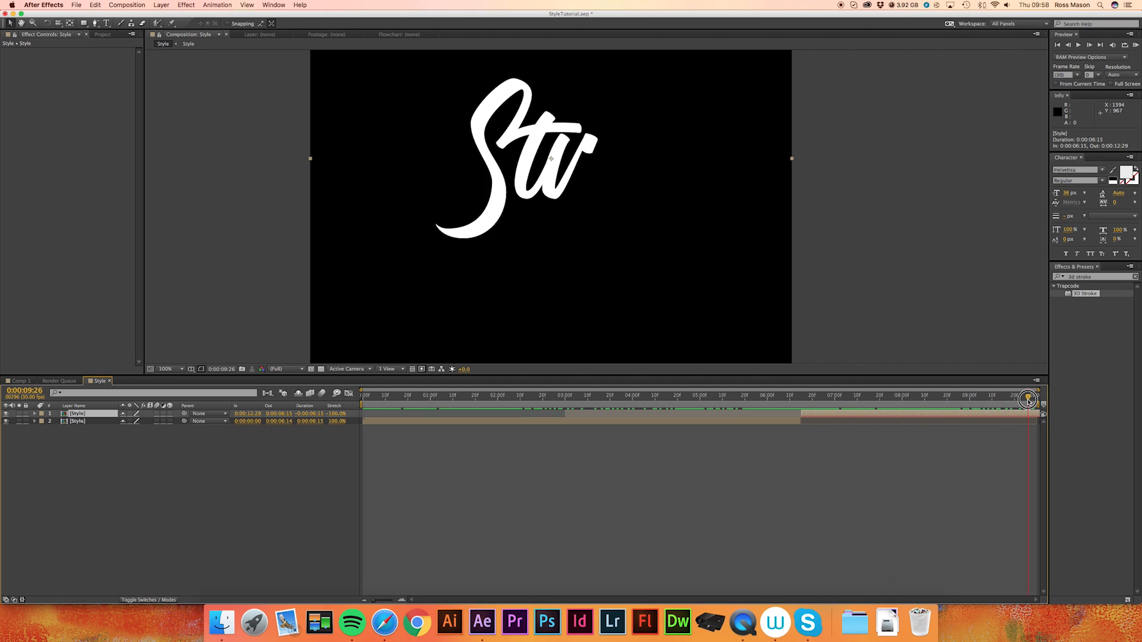
drag(1027, 400, 872, 400)
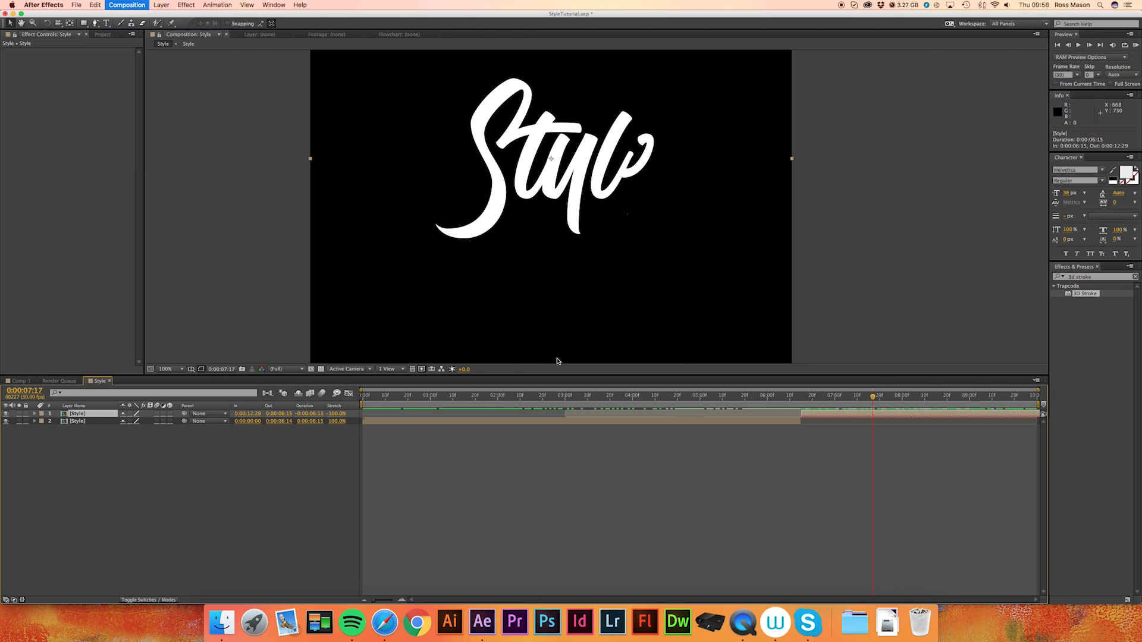
Set the composition Duration to 0:00:15:00 in Composition Settings and preview the unwrite.
click(126, 4)
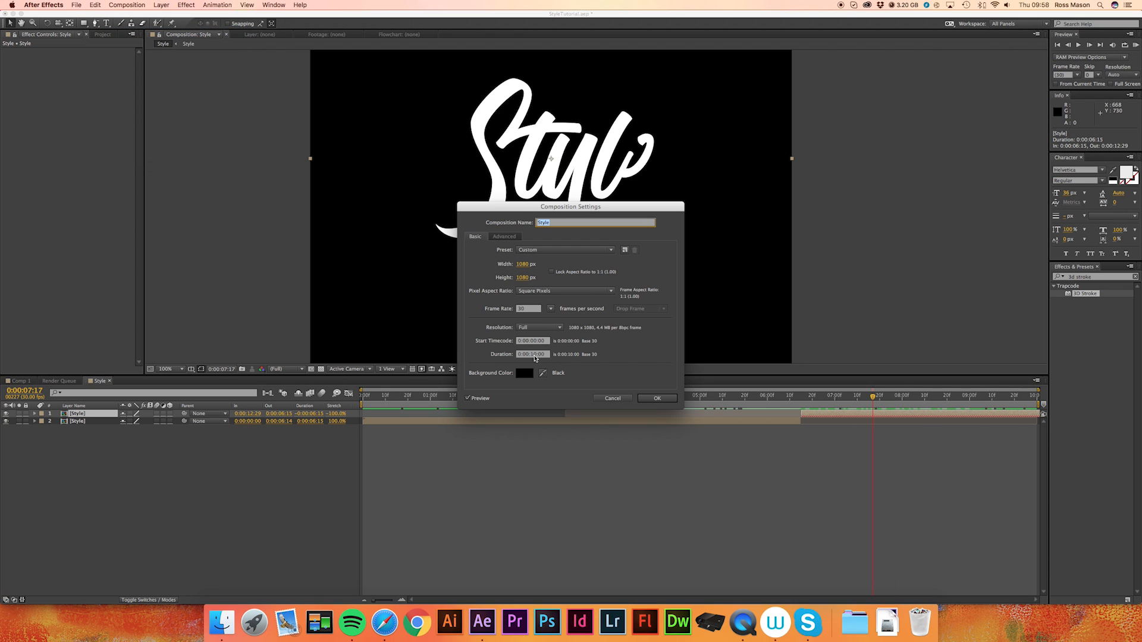
click(656, 398)
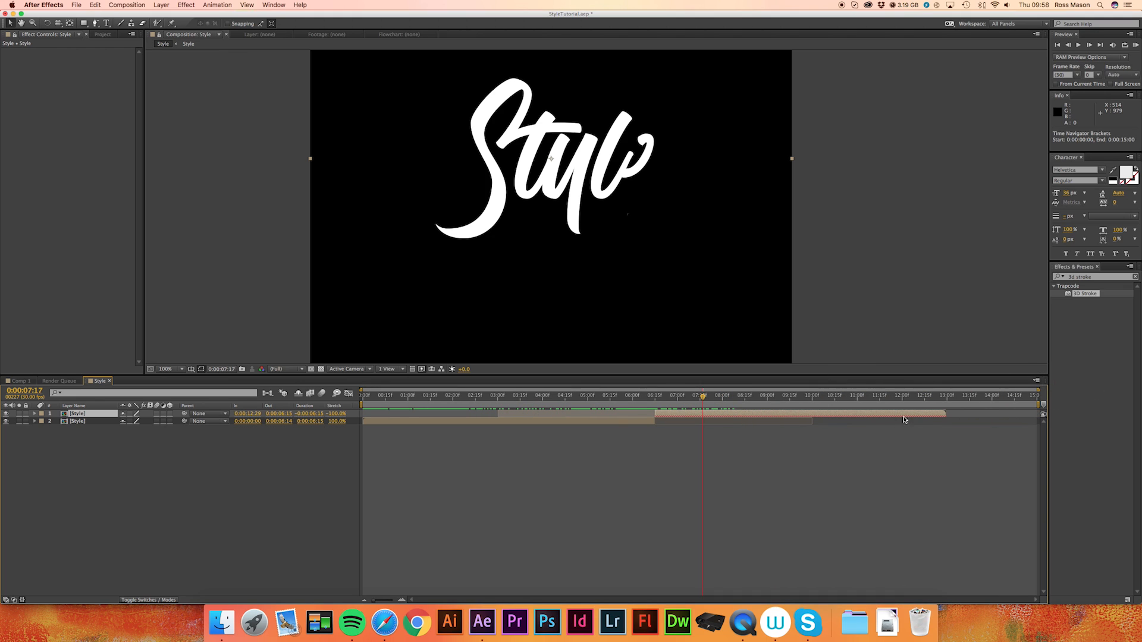
drag(703, 396, 799, 395)
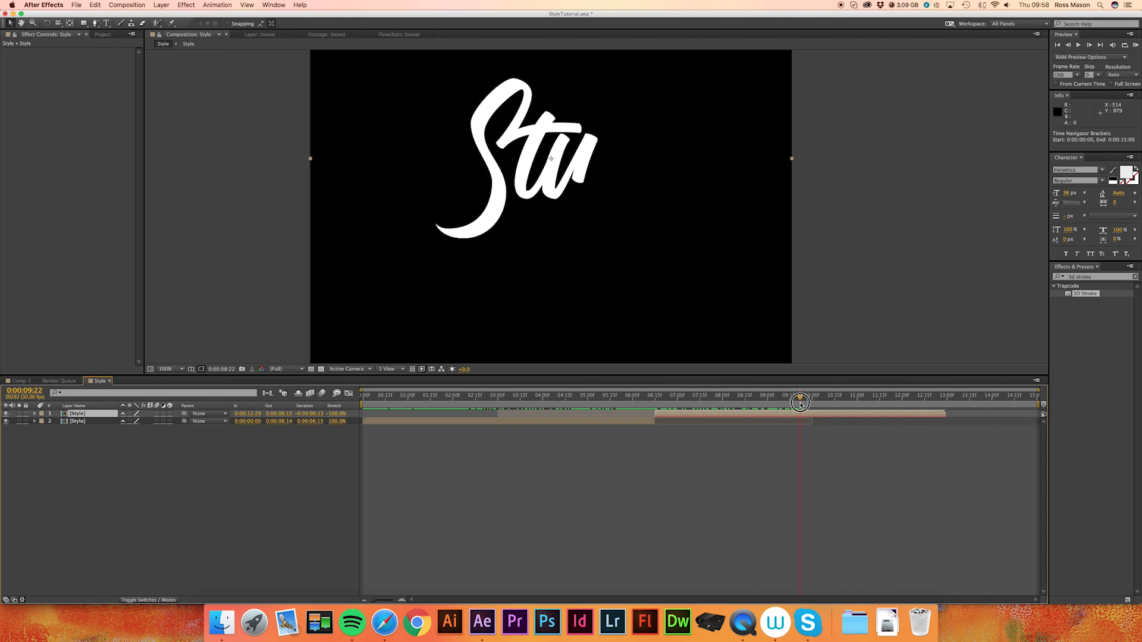
drag(800, 402, 932, 402)
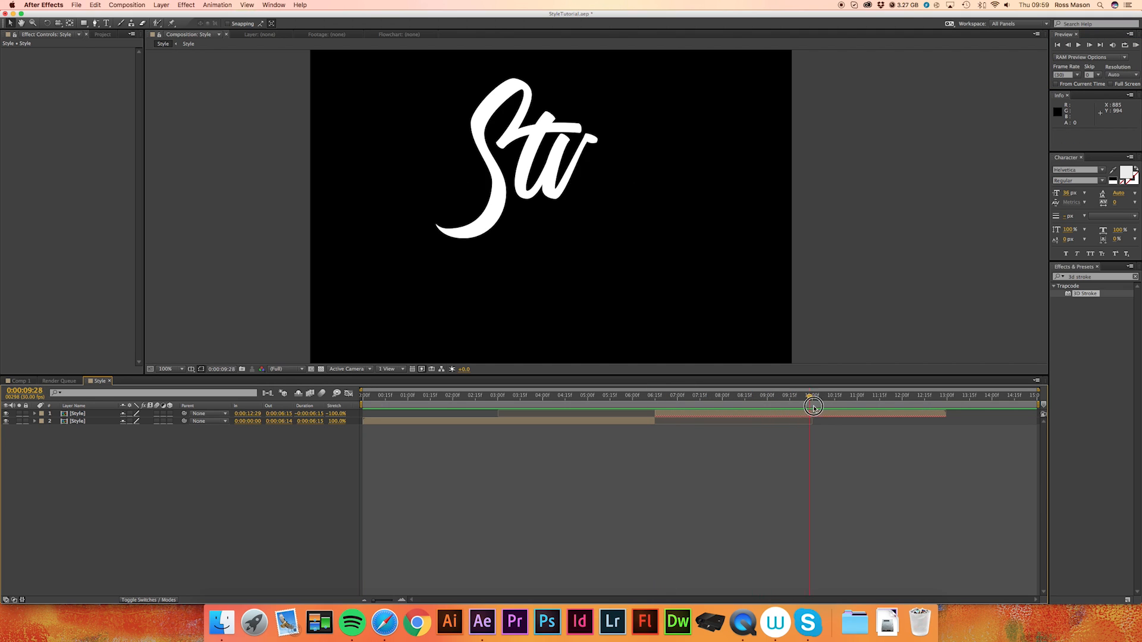
drag(812, 405, 938, 405)
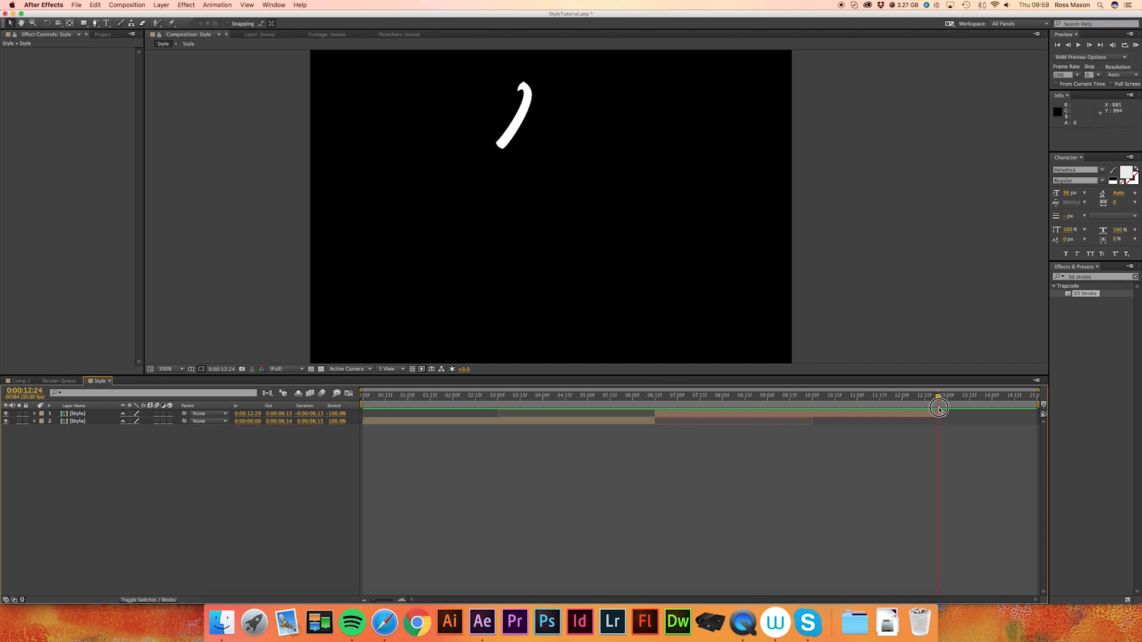
drag(938, 406, 869, 419)
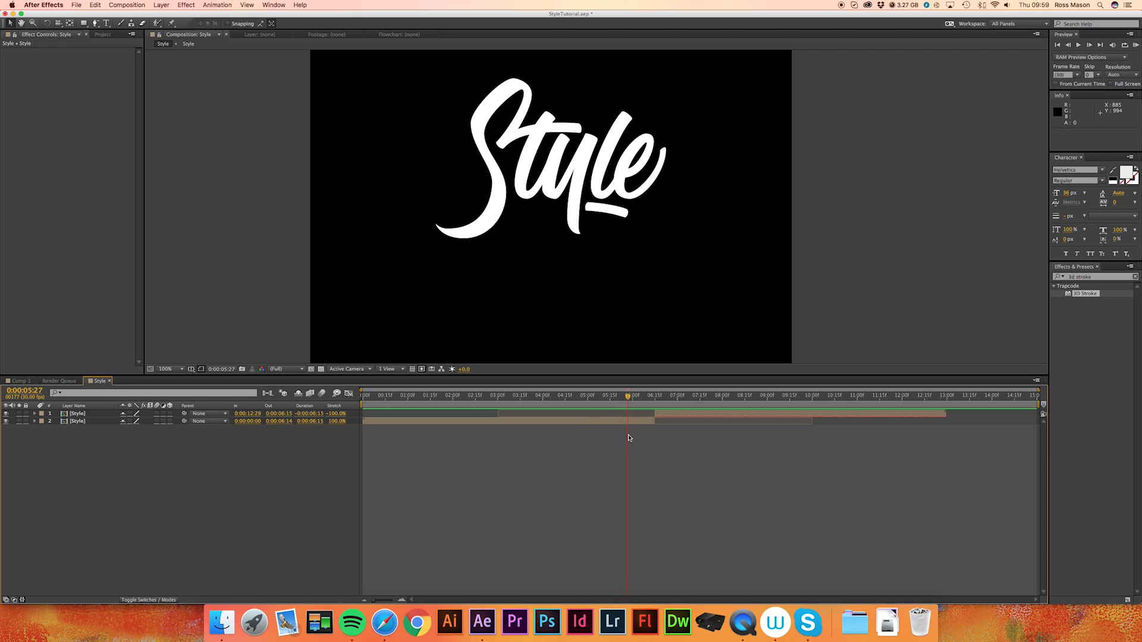
click(166, 369)
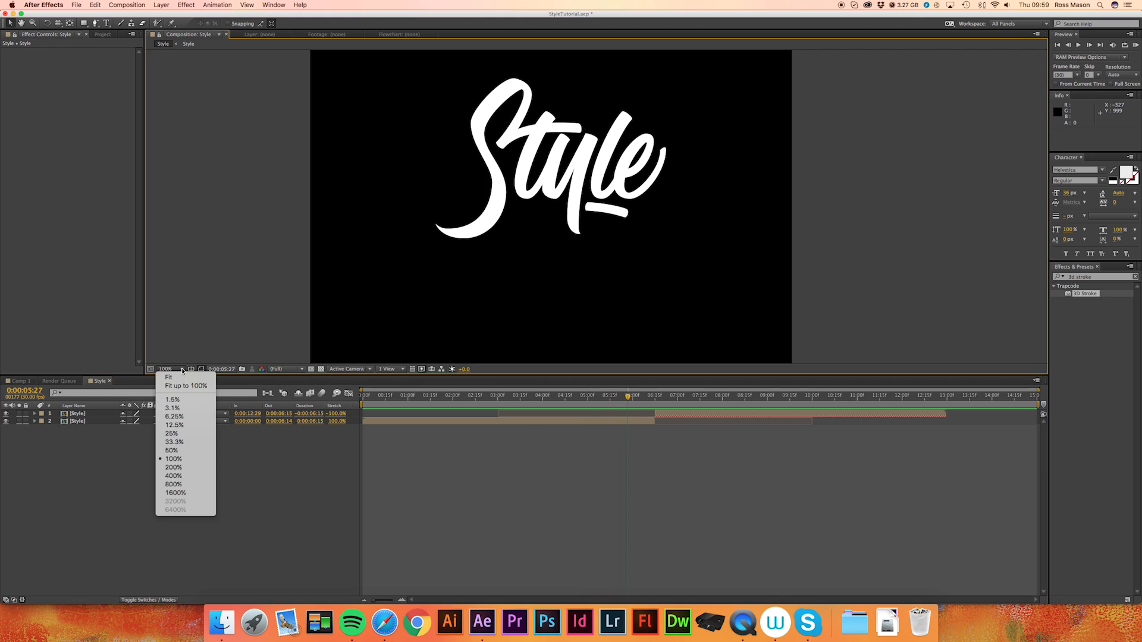